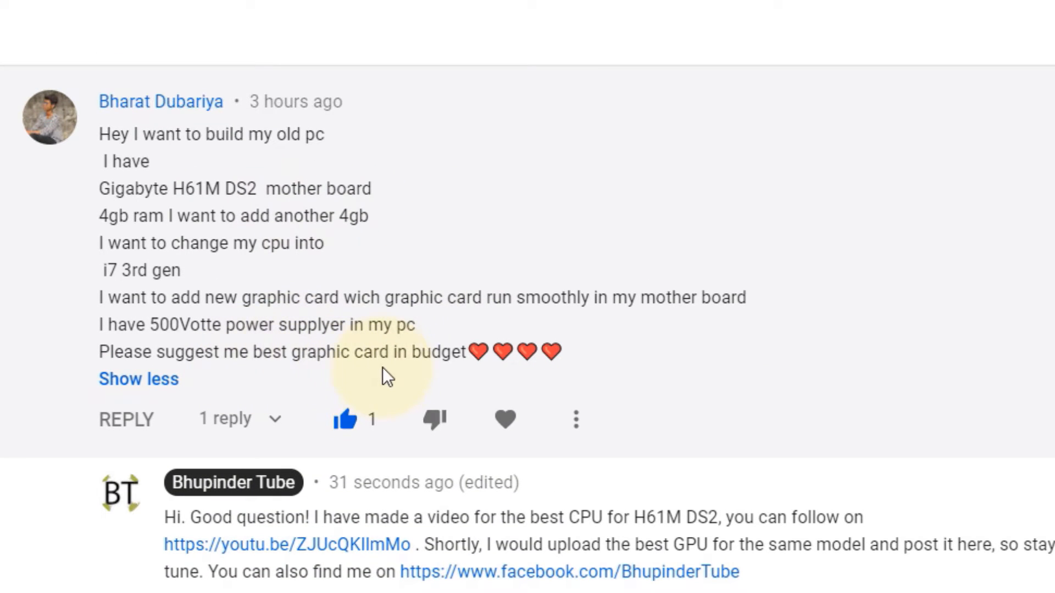
{"action": "mouse_move", "coordinate": [167, 209]}
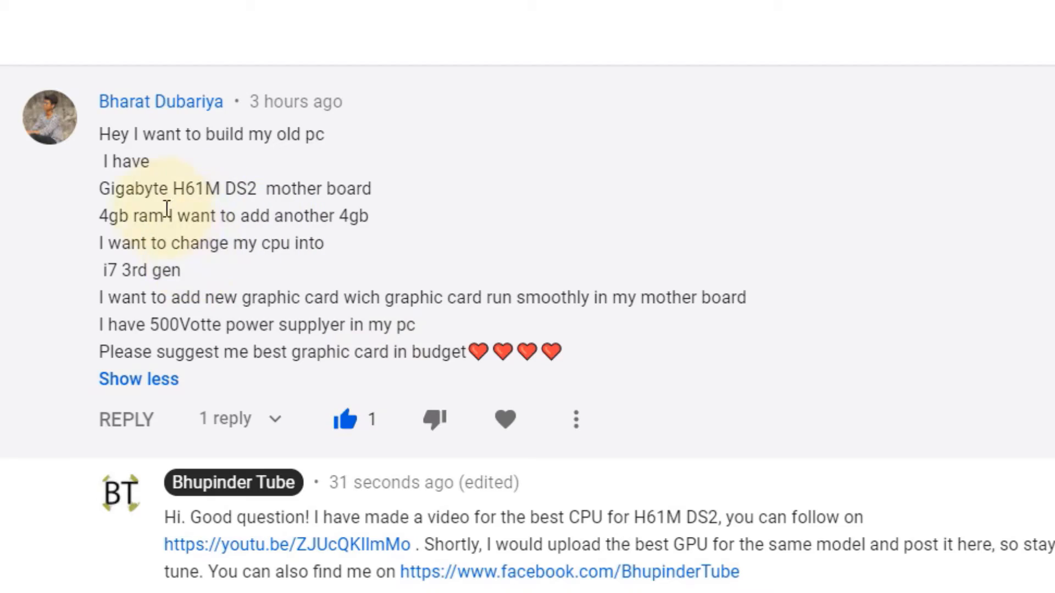
{"action": "mouse_move", "coordinate": [390, 253]}
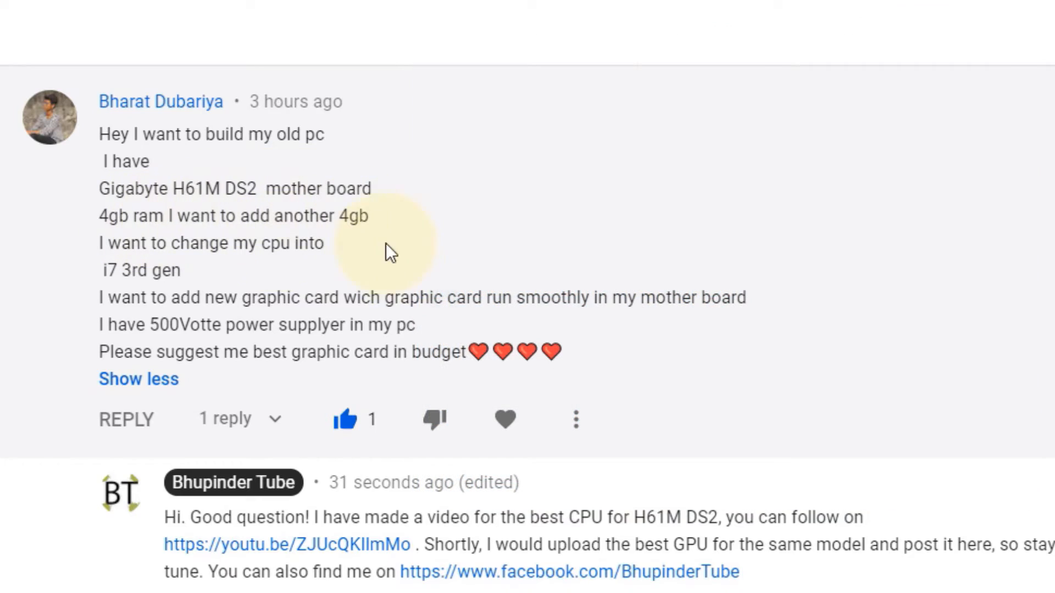
{"action": "mouse_move", "coordinate": [206, 275]}
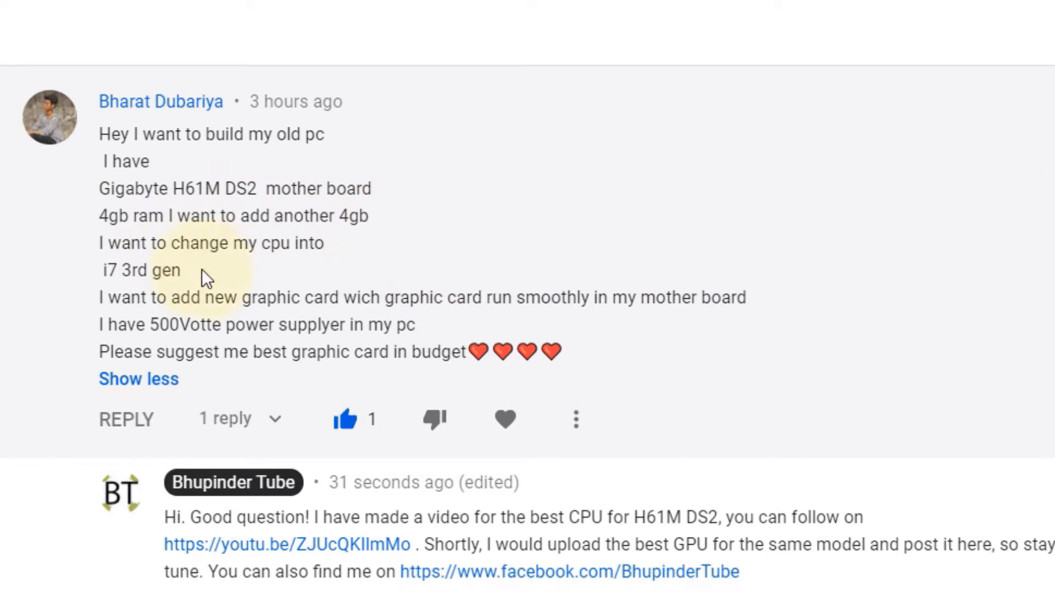
Step: Show the YouTube video description with the pc-specs.com link
{"action": "double_click", "coordinate": [156, 325]}
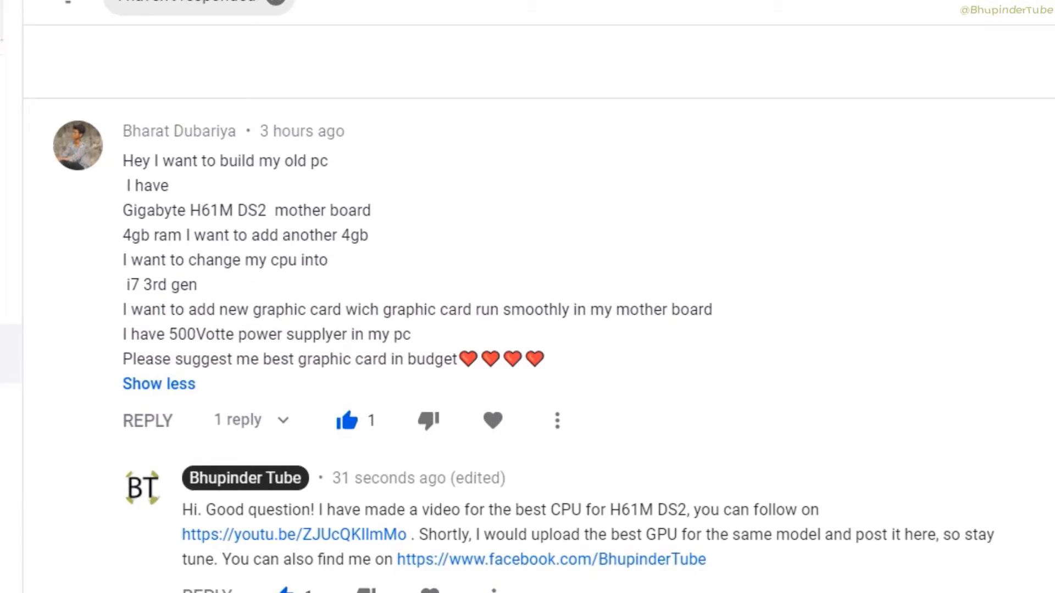
{"action": "left_click", "coordinate": [228, 9]}
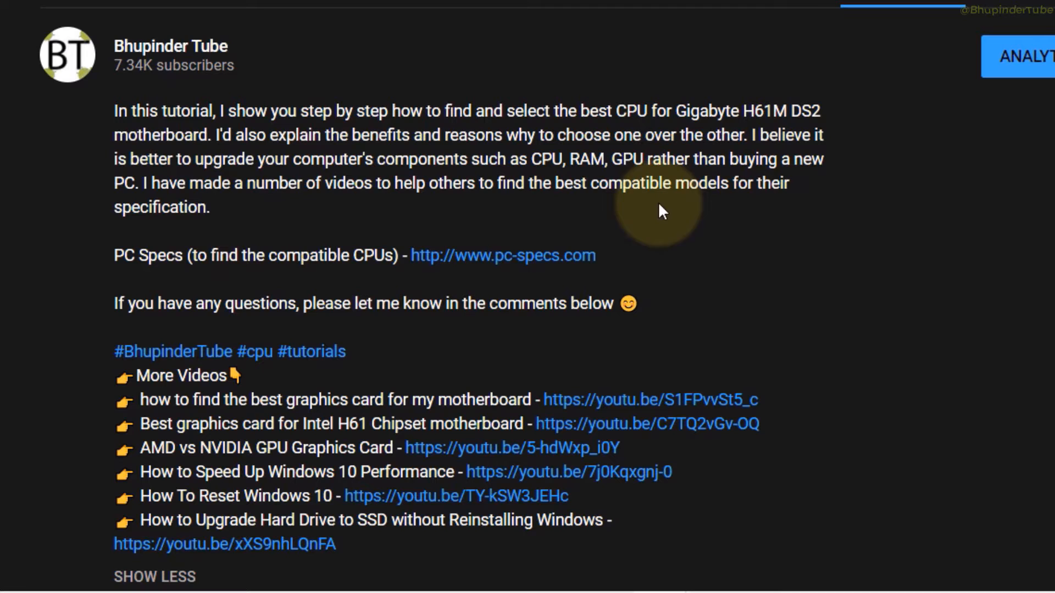
{"action": "mouse_move", "coordinate": [599, 303]}
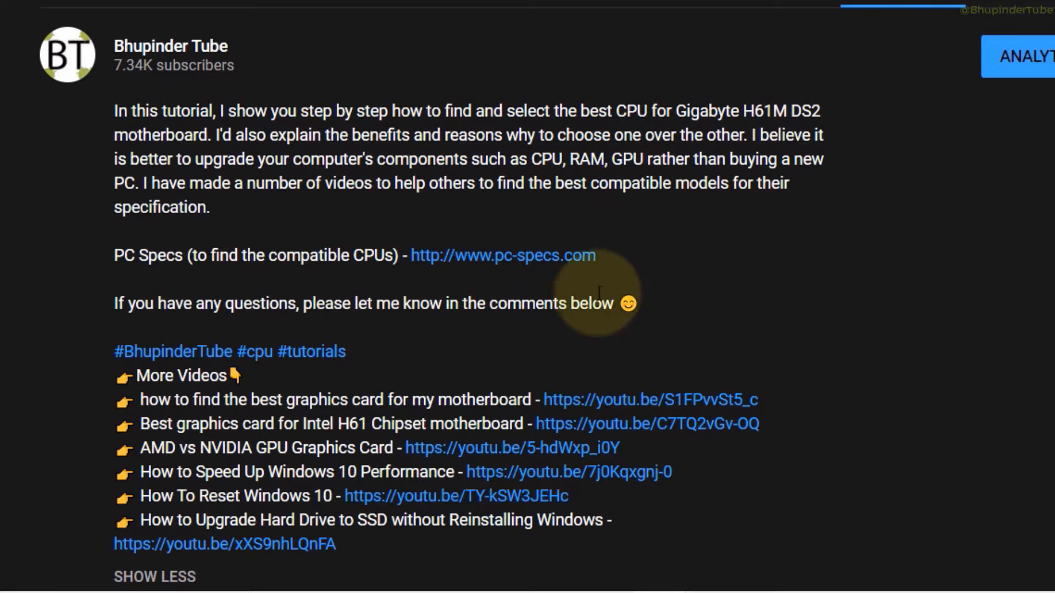
{"action": "mouse_move", "coordinate": [572, 263]}
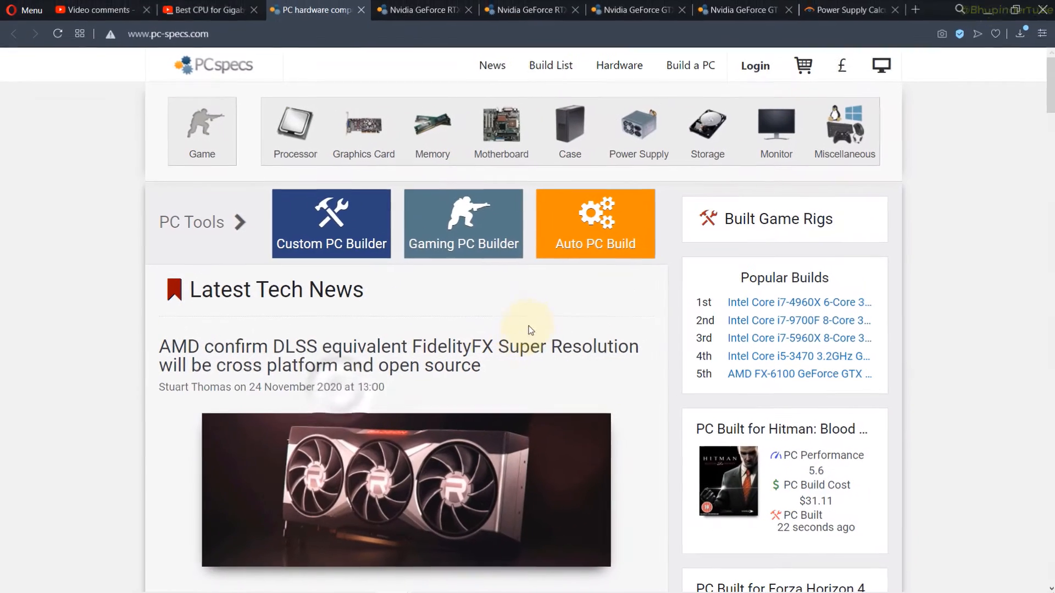
Step: Browse the motherboard listing and include items without a price
{"action": "left_click", "coordinate": [501, 130]}
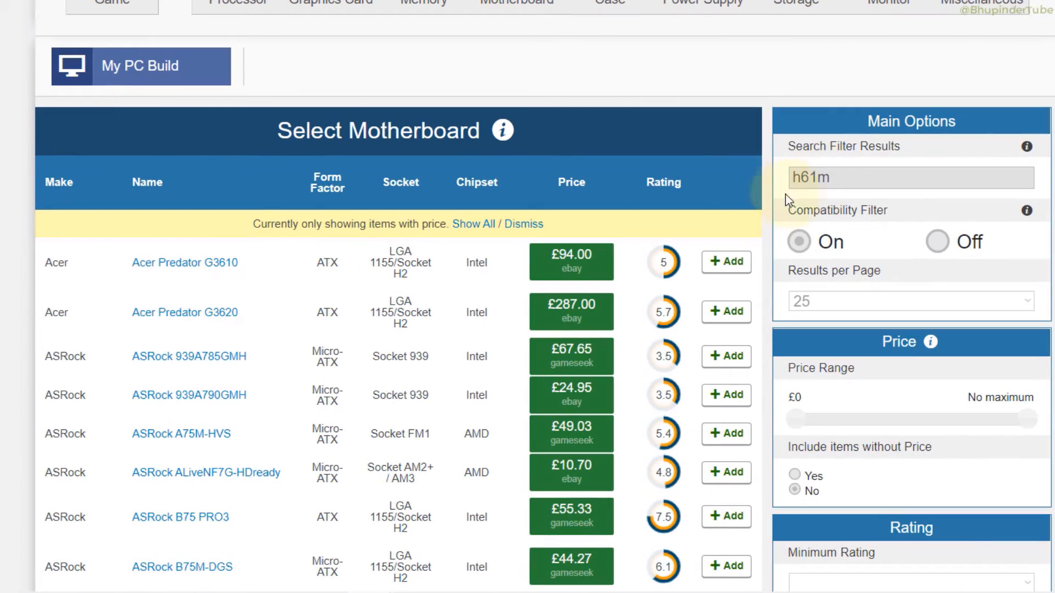
{"action": "scroll", "scroll_direction": "down", "scroll_amount": 3}
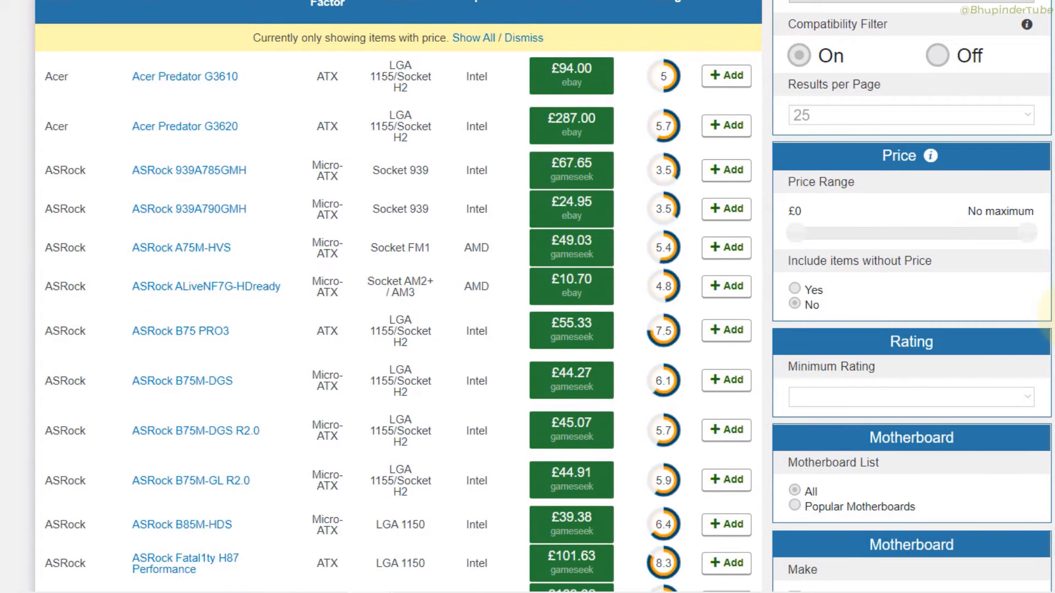
{"action": "scroll", "scroll_direction": "down", "scroll_amount": 3}
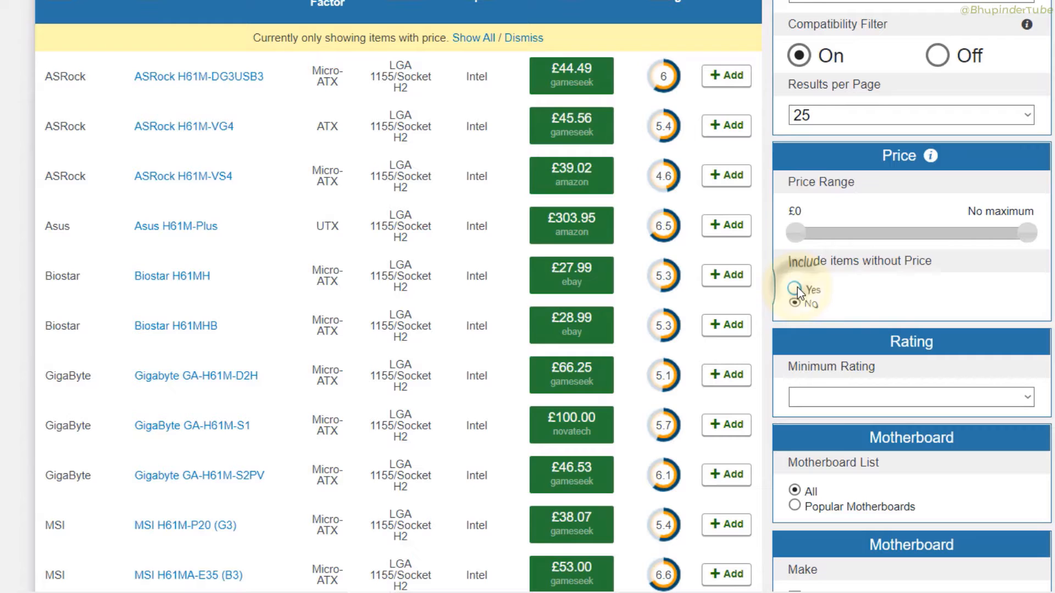
{"action": "left_click", "coordinate": [798, 290]}
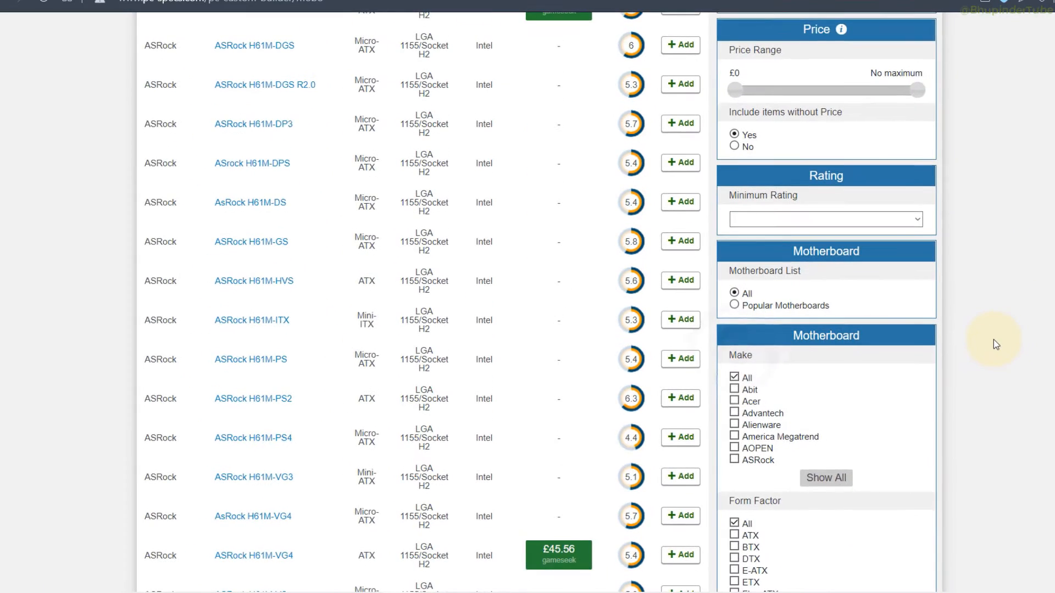
{"action": "scroll", "scroll_direction": "down", "scroll_amount": 3}
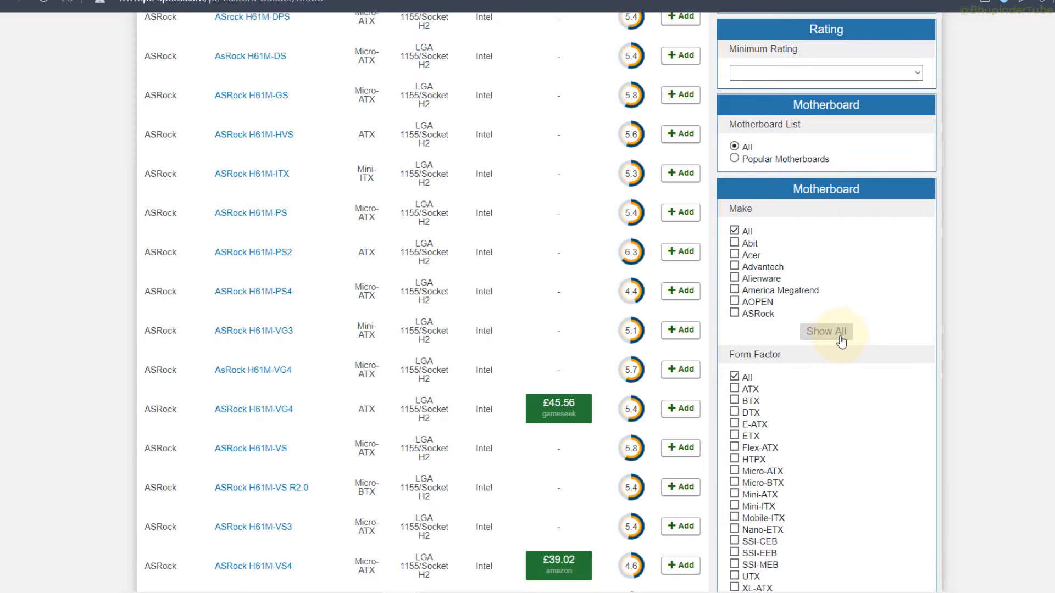
Step: Filter the make to GigaByte only from the full manufacturer list
{"action": "left_click", "coordinate": [825, 331]}
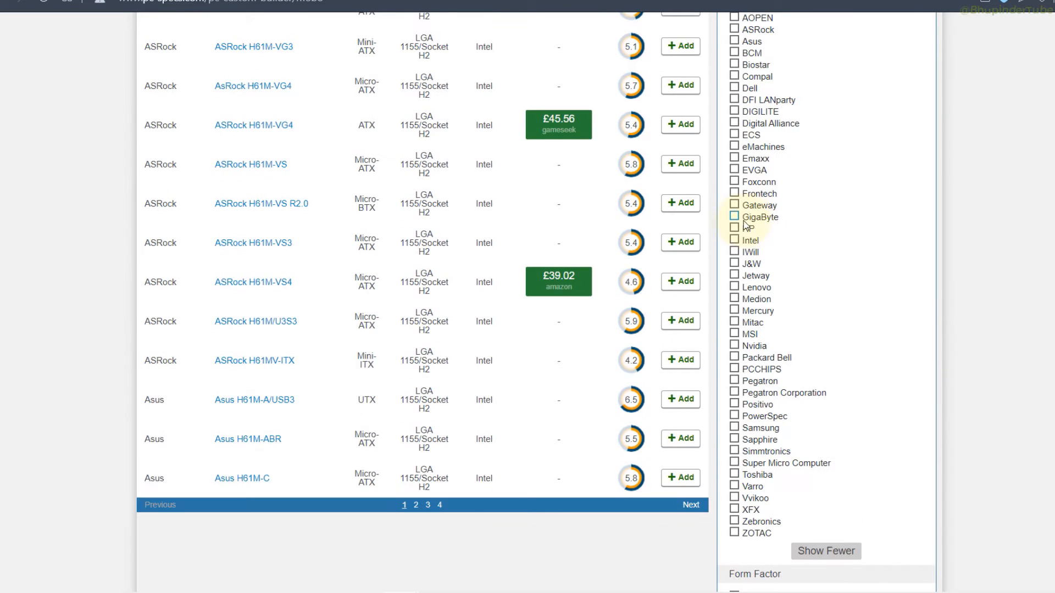
{"action": "left_click", "coordinate": [734, 216]}
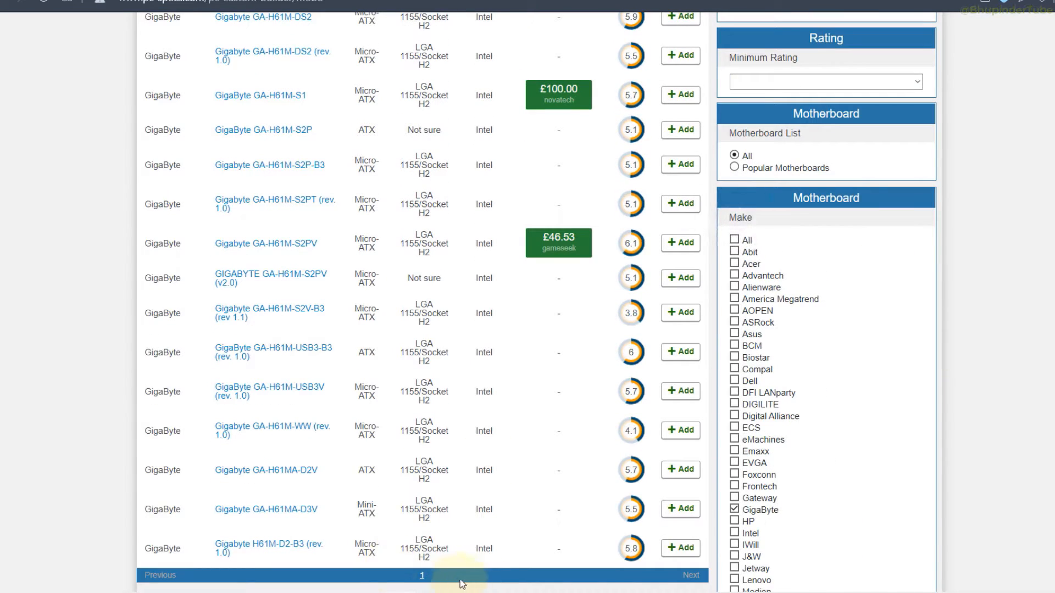
{"action": "scroll", "scroll_direction": "up", "scroll_amount": 3}
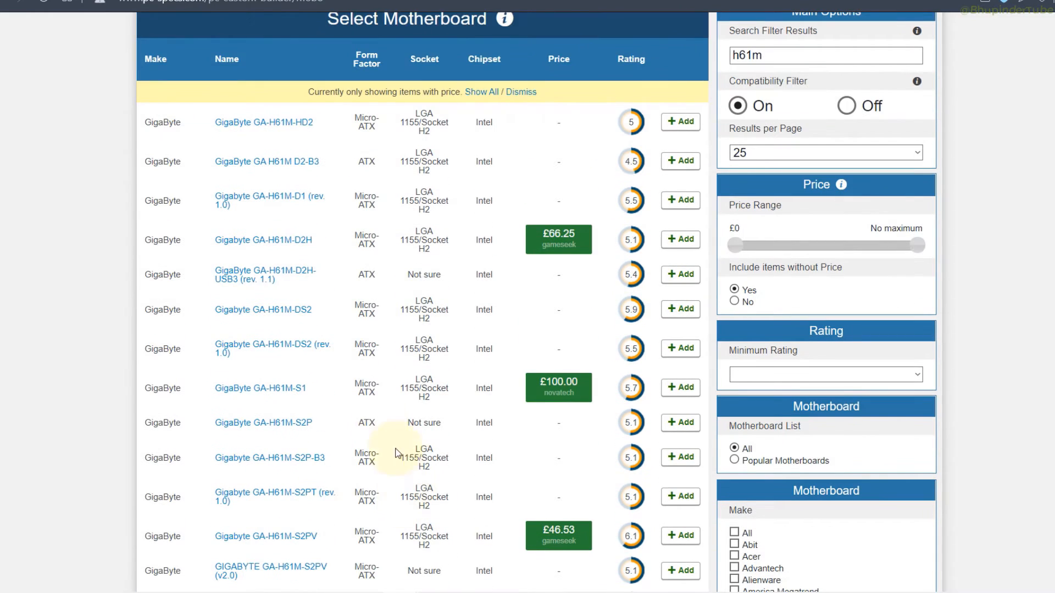
{"action": "mouse_move", "coordinate": [261, 330]}
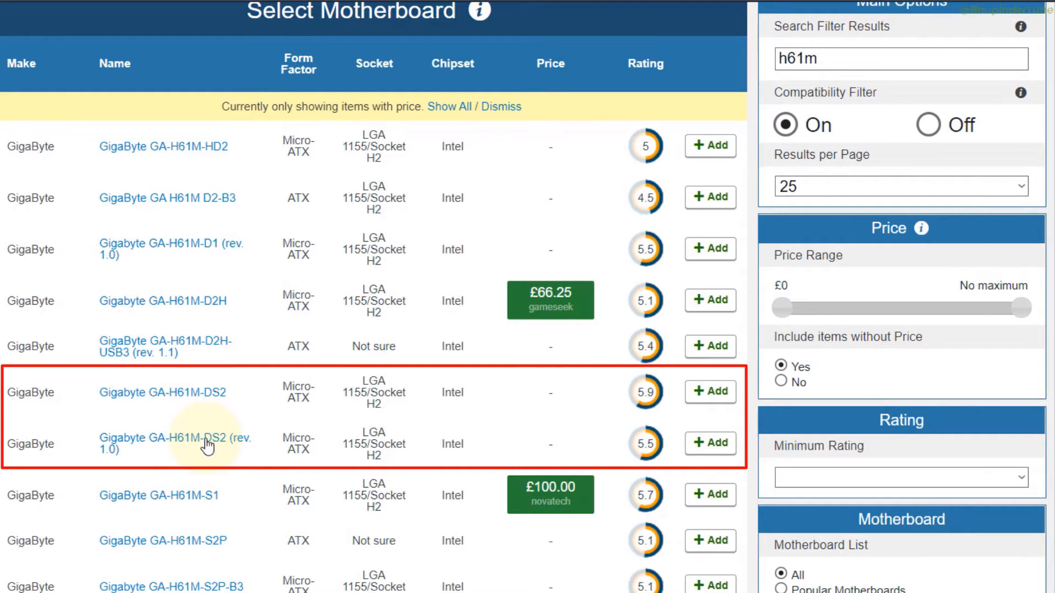
{"action": "mouse_move", "coordinate": [244, 453]}
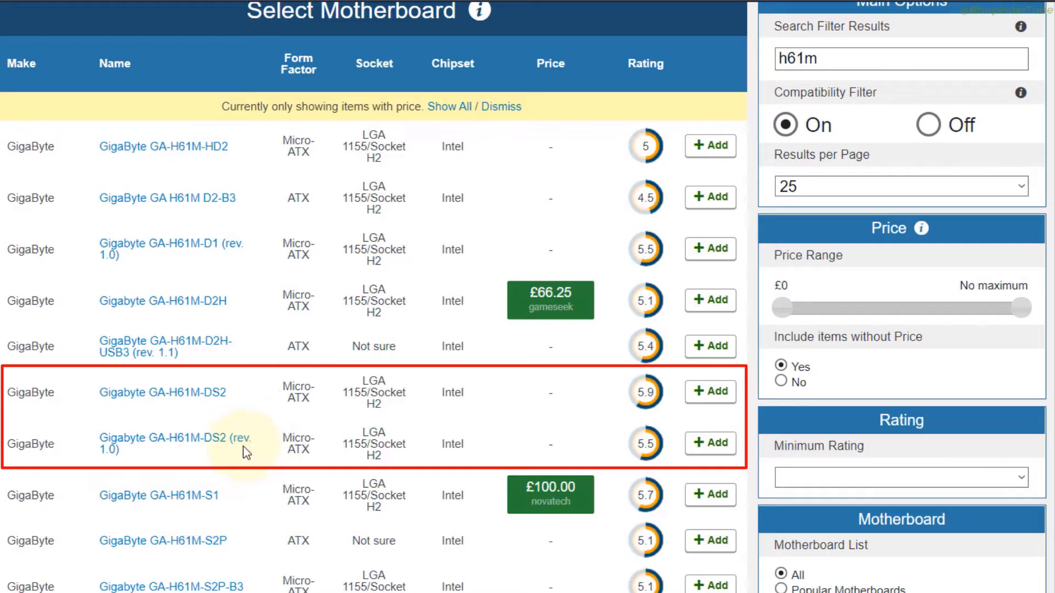
{"action": "mouse_move", "coordinate": [211, 409]}
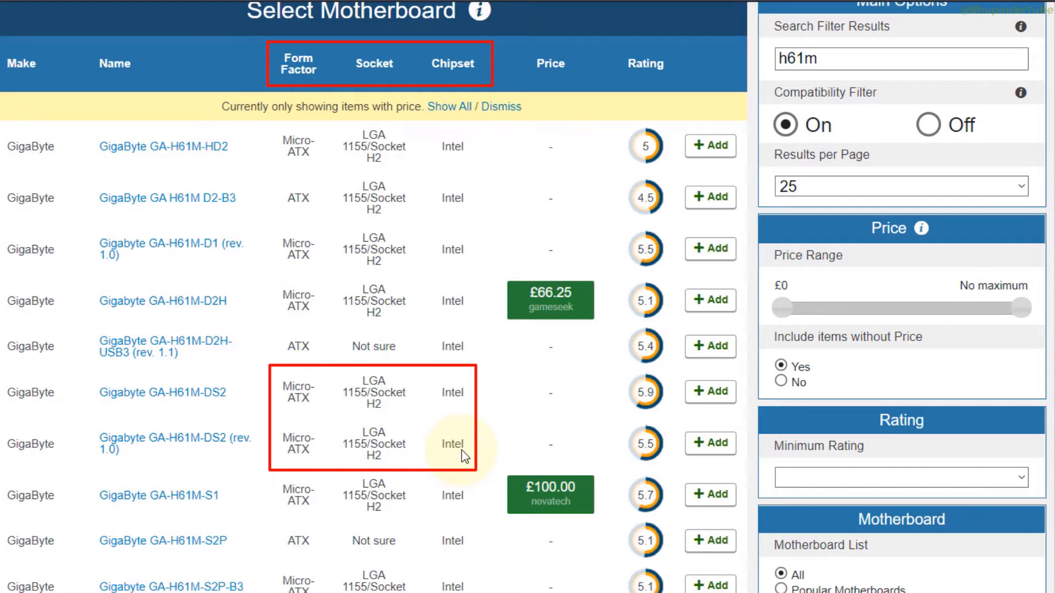
{"action": "mouse_move", "coordinate": [409, 410]}
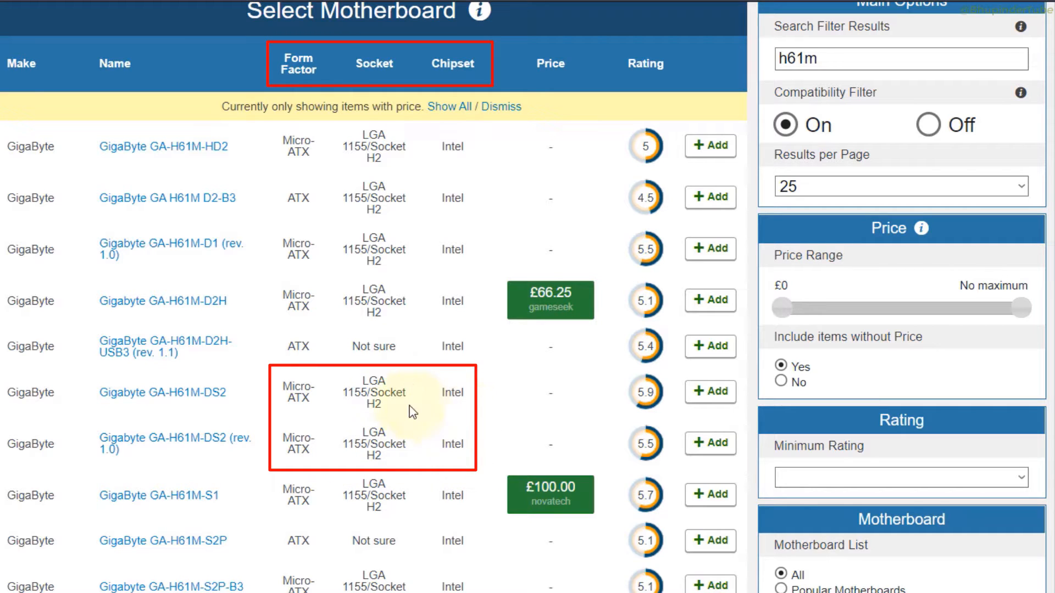
{"action": "mouse_move", "coordinate": [345, 411]}
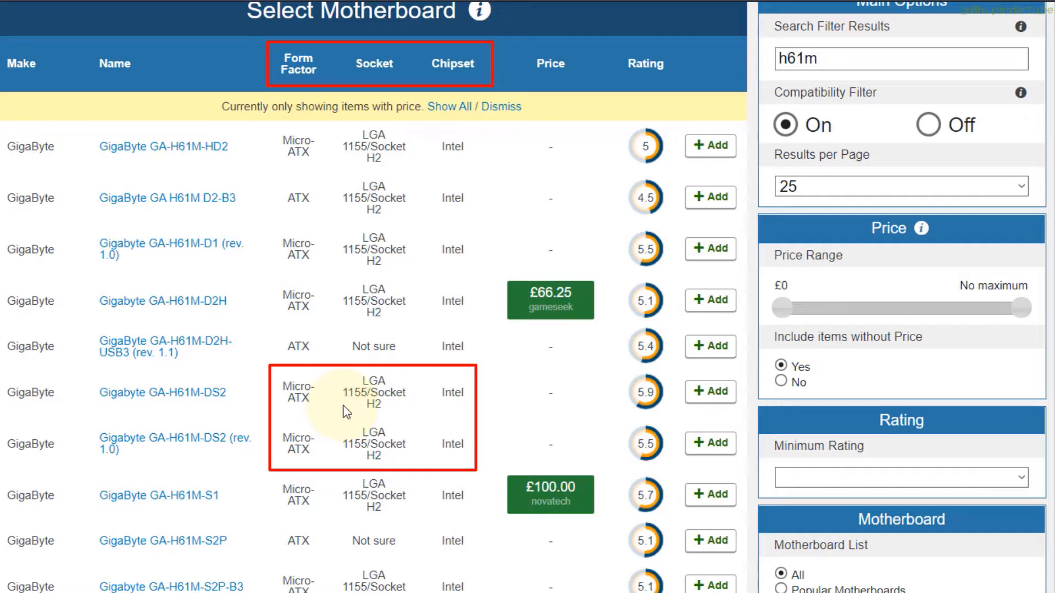
{"action": "mouse_move", "coordinate": [384, 459]}
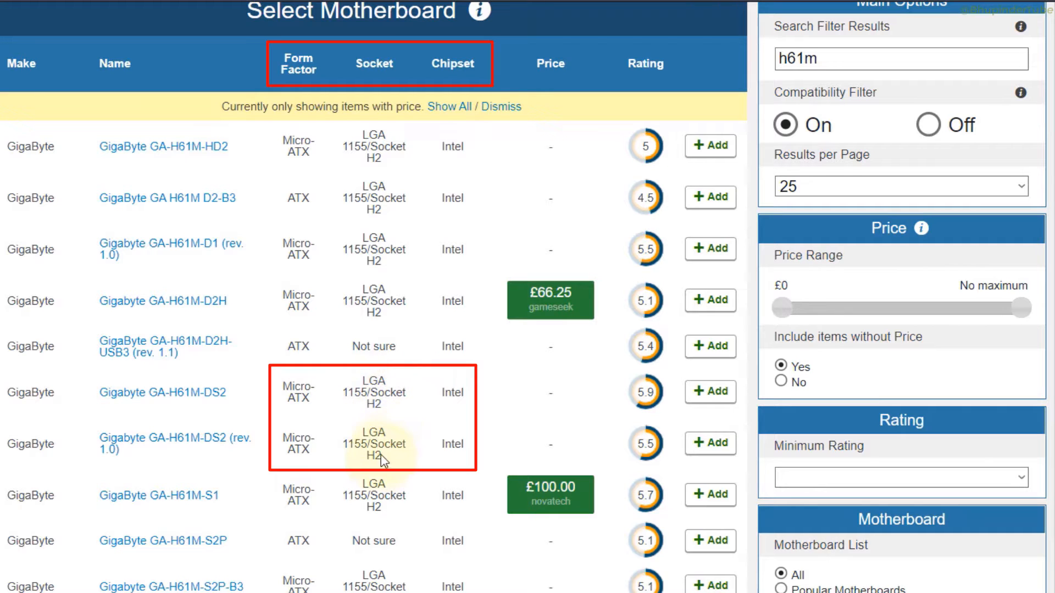
{"action": "mouse_move", "coordinate": [441, 419]}
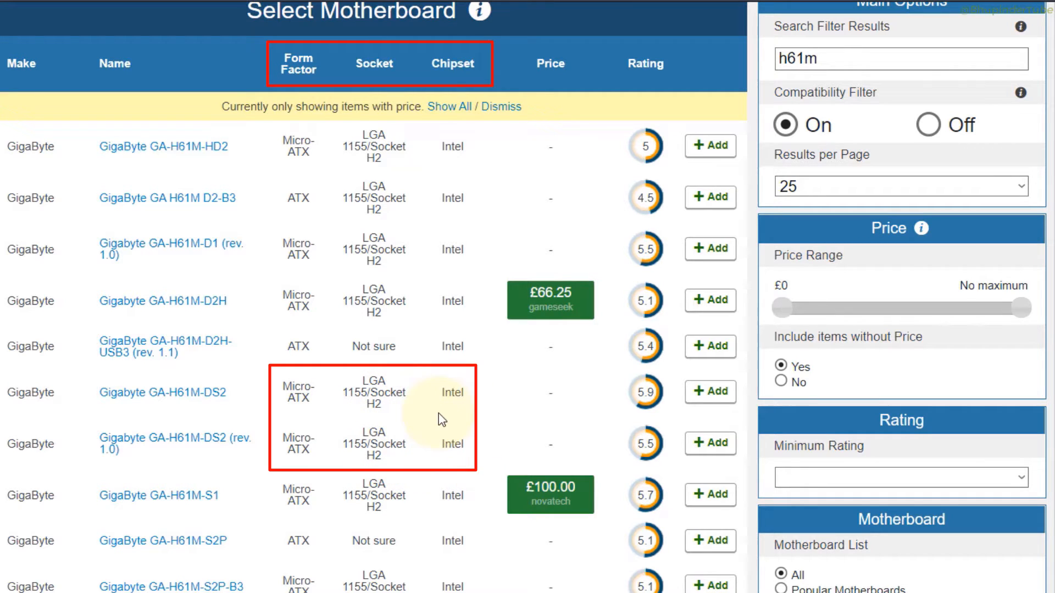
{"action": "mouse_move", "coordinate": [457, 405]}
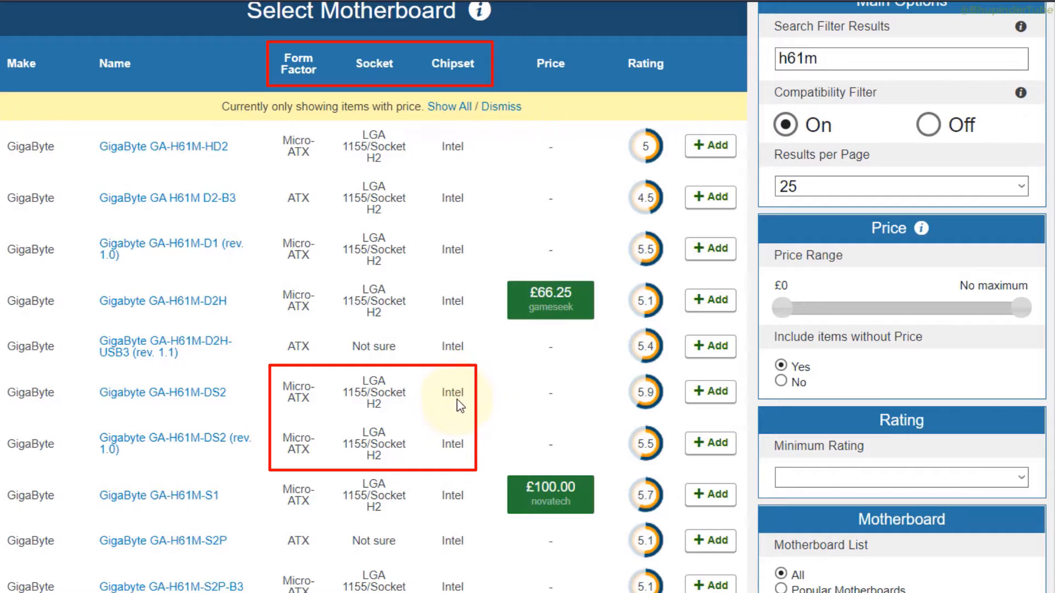
{"action": "mouse_move", "coordinate": [216, 431]}
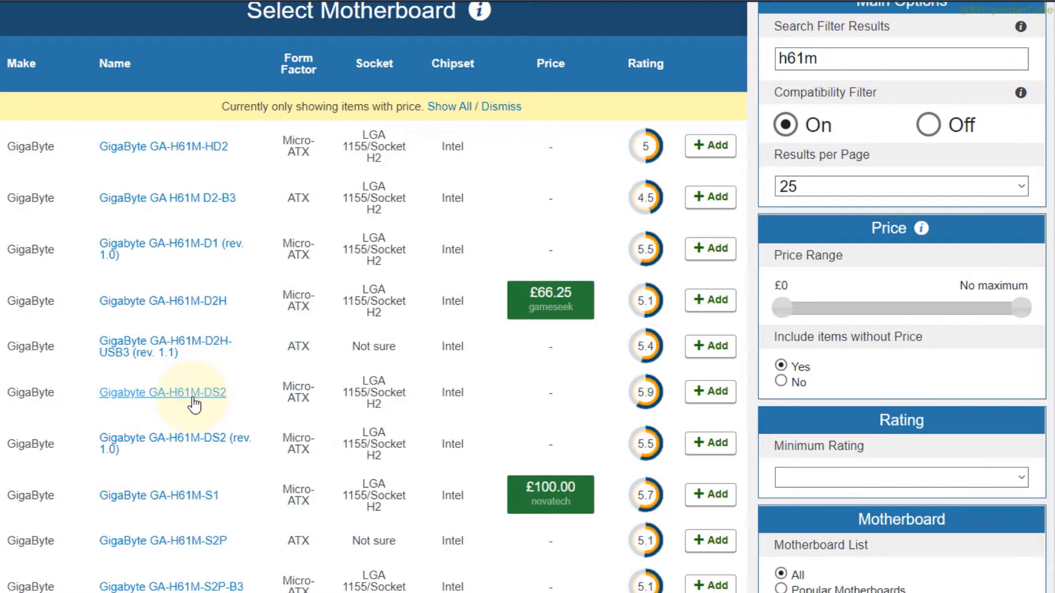
Step: Go from the Gigabyte GA-H61M-DS2 page to its compatible GPUs list
{"action": "left_click", "coordinate": [162, 392]}
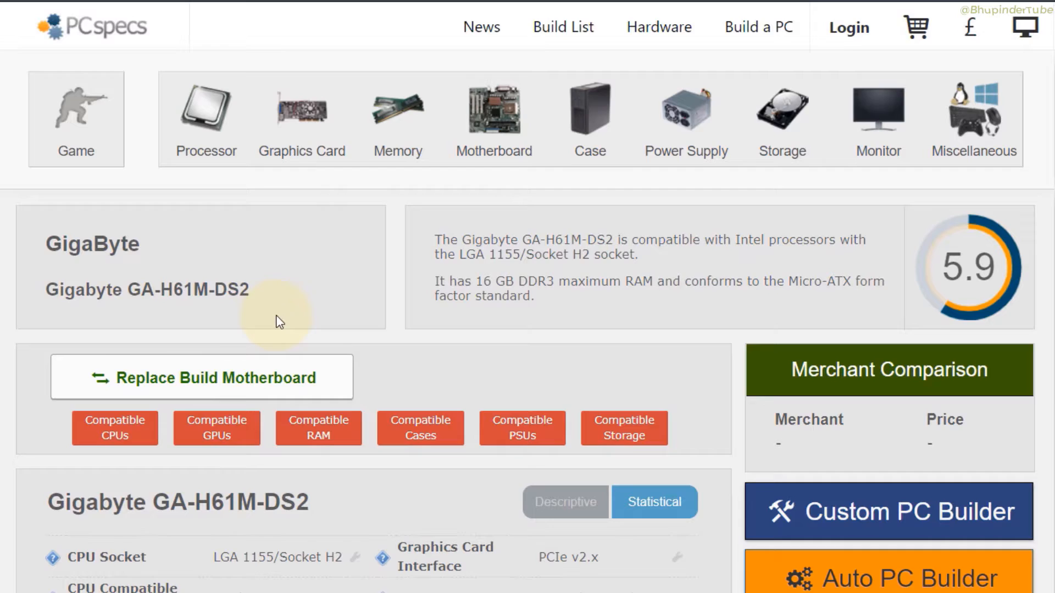
{"action": "scroll", "scroll_direction": "down", "scroll_amount": 3}
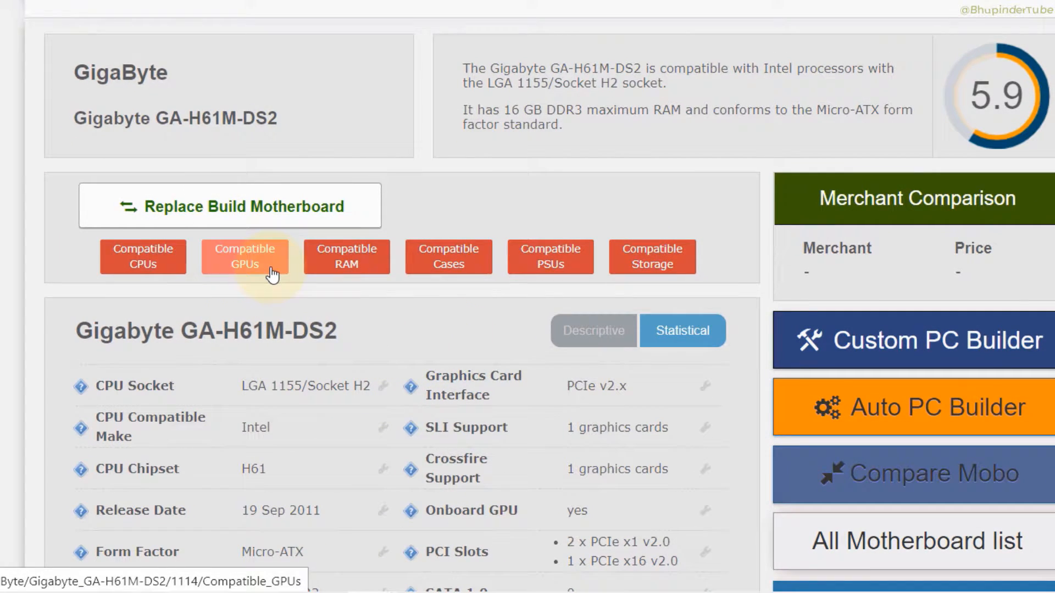
{"action": "left_click", "coordinate": [244, 256]}
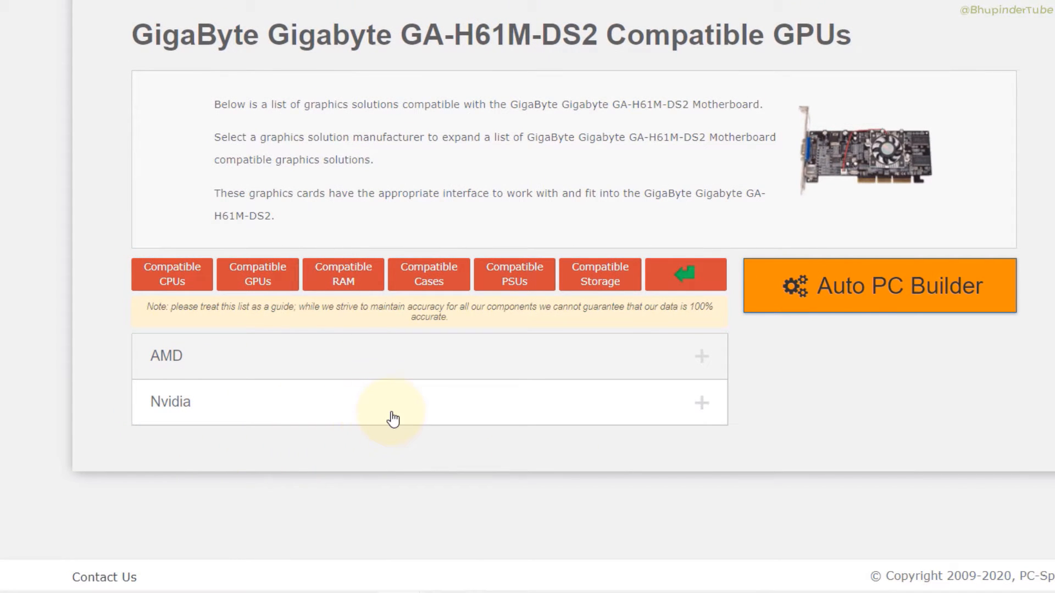
{"action": "left_click", "coordinate": [393, 402]}
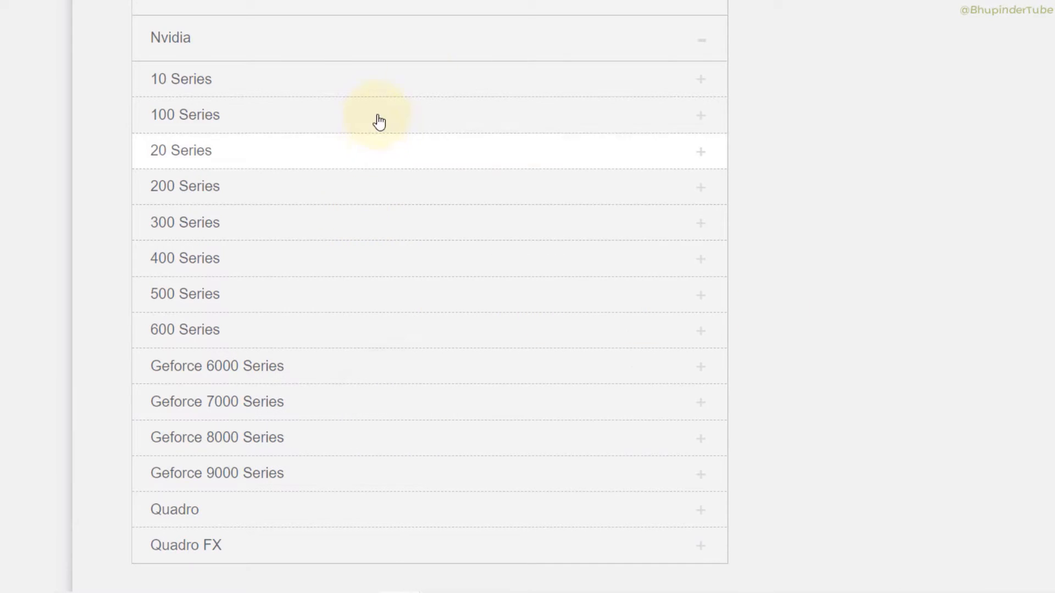
{"action": "mouse_move", "coordinate": [191, 367]}
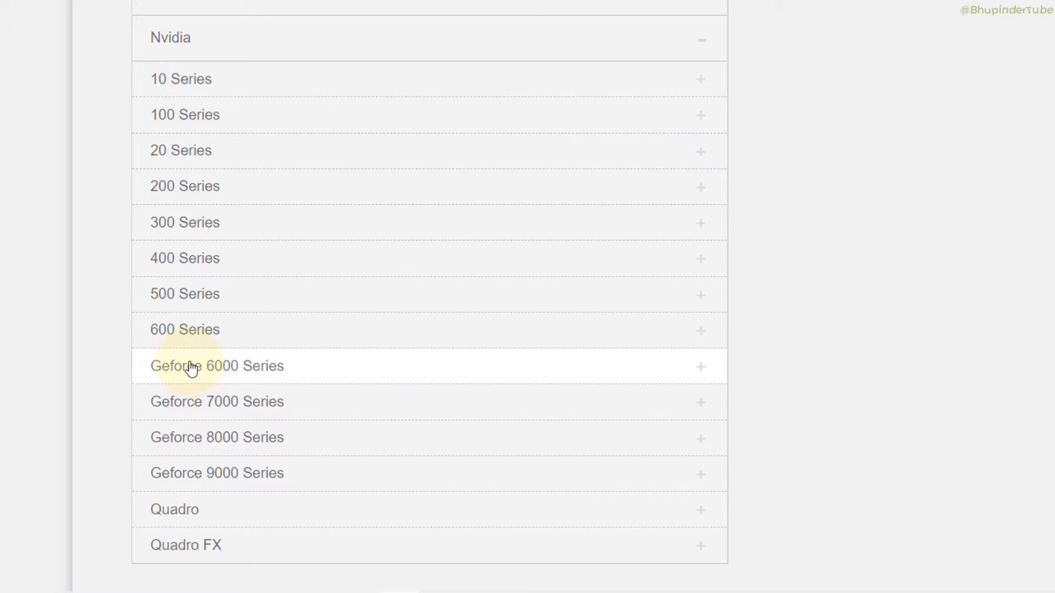
{"action": "mouse_move", "coordinate": [422, 457]}
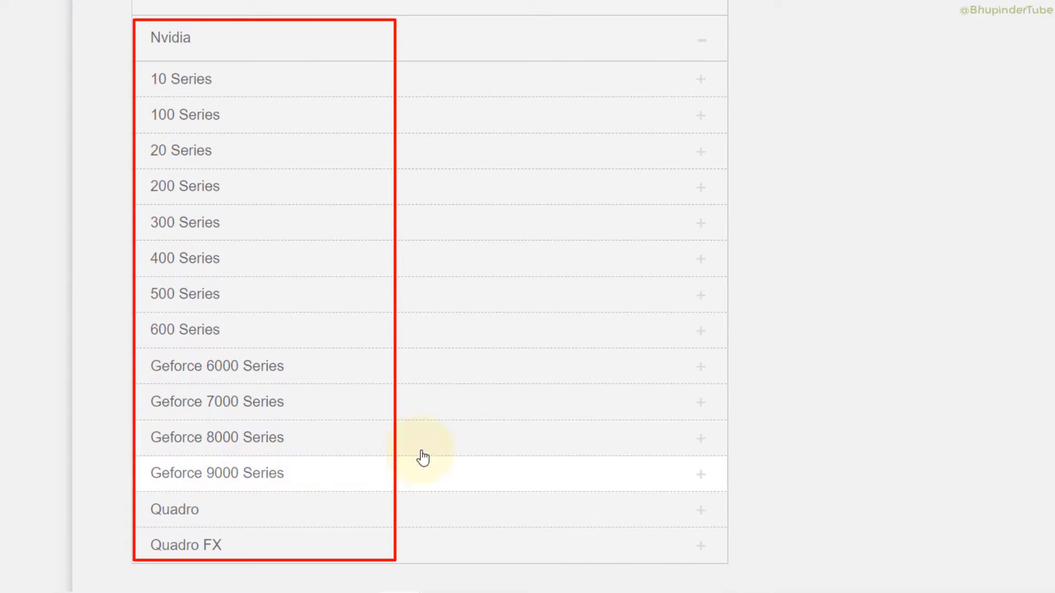
{"action": "mouse_move", "coordinate": [810, 380]}
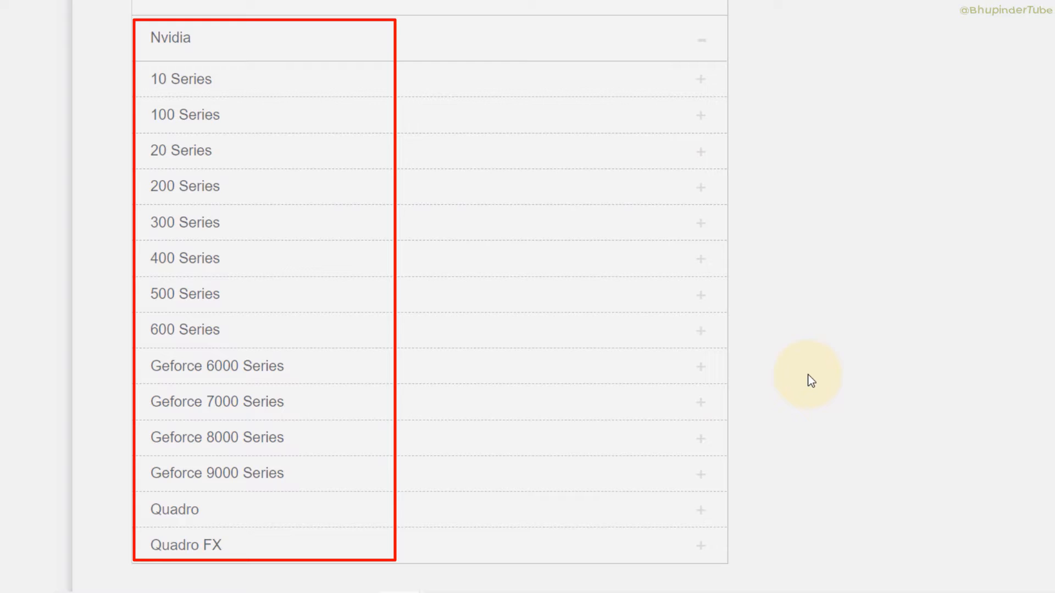
{"action": "mouse_move", "coordinate": [831, 343]}
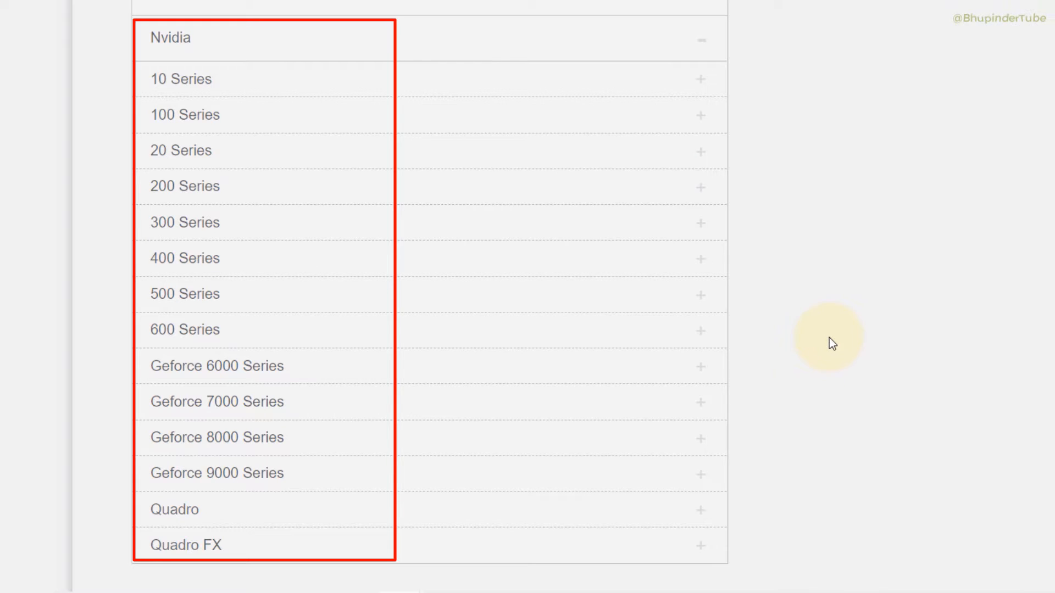
{"action": "mouse_move", "coordinate": [295, 262]}
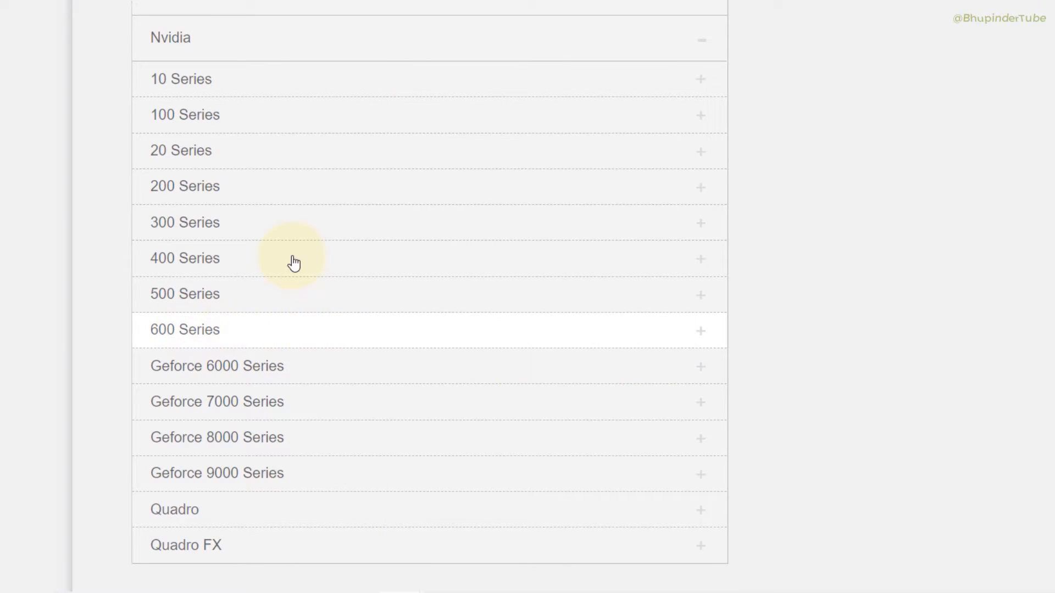
{"action": "mouse_move", "coordinate": [157, 143]}
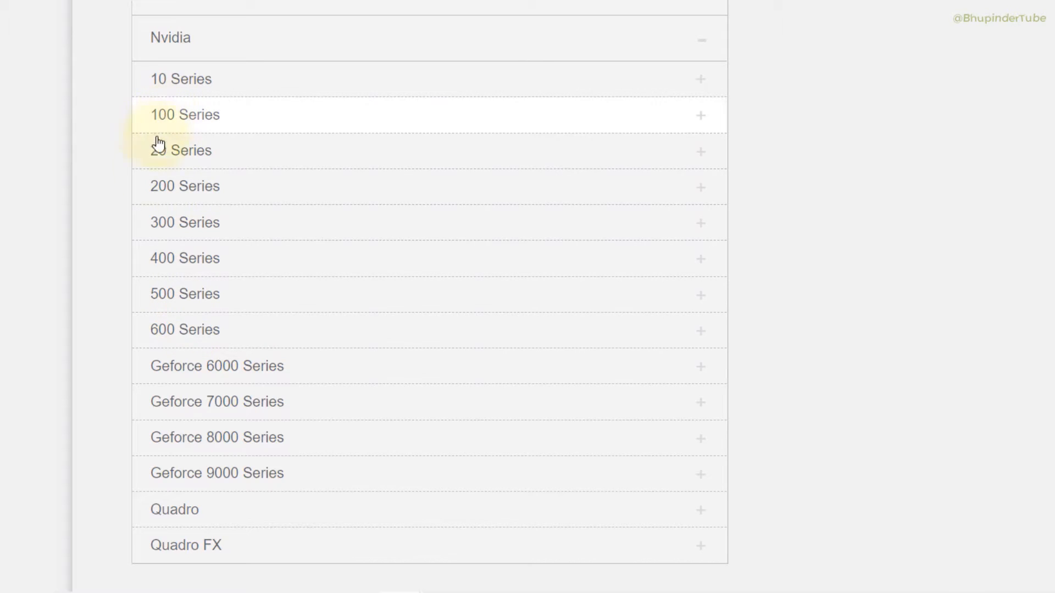
{"action": "mouse_move", "coordinate": [61, 116]}
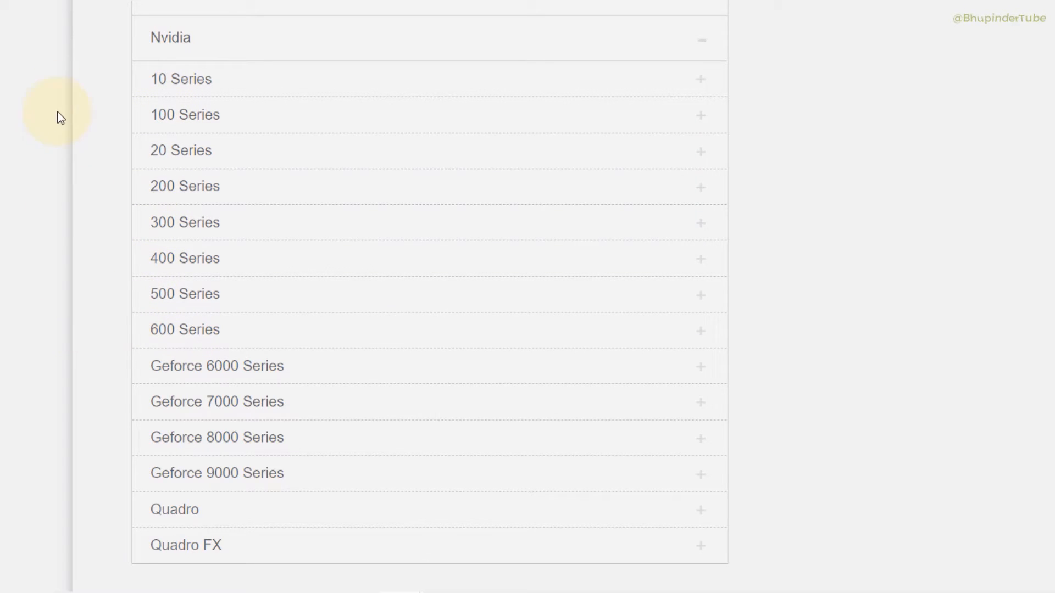
{"action": "mouse_move", "coordinate": [573, 501]}
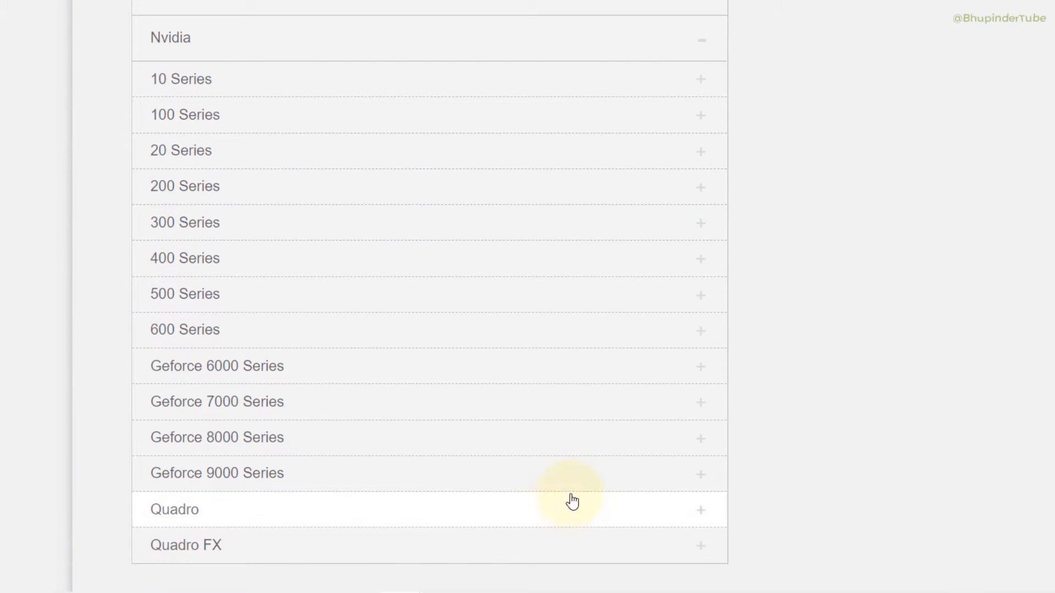
{"action": "mouse_move", "coordinate": [262, 163]}
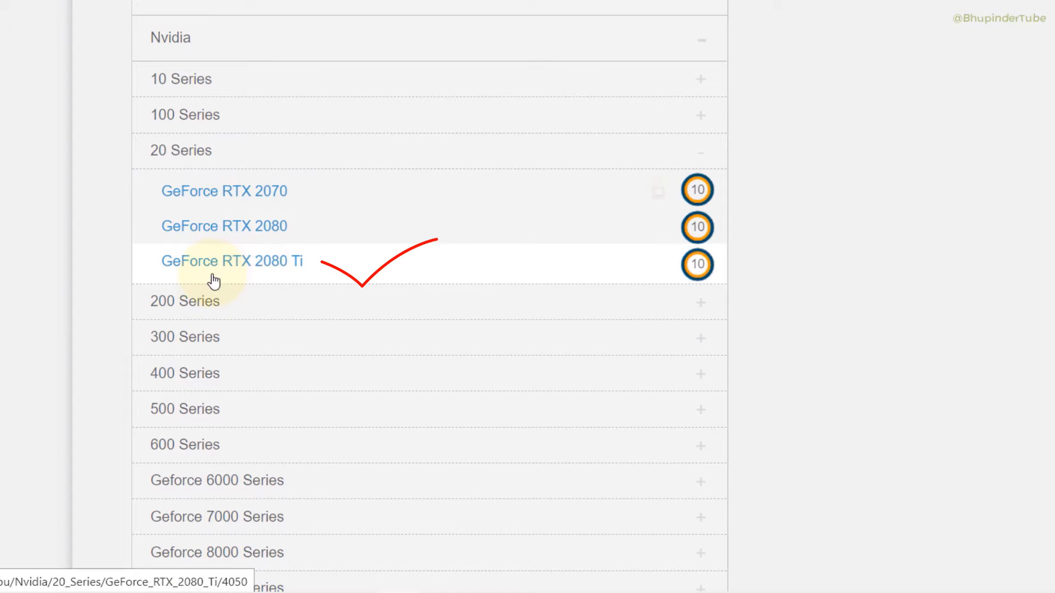
{"action": "mouse_move", "coordinate": [285, 281]}
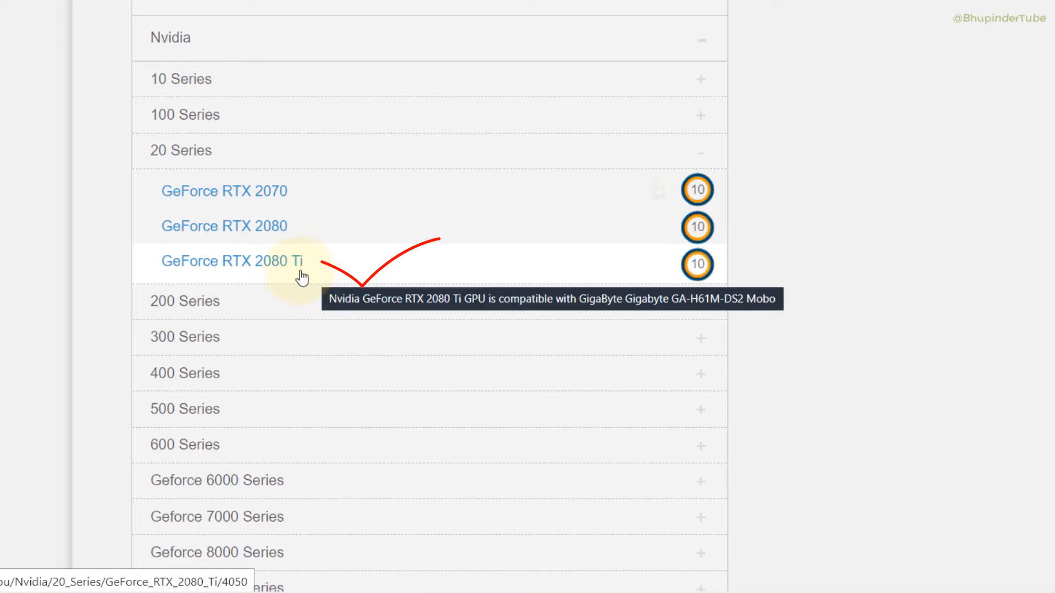
{"action": "mouse_move", "coordinate": [290, 236]}
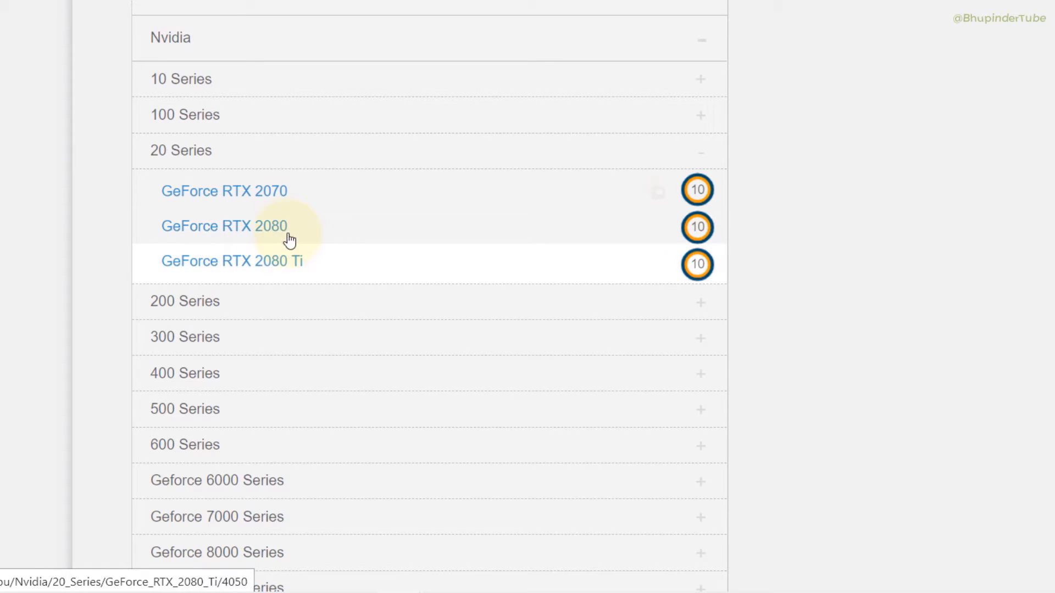
{"action": "mouse_move", "coordinate": [703, 242]}
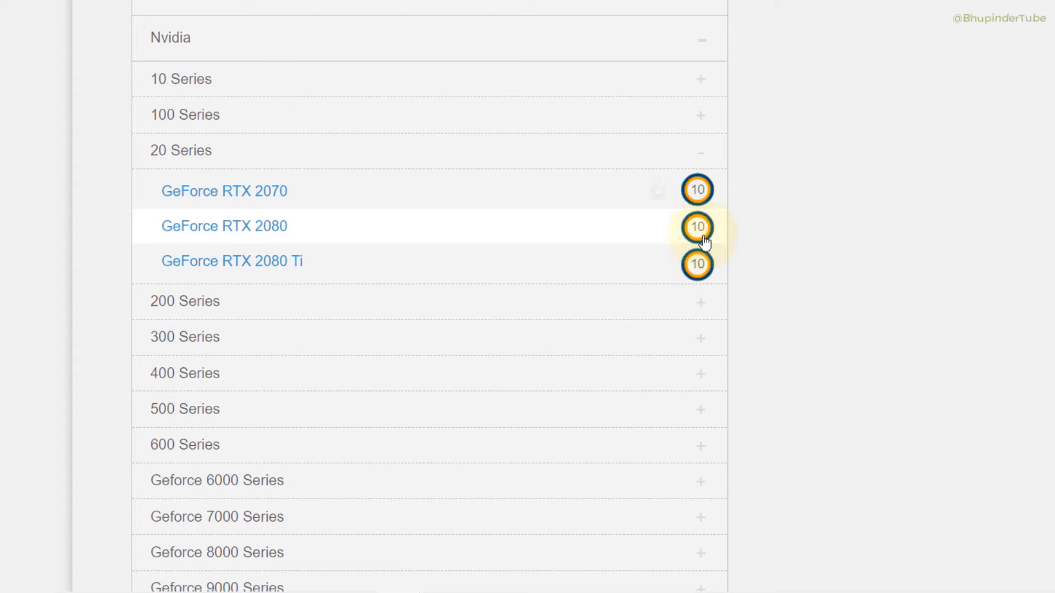
{"action": "mouse_move", "coordinate": [808, 376]}
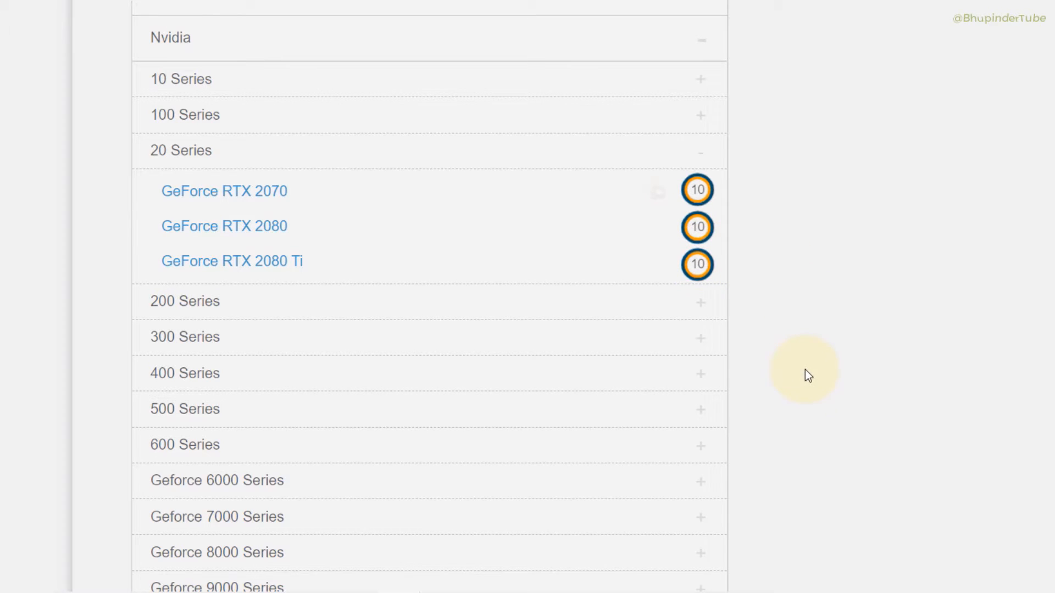
{"action": "mouse_move", "coordinate": [811, 353]}
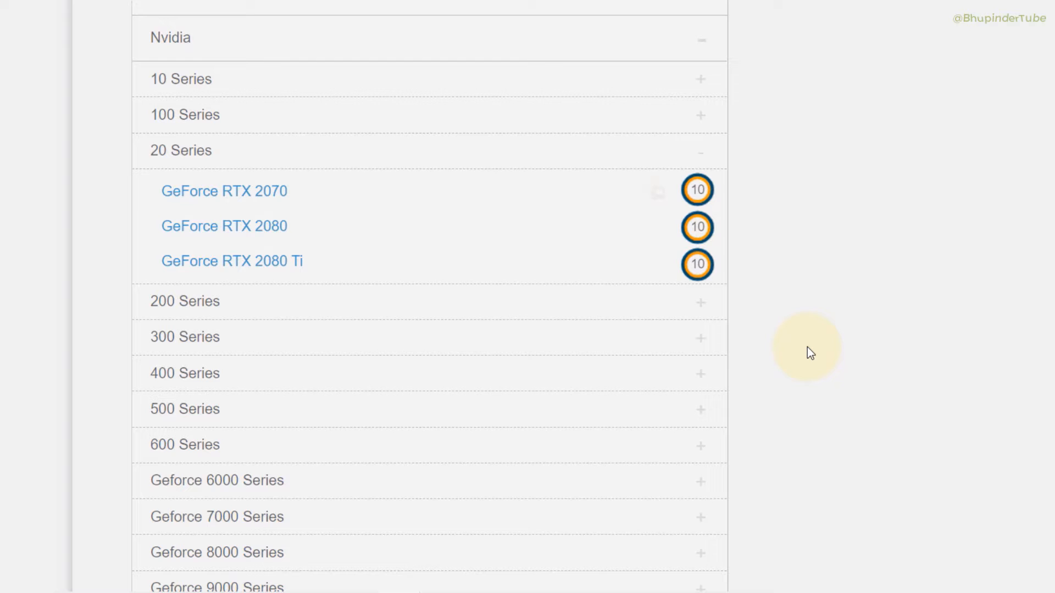
{"action": "mouse_move", "coordinate": [763, 396]}
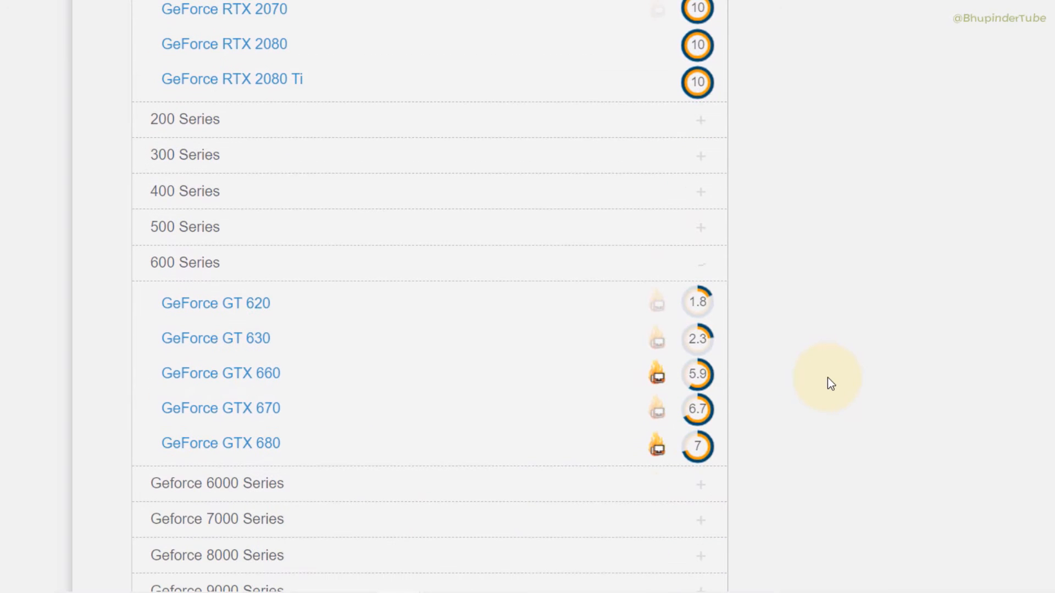
{"action": "mouse_move", "coordinate": [222, 362]}
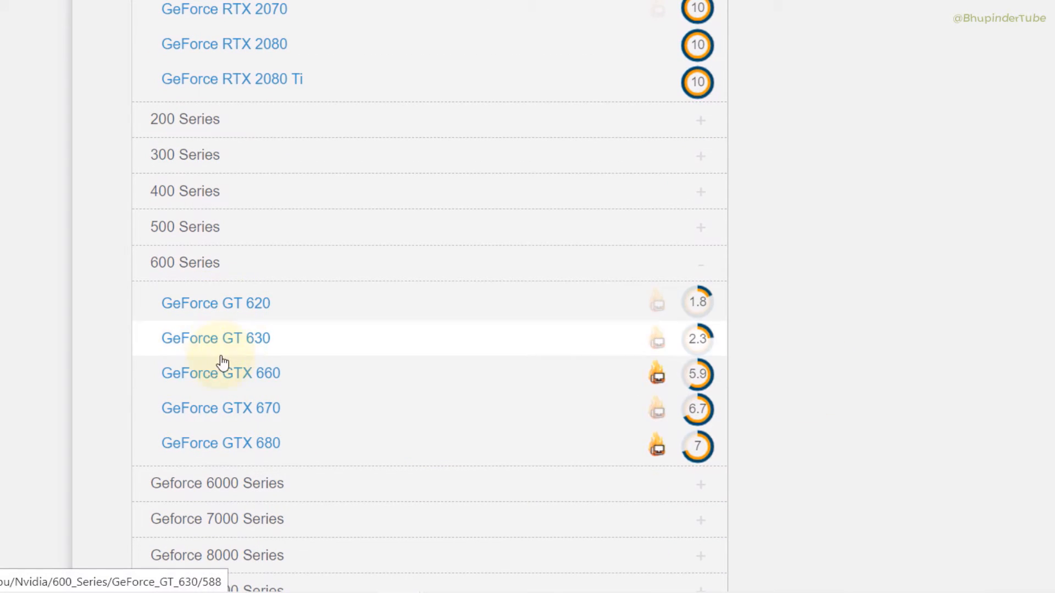
{"action": "mouse_move", "coordinate": [244, 448]}
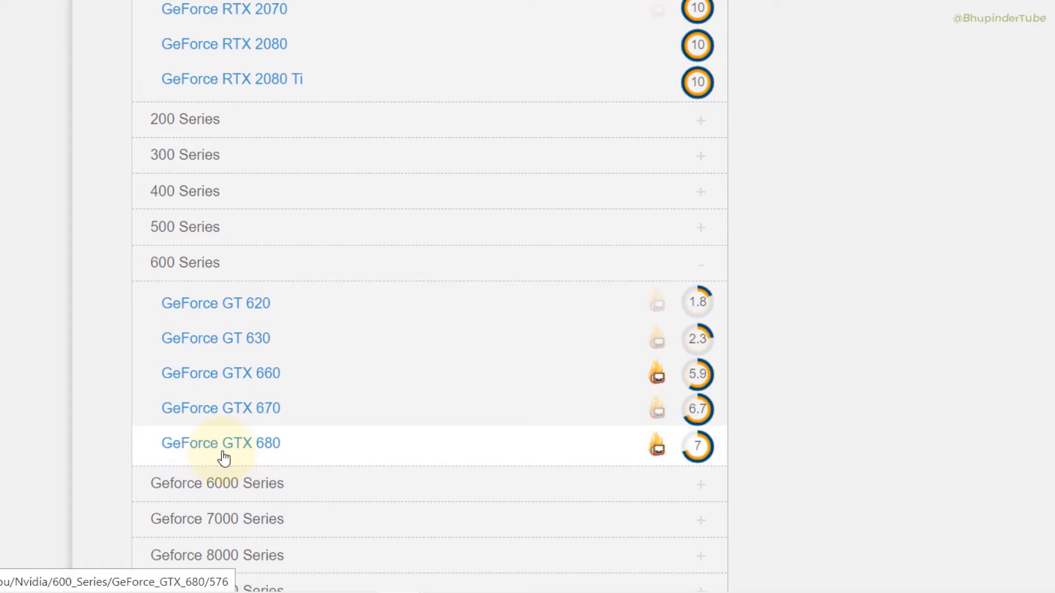
{"action": "mouse_move", "coordinate": [310, 454]}
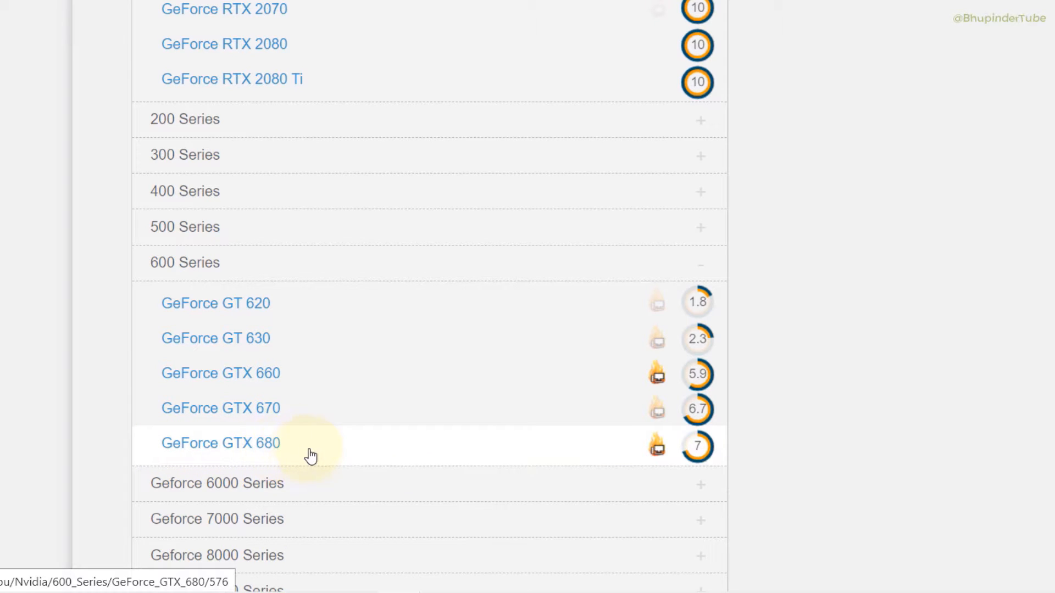
{"action": "mouse_move", "coordinate": [265, 457]}
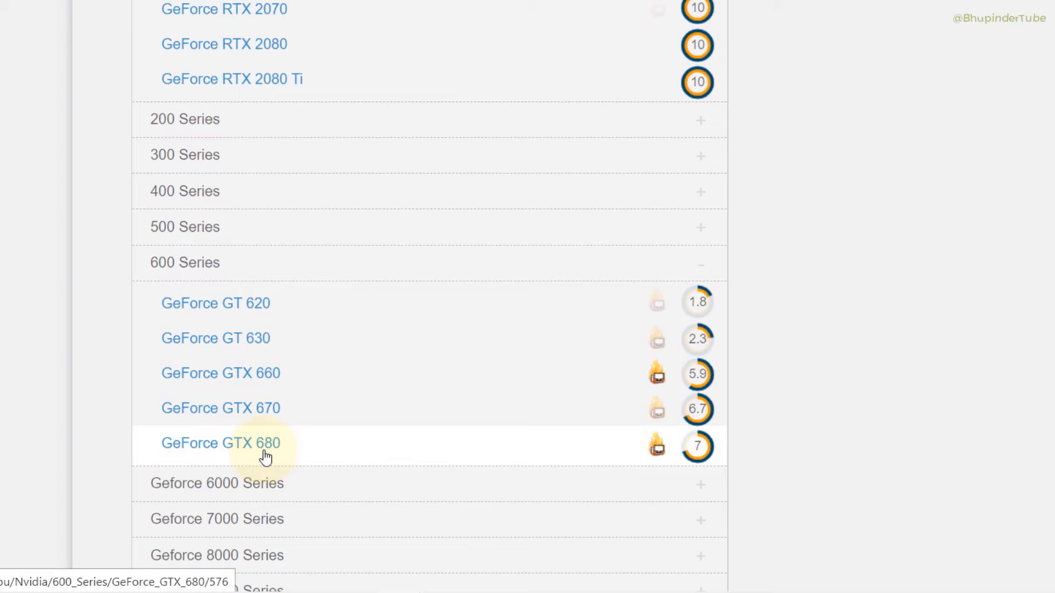
{"action": "mouse_move", "coordinate": [235, 459]}
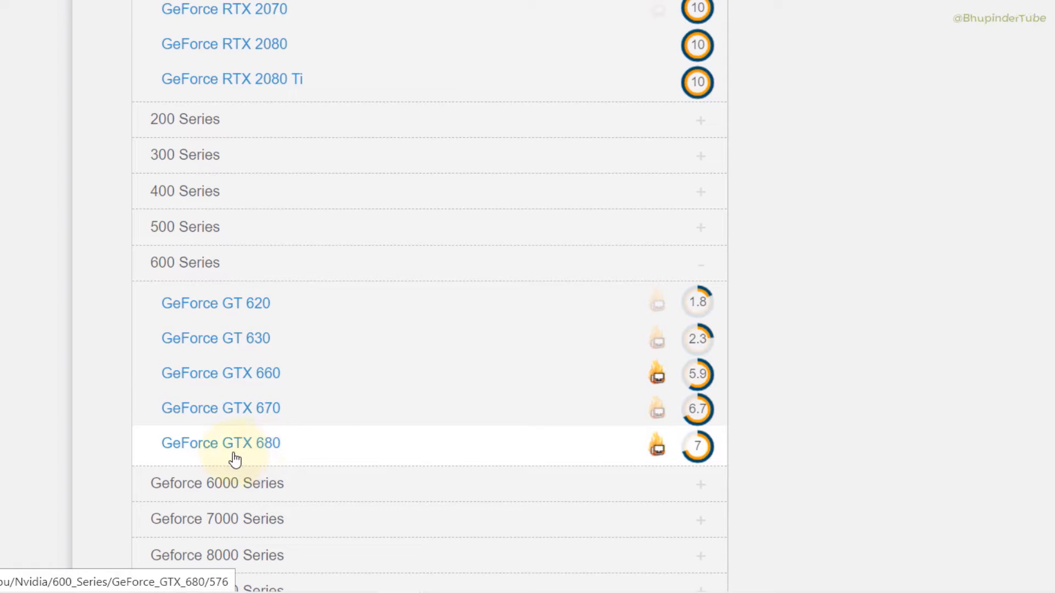
{"action": "mouse_move", "coordinate": [299, 453]}
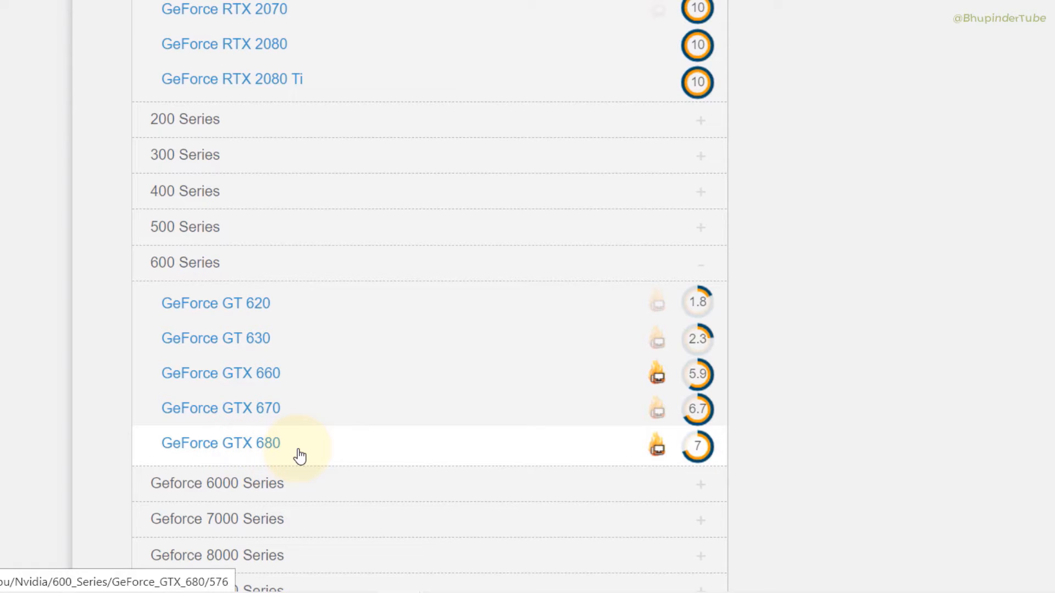
{"action": "mouse_move", "coordinate": [826, 377]}
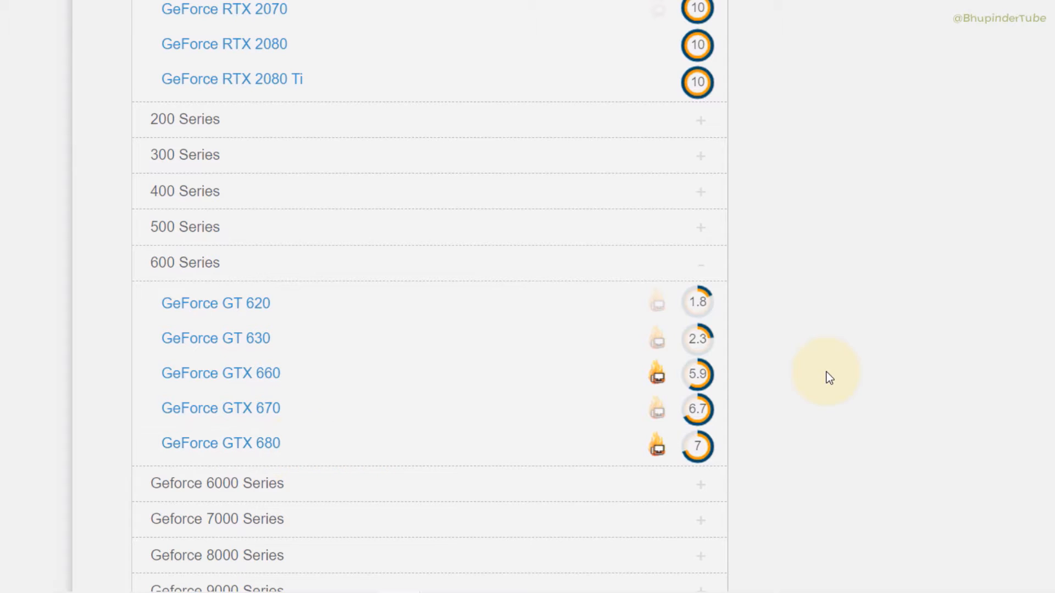
{"action": "mouse_move", "coordinate": [831, 329]}
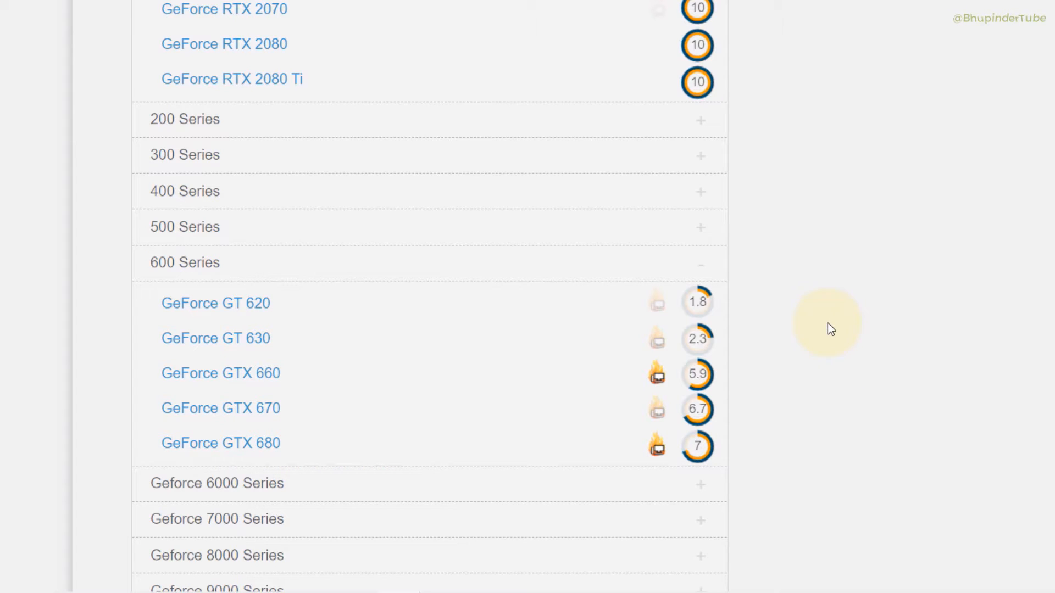
{"action": "mouse_move", "coordinate": [281, 92]}
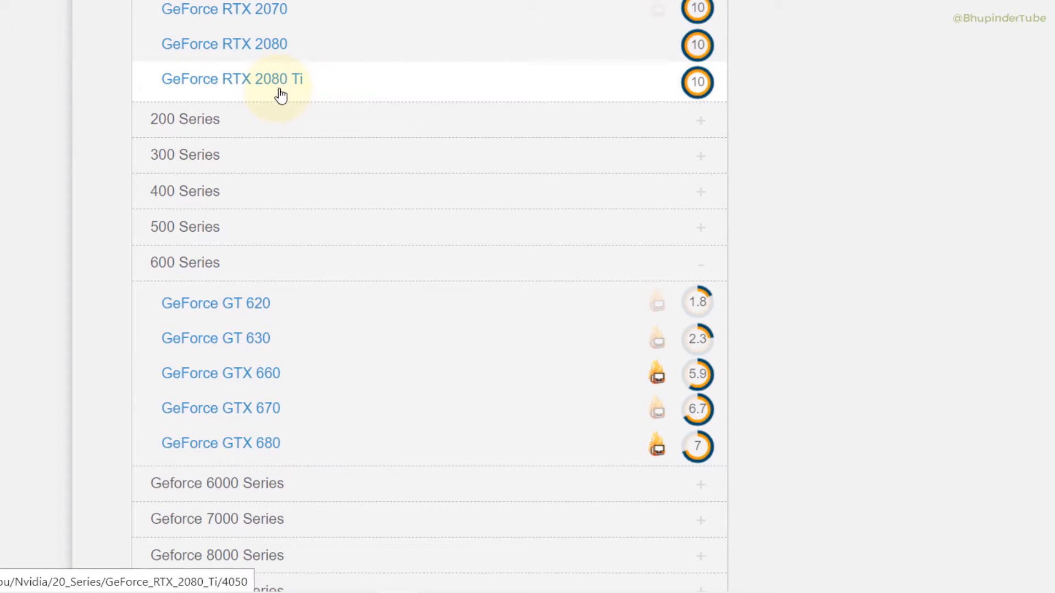
Step: Bring up the GeForce RTX 2080 Ti specification page
{"action": "scroll", "scroll_direction": "up", "scroll_amount": 3}
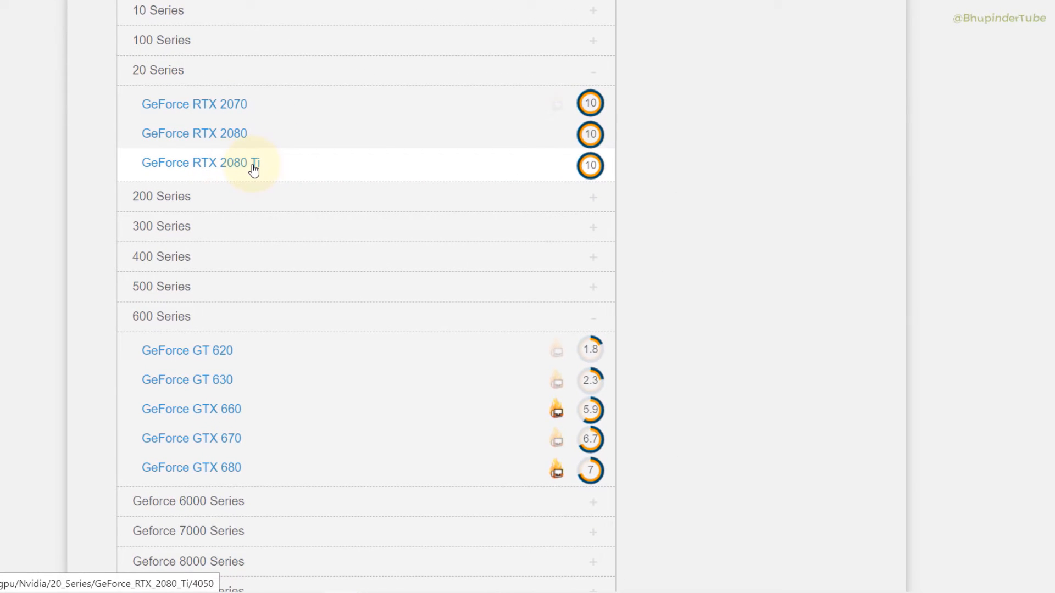
{"action": "mouse_move", "coordinate": [233, 150]}
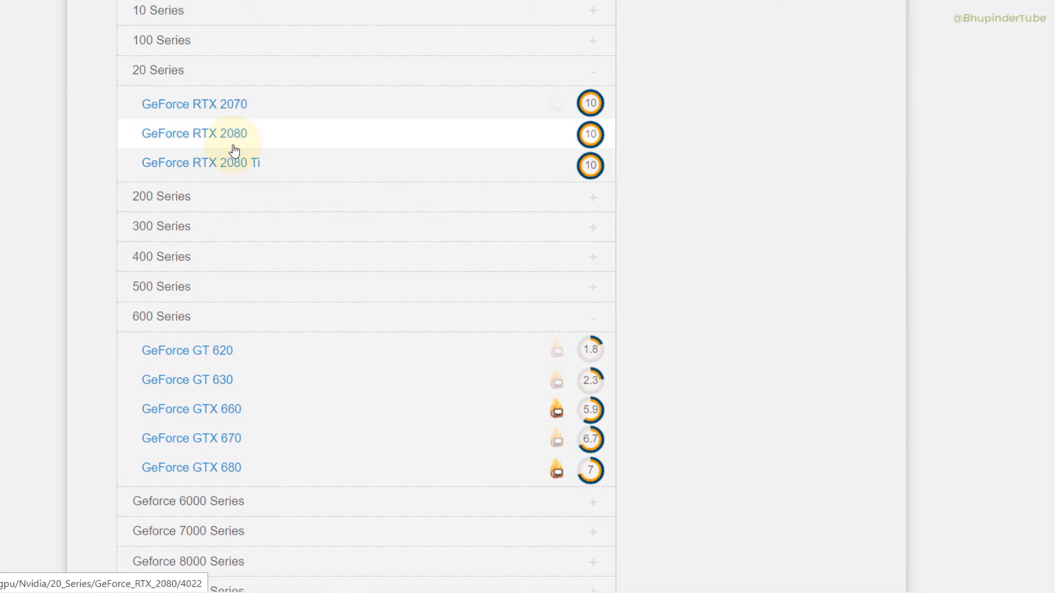
{"action": "left_click", "coordinate": [200, 163]}
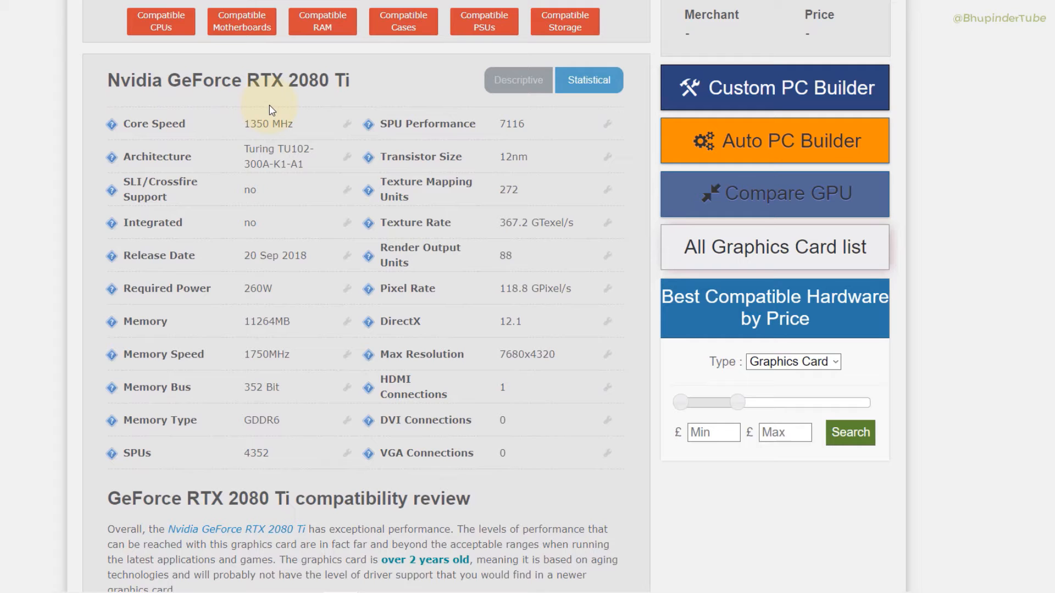
{"action": "mouse_move", "coordinate": [303, 98]}
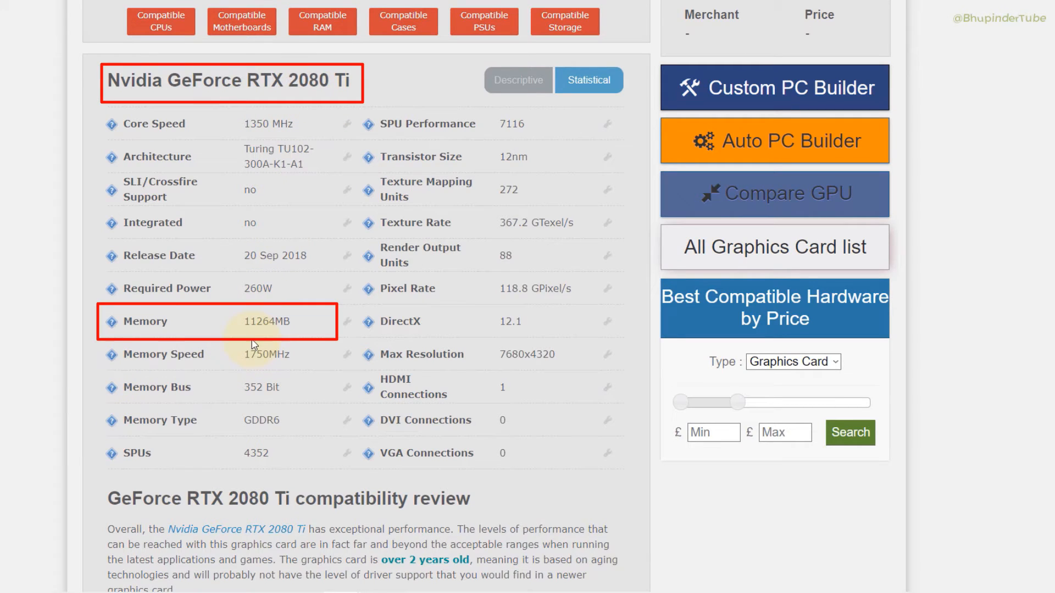
{"action": "mouse_move", "coordinate": [249, 329]}
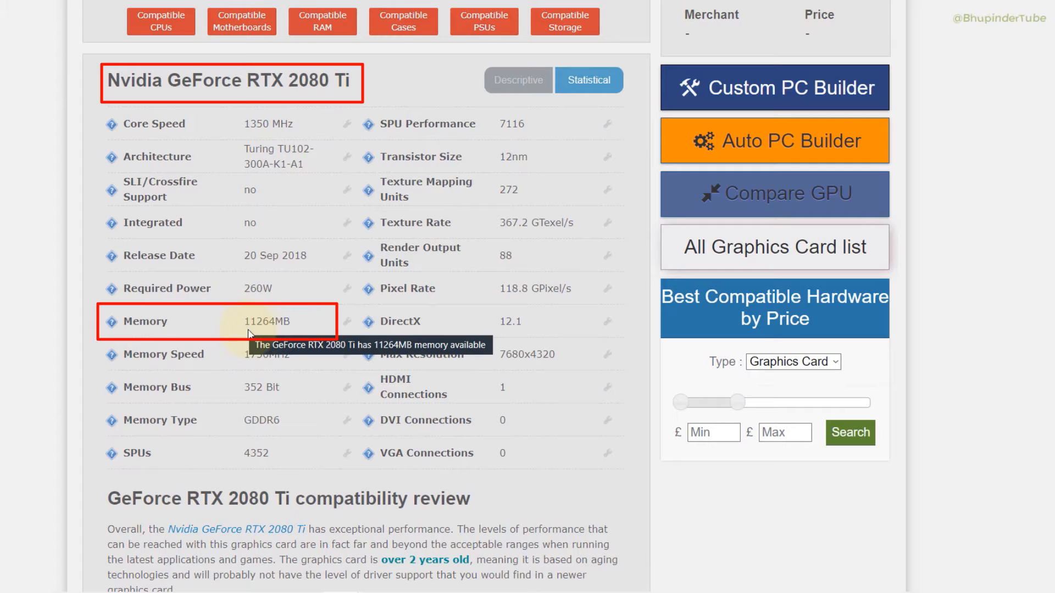
{"action": "mouse_move", "coordinate": [282, 333]}
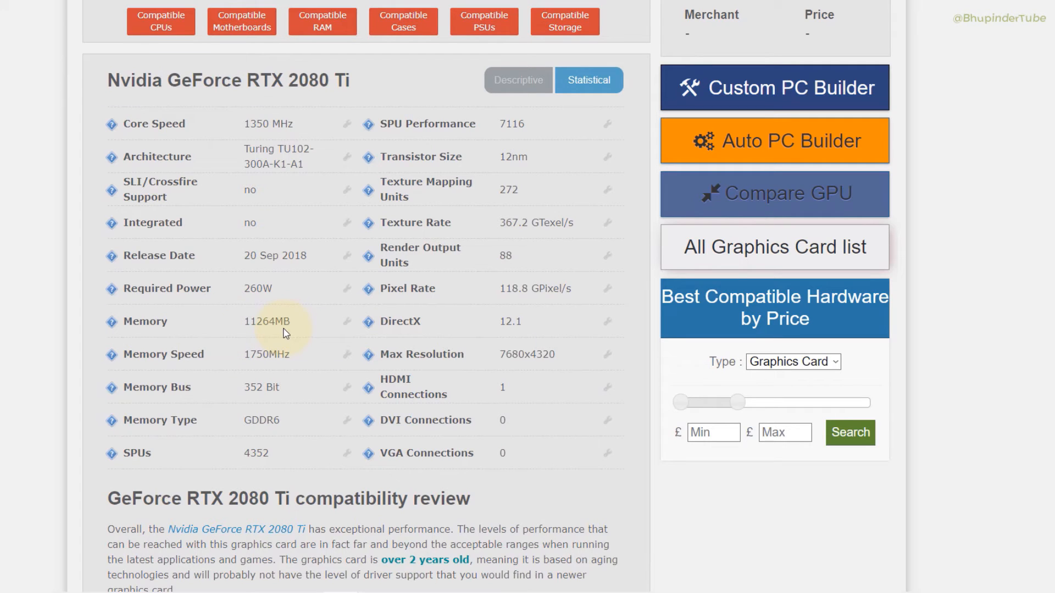
{"action": "mouse_move", "coordinate": [530, 369]}
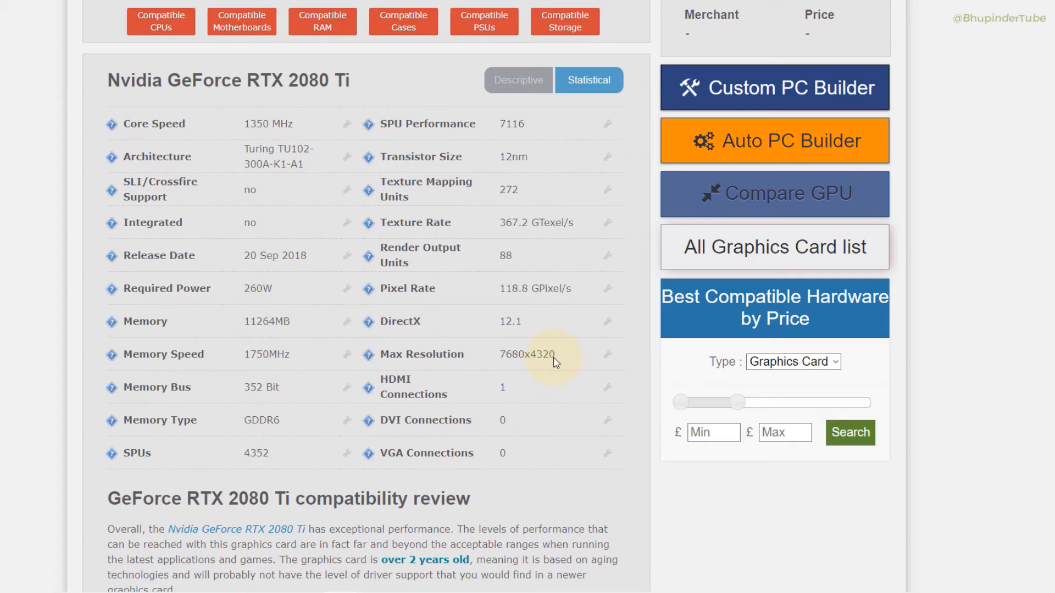
{"action": "mouse_move", "coordinate": [568, 422]}
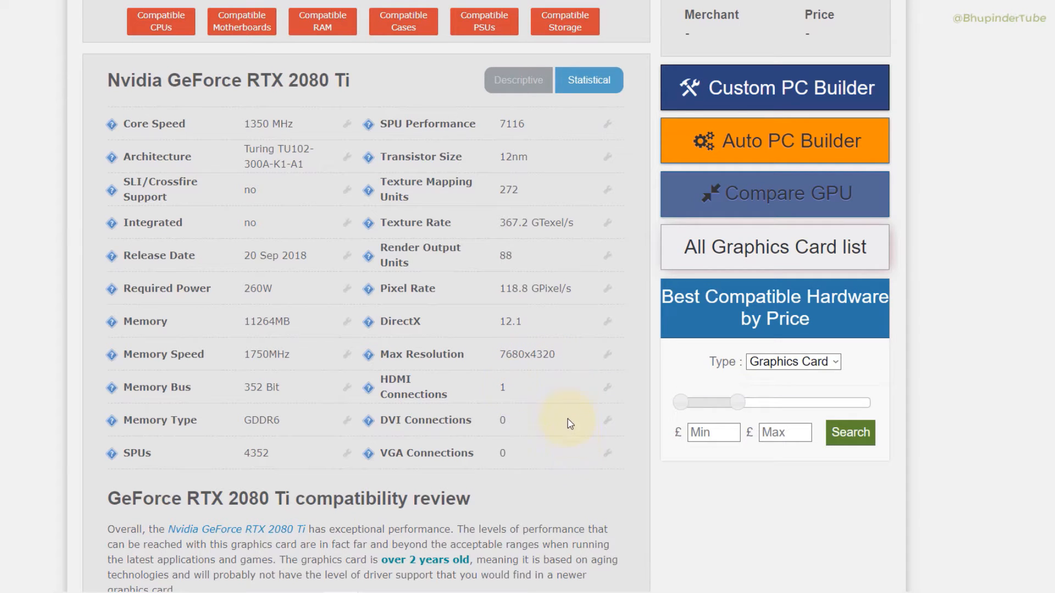
{"action": "mouse_move", "coordinate": [528, 391]}
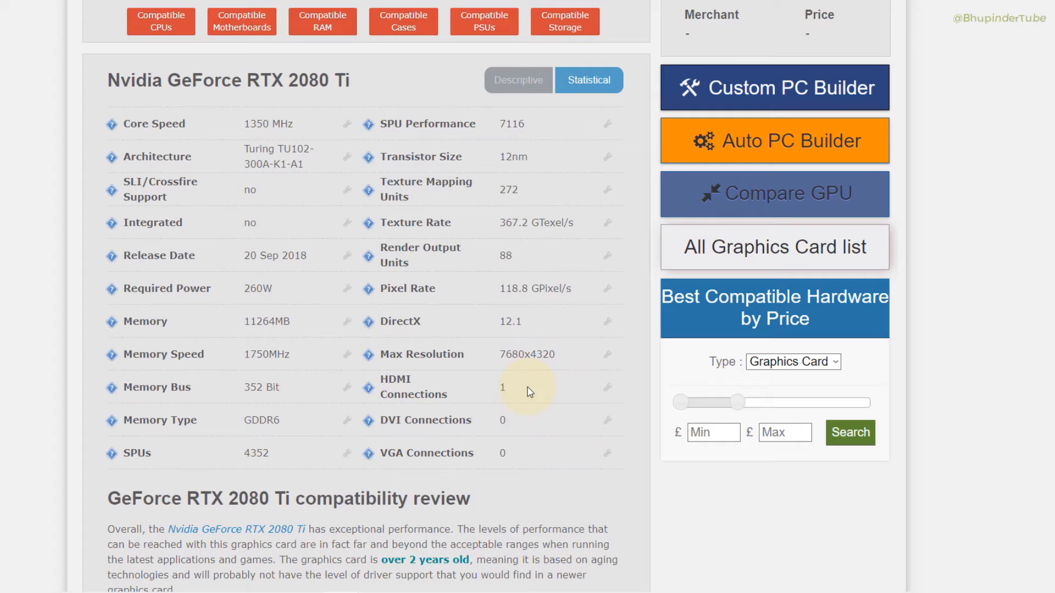
{"action": "mouse_move", "coordinate": [244, 294]}
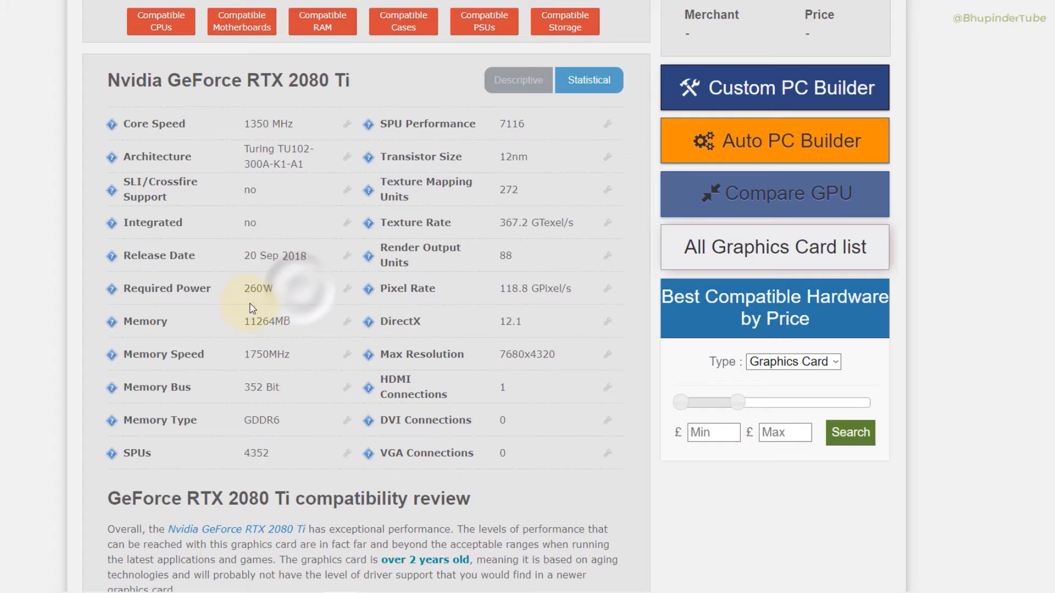
Step: Scroll the GeForce RTX 2080 specs to its 8192MB memory row
{"action": "scroll", "scroll_direction": "down", "scroll_amount": 3}
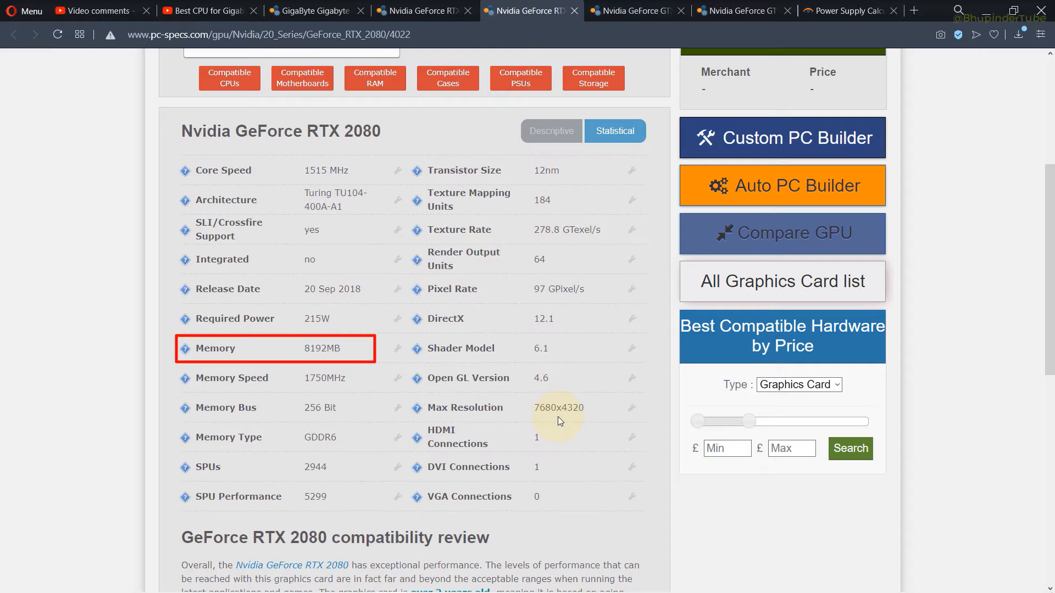
Step: Review the RTX 2080 Ti specs, then move to the GeForce GTX 680 page
{"action": "left_click", "coordinate": [555, 418]}
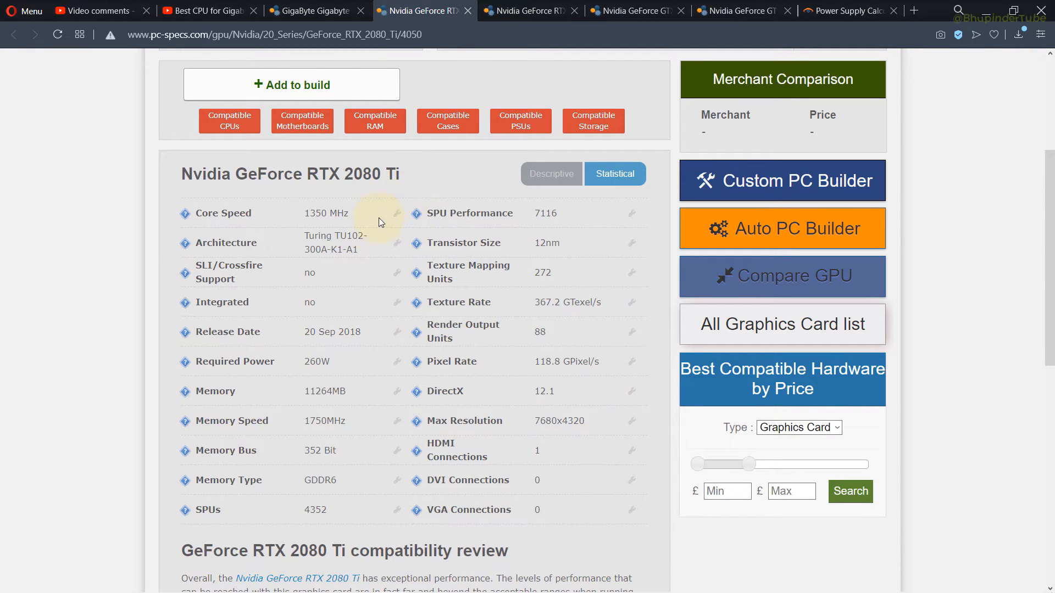
{"action": "mouse_move", "coordinate": [397, 190]}
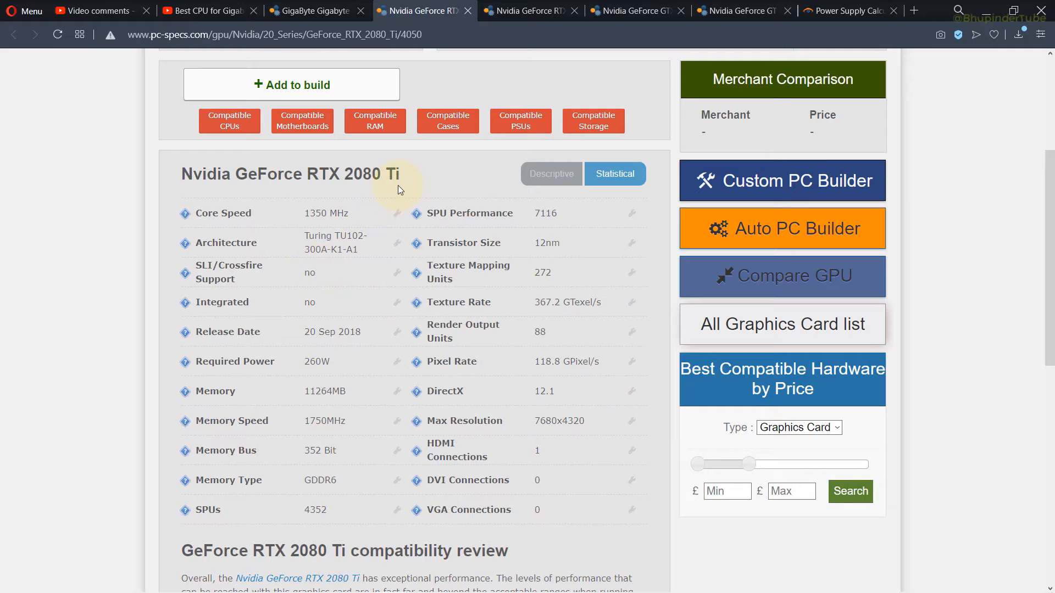
{"action": "mouse_move", "coordinate": [212, 269]}
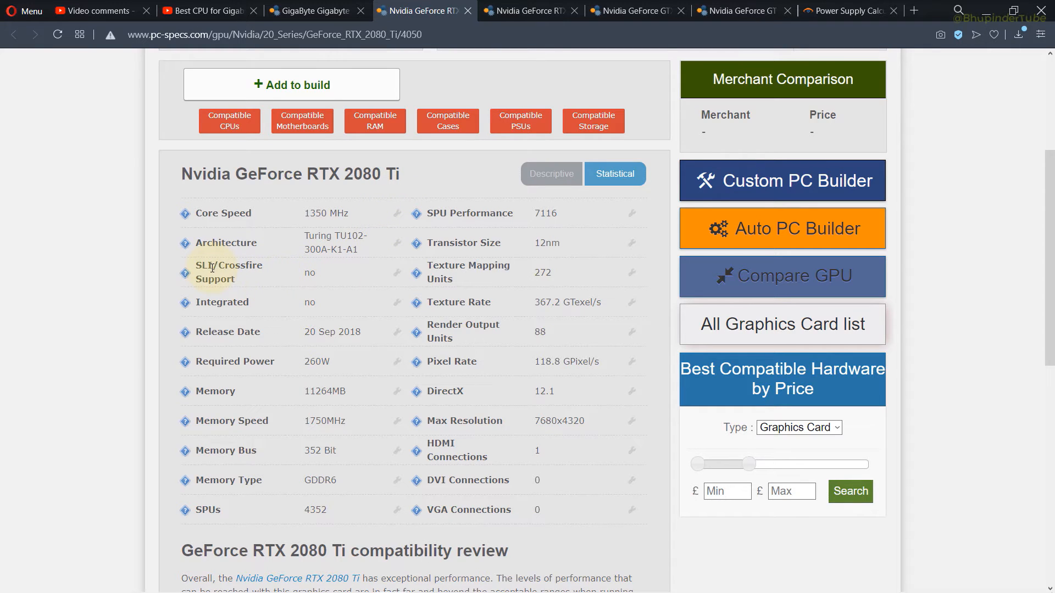
{"action": "mouse_move", "coordinate": [254, 280]}
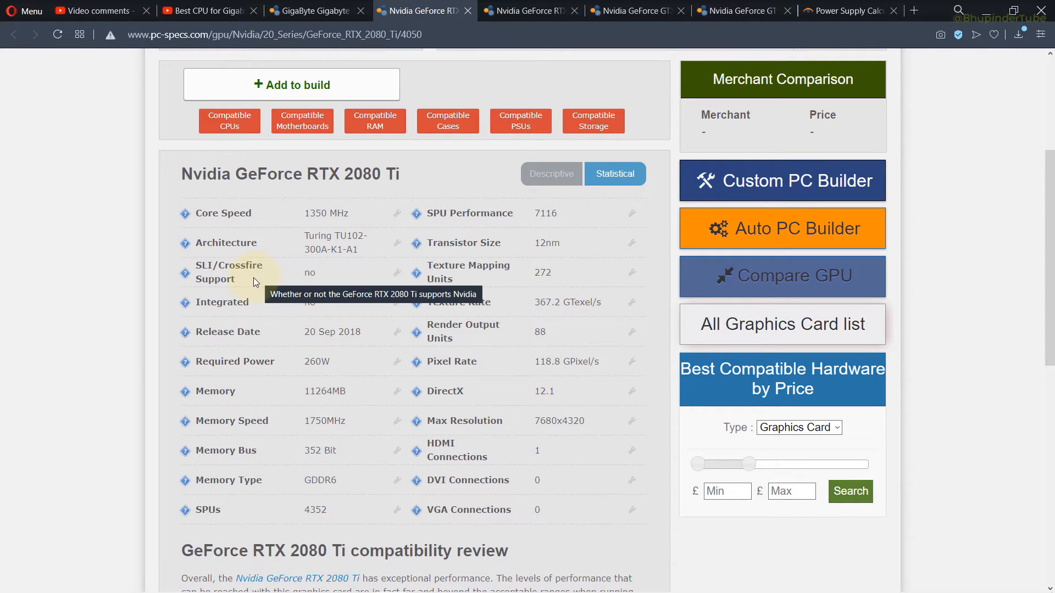
{"action": "left_click", "coordinate": [529, 11]}
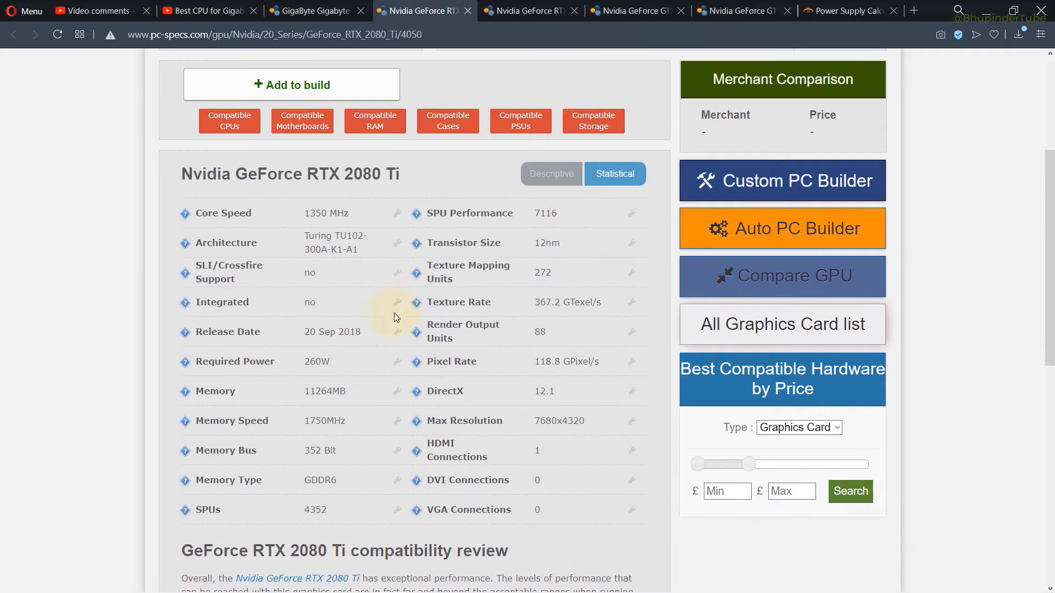
{"action": "mouse_move", "coordinate": [328, 406]}
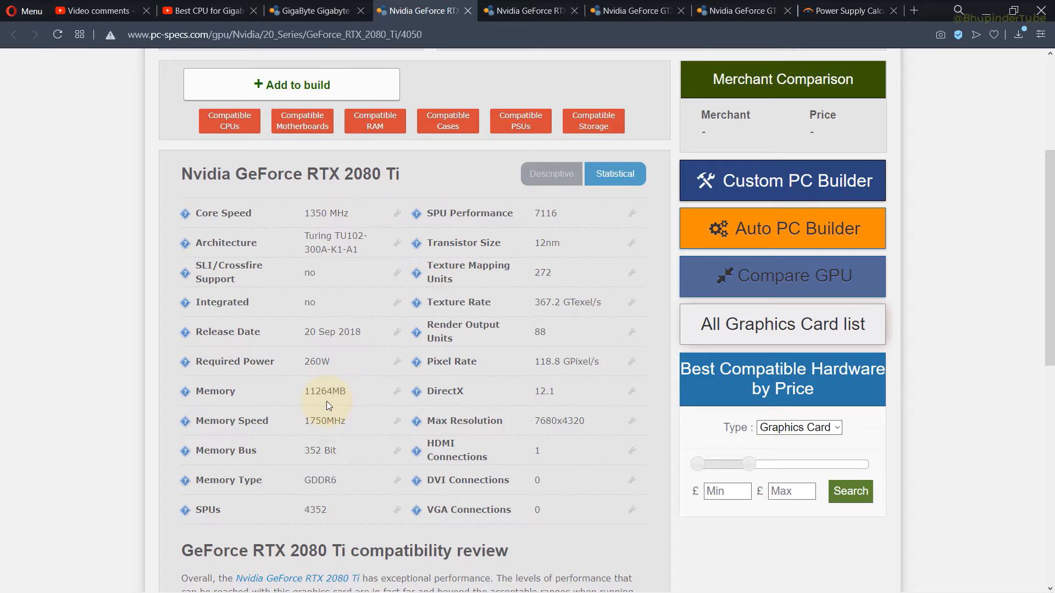
{"action": "mouse_move", "coordinate": [462, 374]}
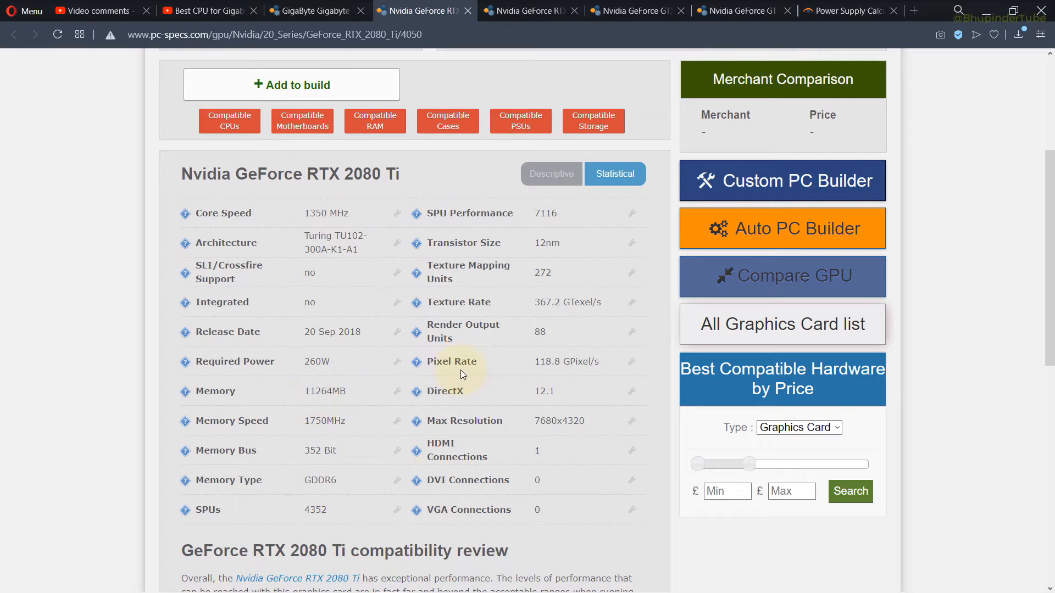
{"action": "mouse_move", "coordinate": [636, 65]}
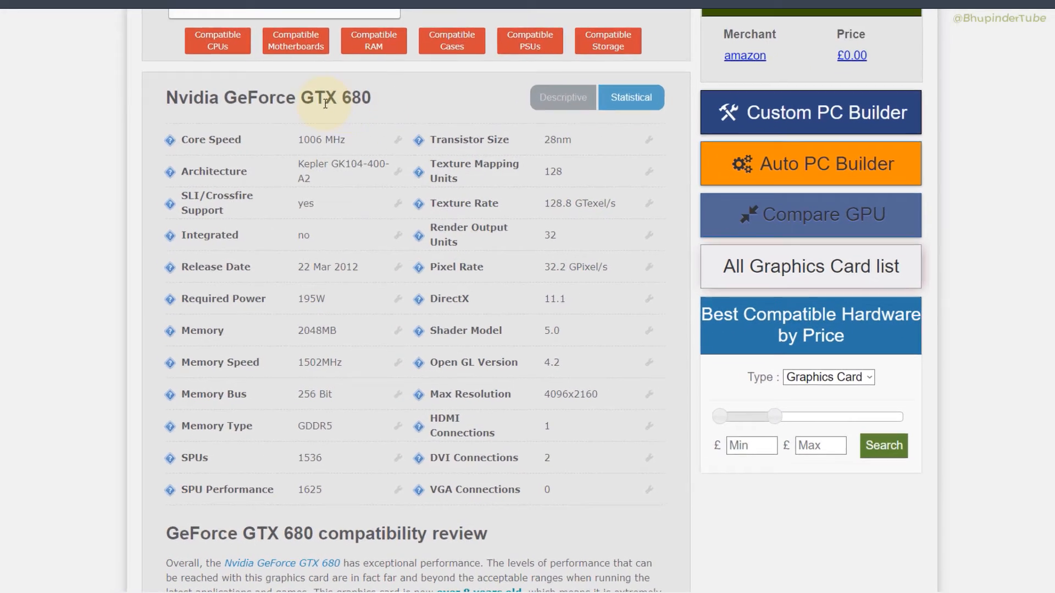
Step: Show the GTX 680's 195W power and 2048MB memory in its spec table
{"action": "scroll", "scroll_direction": "down", "scroll_amount": 3}
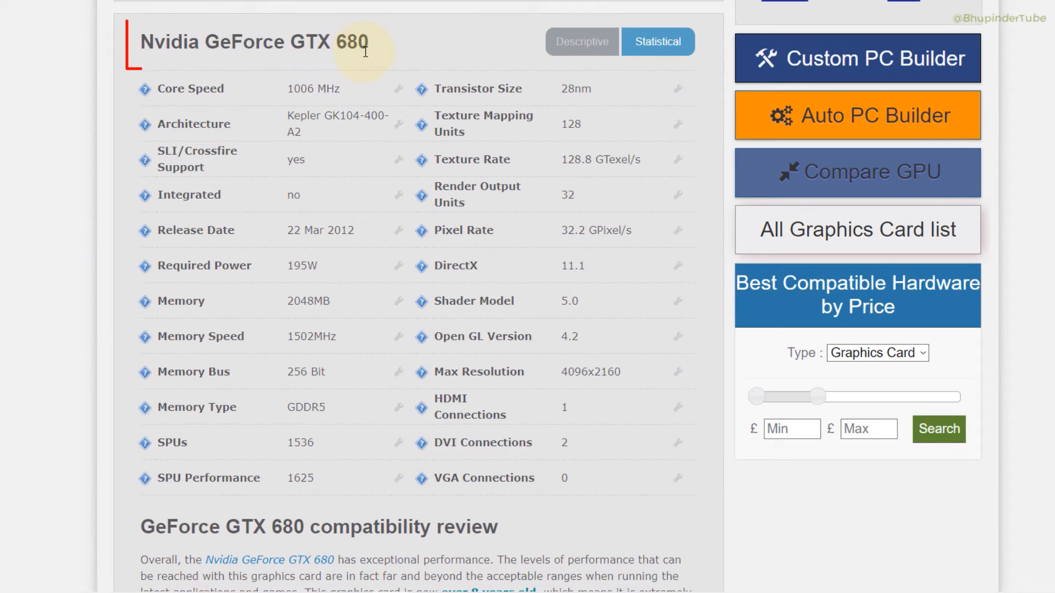
{"action": "mouse_move", "coordinate": [567, 372]}
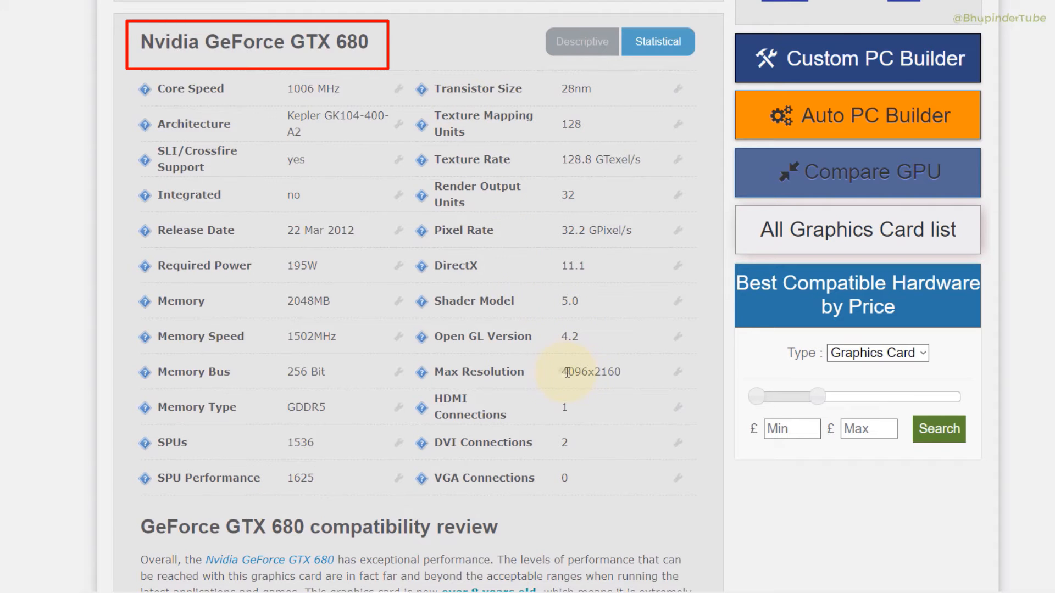
{"action": "double_click", "coordinate": [589, 373]}
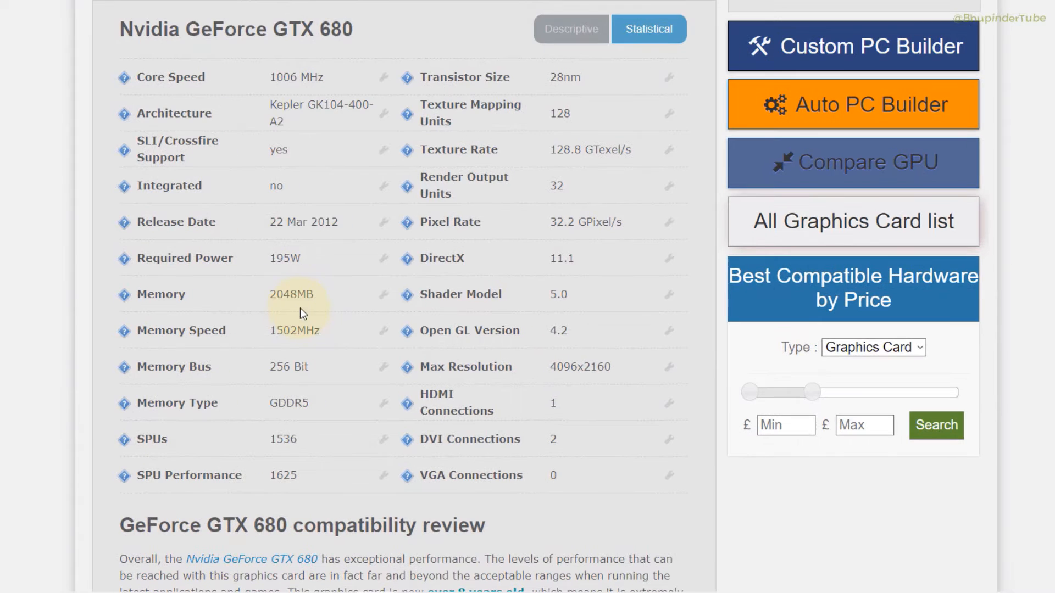
{"action": "mouse_move", "coordinate": [275, 278]}
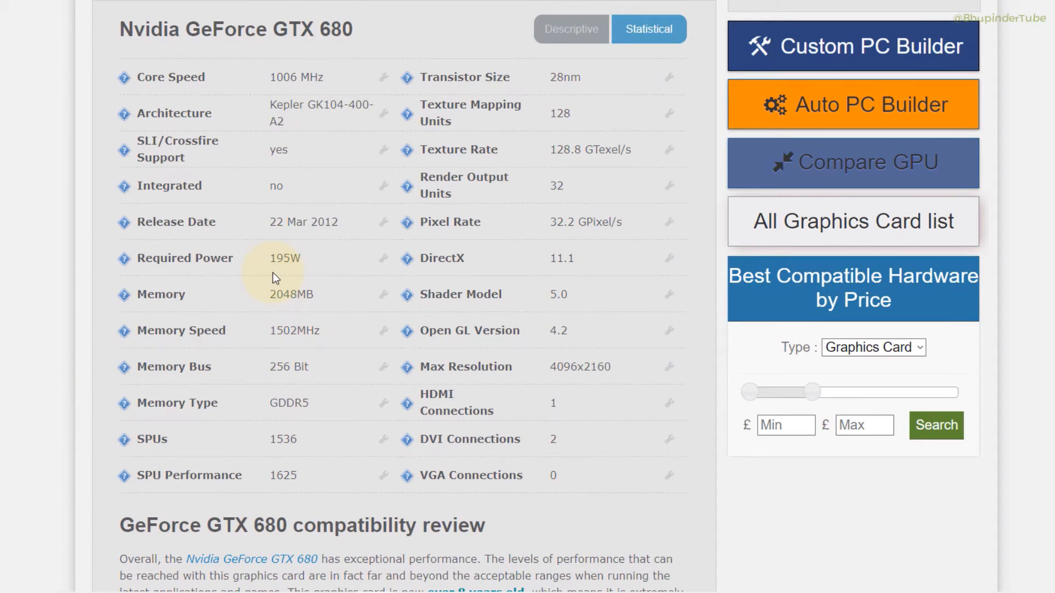
{"action": "mouse_move", "coordinate": [285, 275]}
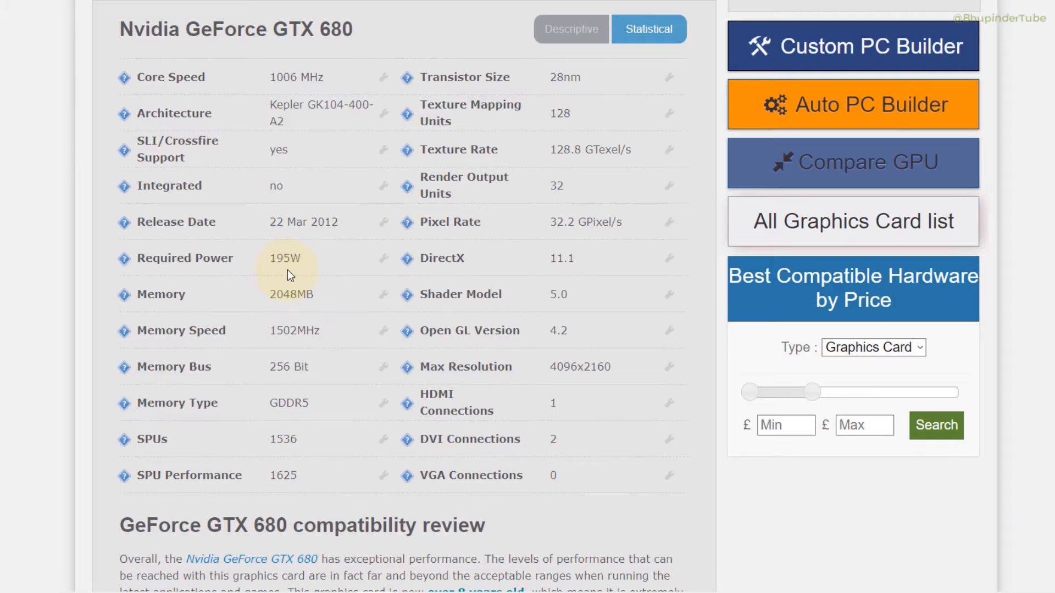
{"action": "mouse_move", "coordinate": [336, 235]}
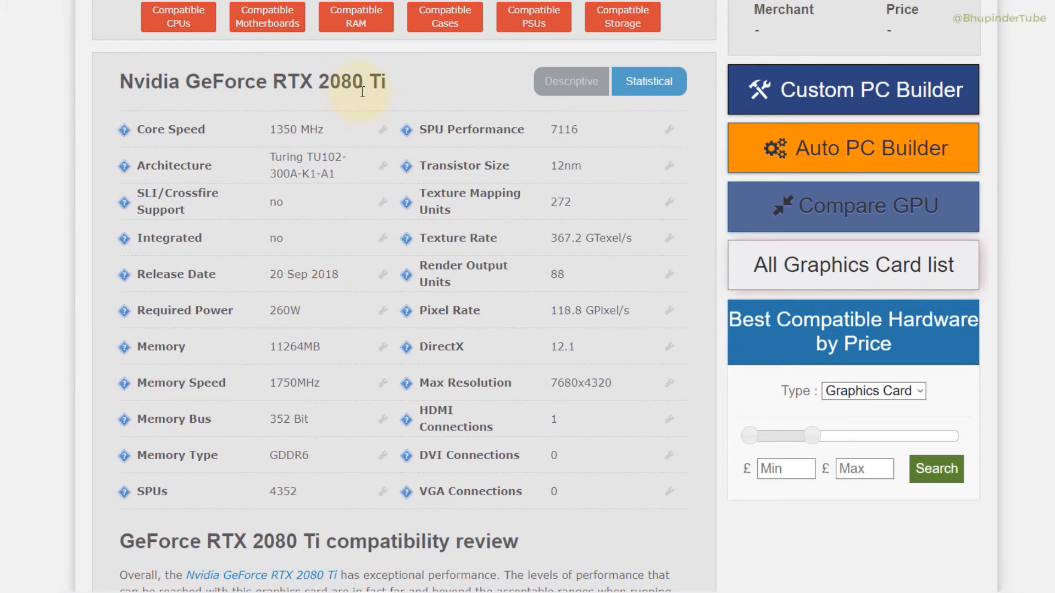
{"action": "mouse_move", "coordinate": [359, 242]}
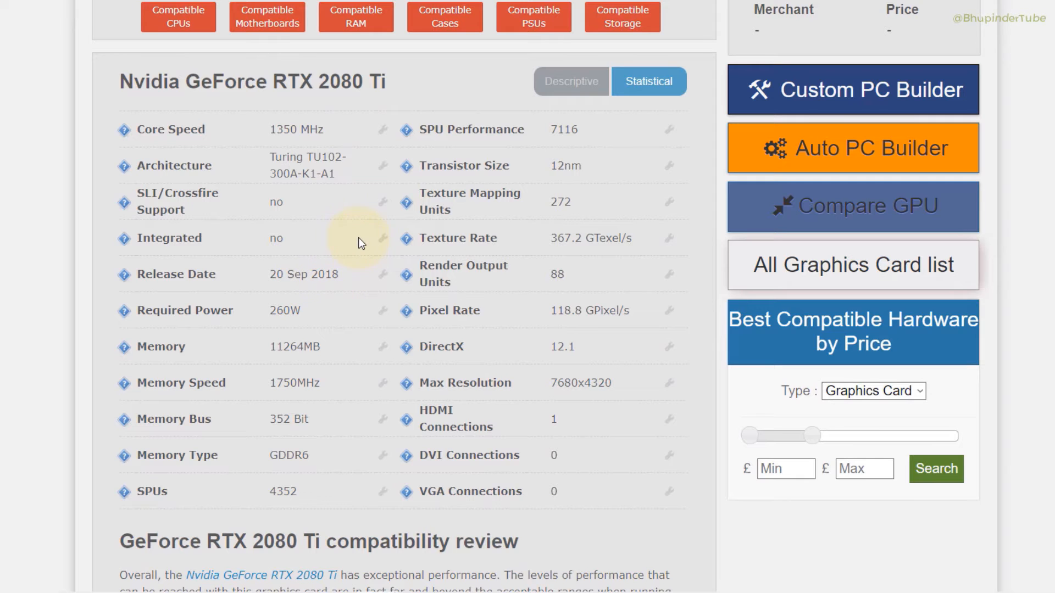
{"action": "mouse_move", "coordinate": [310, 273]}
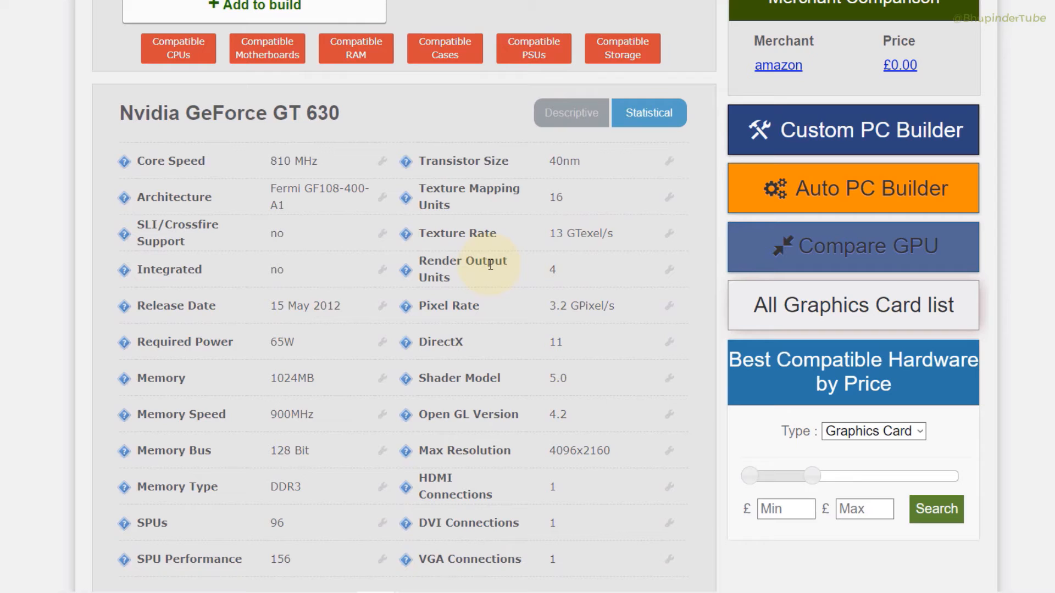
{"action": "scroll", "scroll_direction": "down", "scroll_amount": 3}
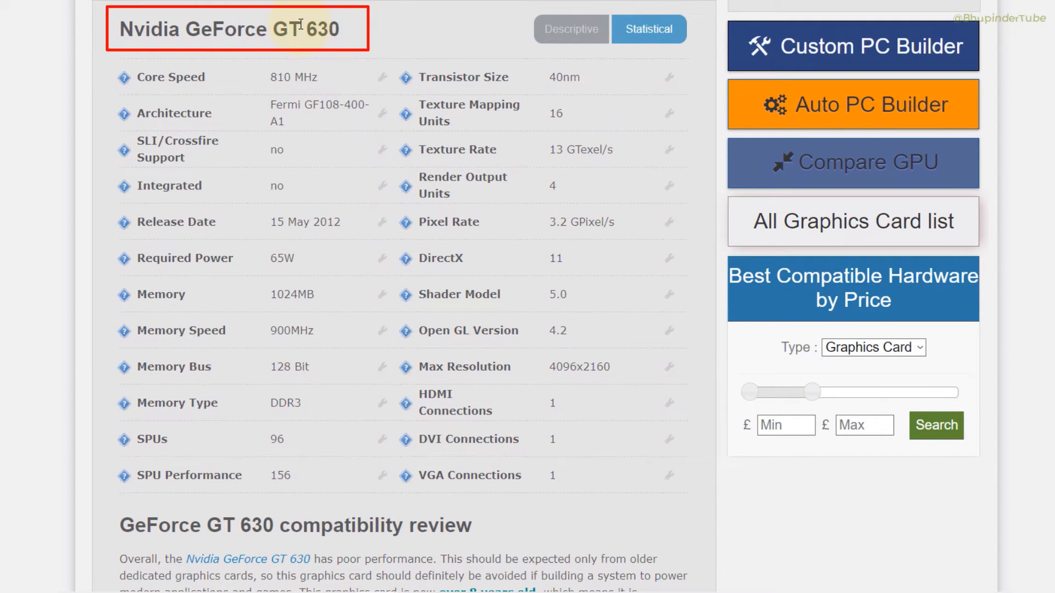
{"action": "mouse_move", "coordinate": [268, 46]}
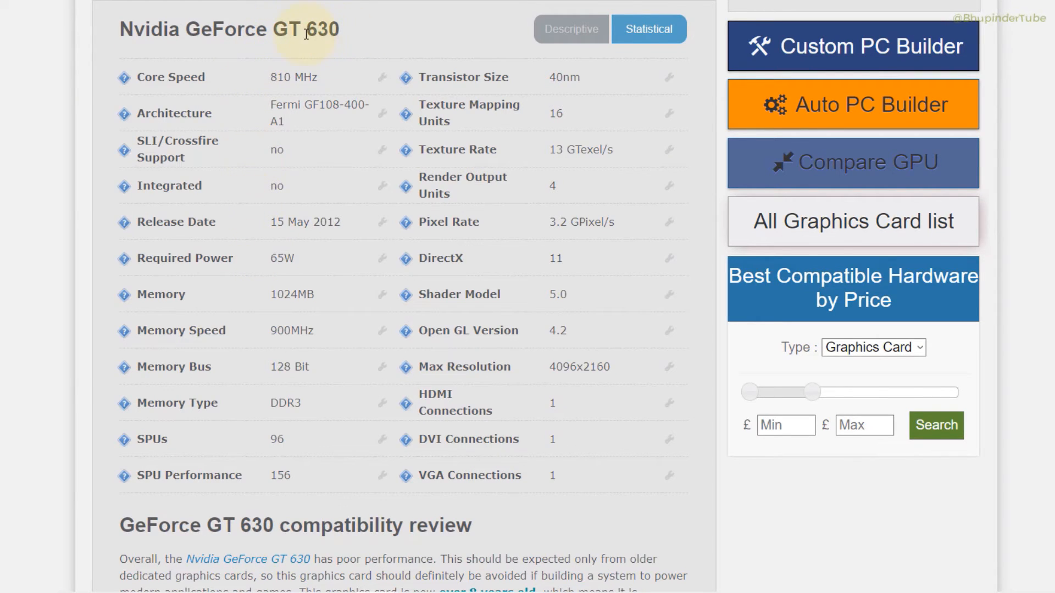
{"action": "mouse_move", "coordinate": [342, 367]}
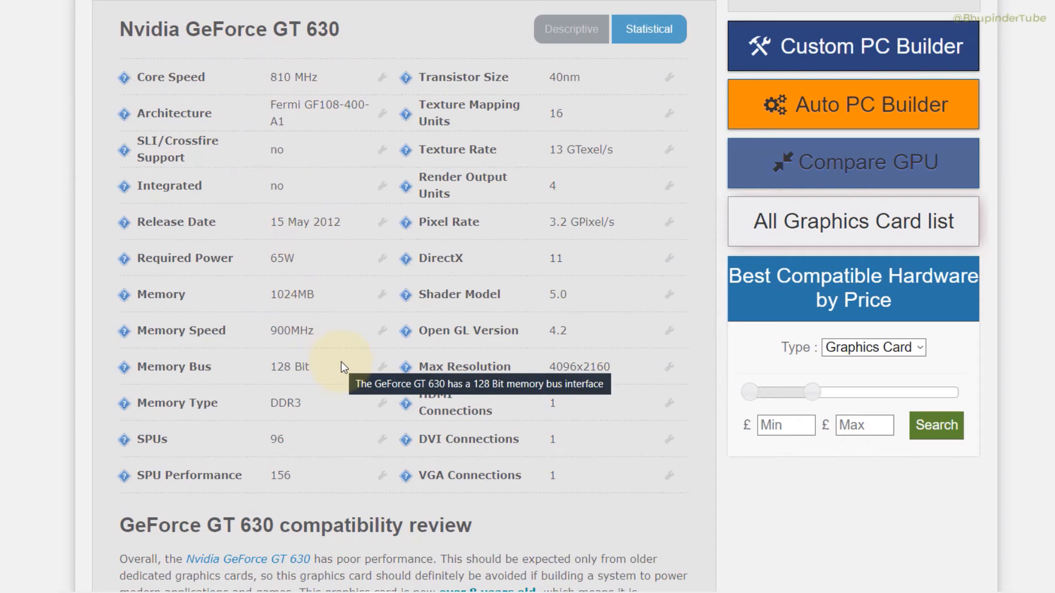
{"action": "mouse_move", "coordinate": [649, 441]}
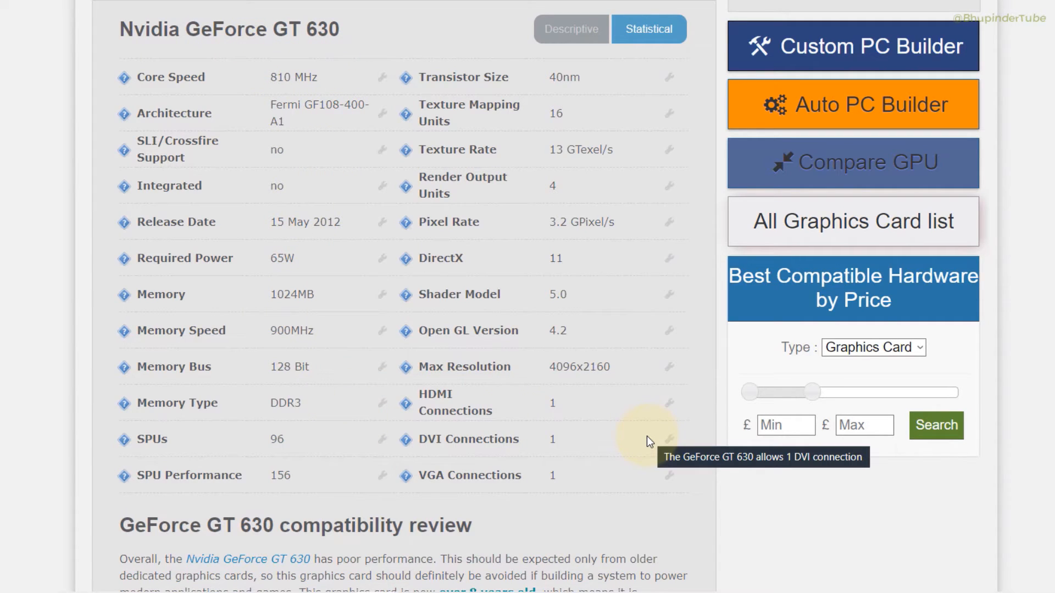
{"action": "mouse_move", "coordinate": [472, 228]}
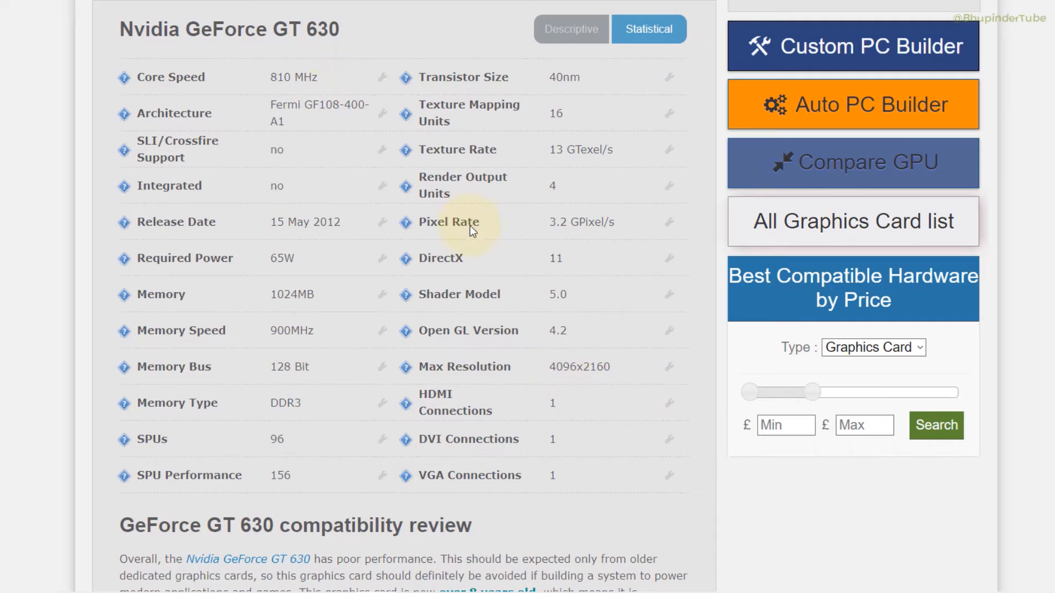
{"action": "mouse_move", "coordinate": [297, 304]}
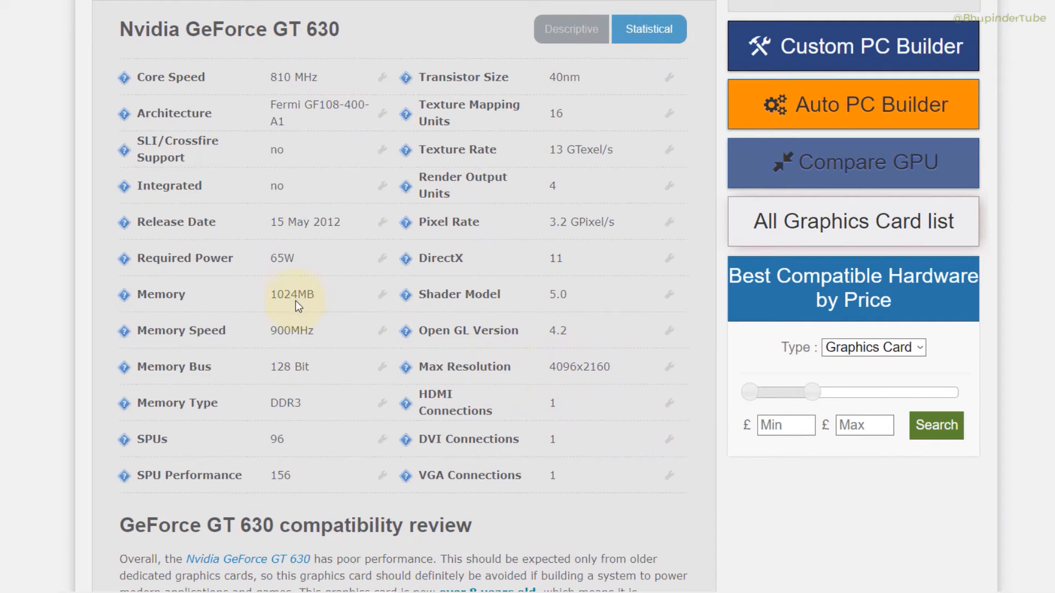
{"action": "mouse_move", "coordinate": [347, 236]}
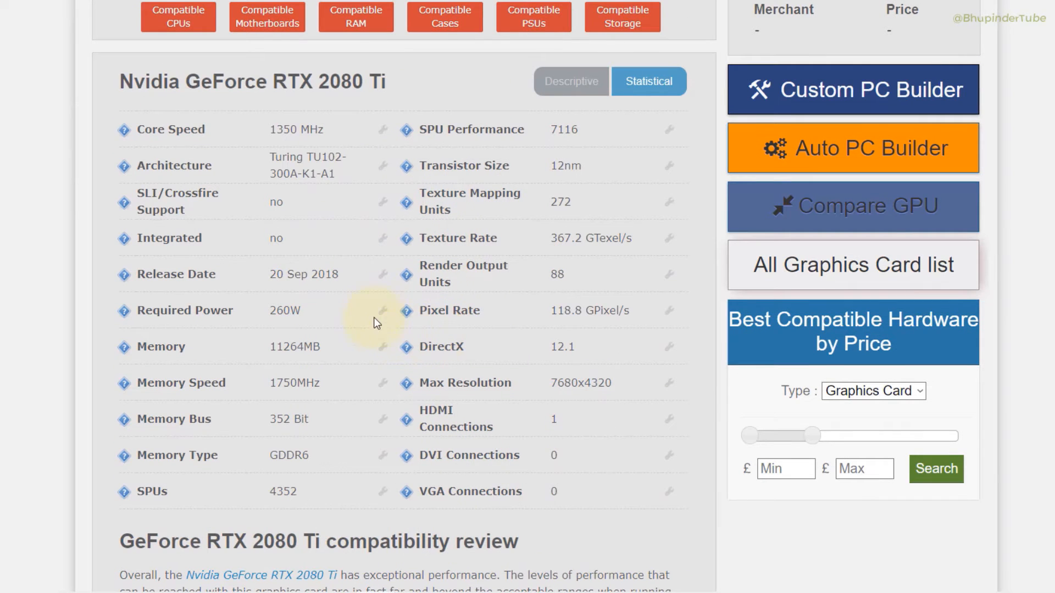
{"action": "mouse_move", "coordinate": [364, 93]}
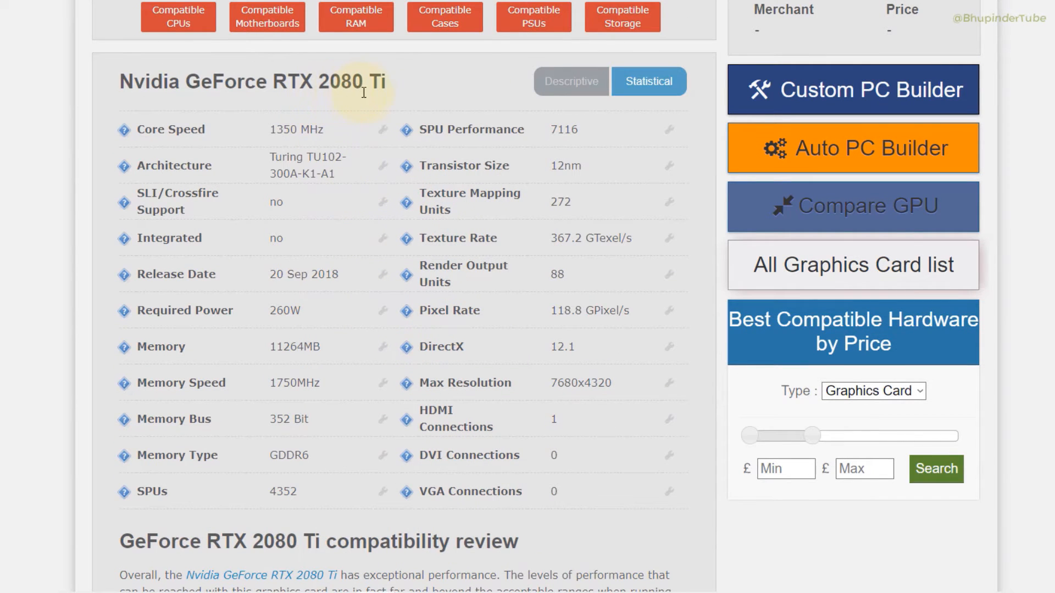
{"action": "mouse_move", "coordinate": [640, 414]}
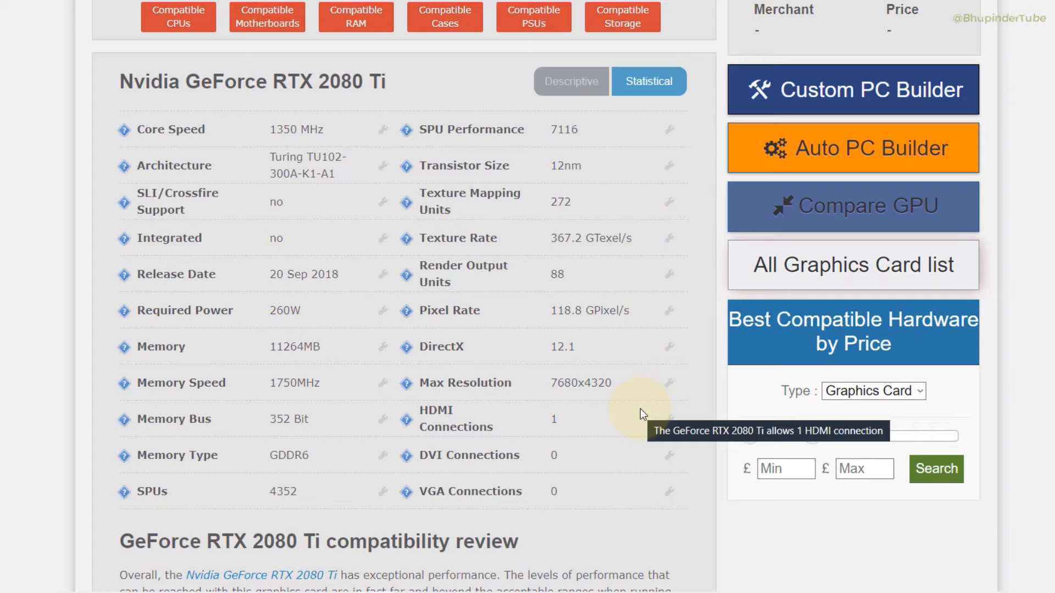
{"action": "mouse_move", "coordinate": [716, 239]}
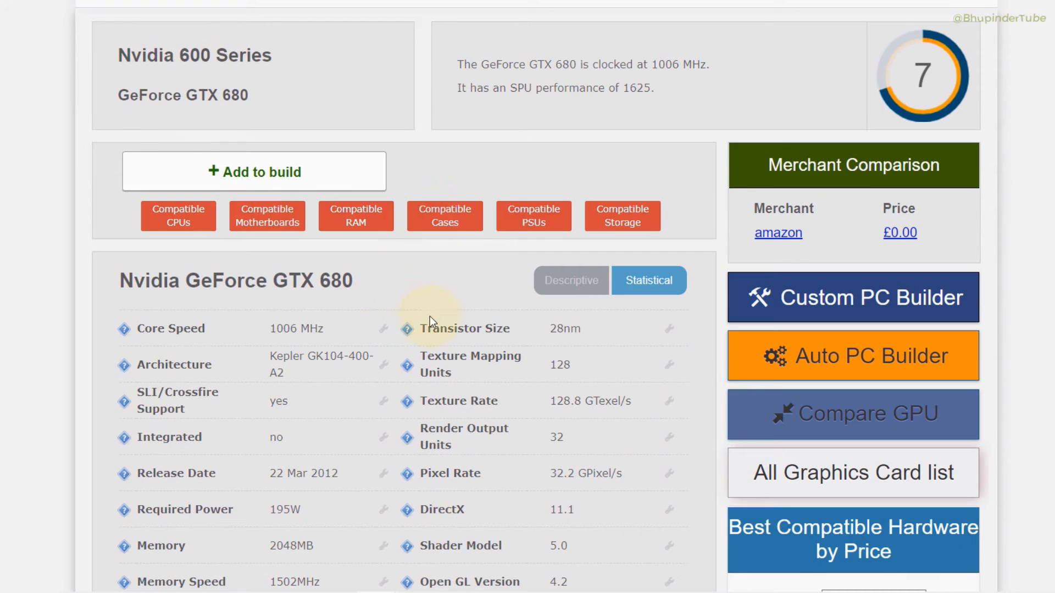
{"action": "mouse_move", "coordinate": [195, 57]}
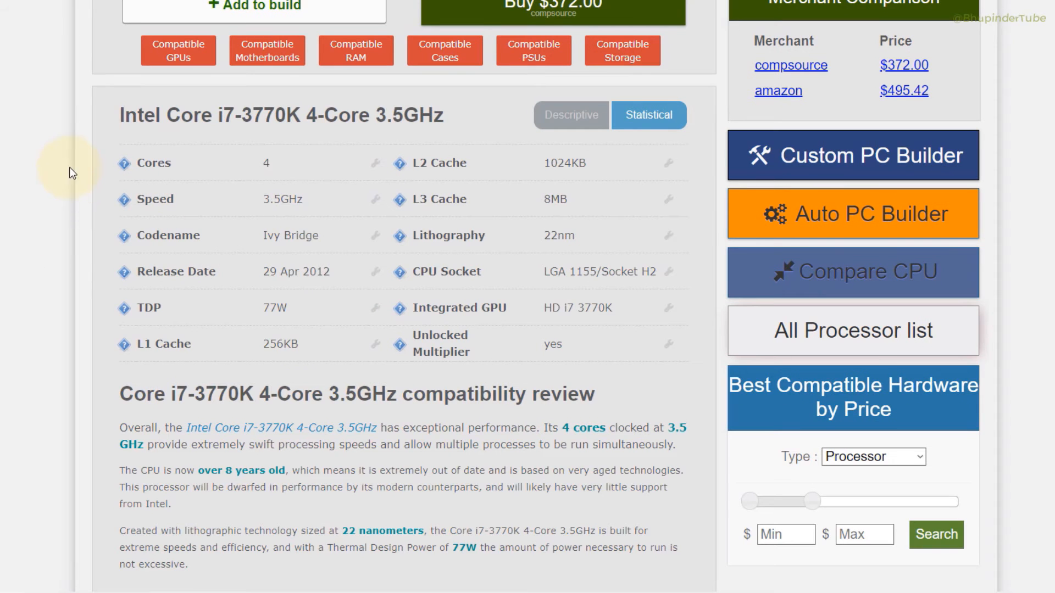
{"action": "mouse_move", "coordinate": [242, 135]}
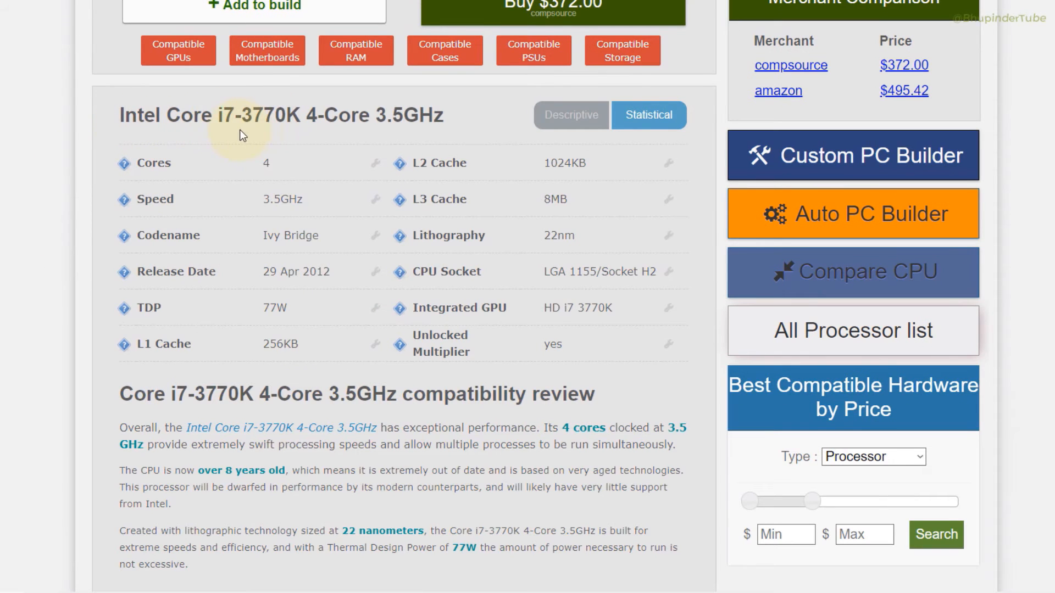
{"action": "mouse_move", "coordinate": [279, 139]}
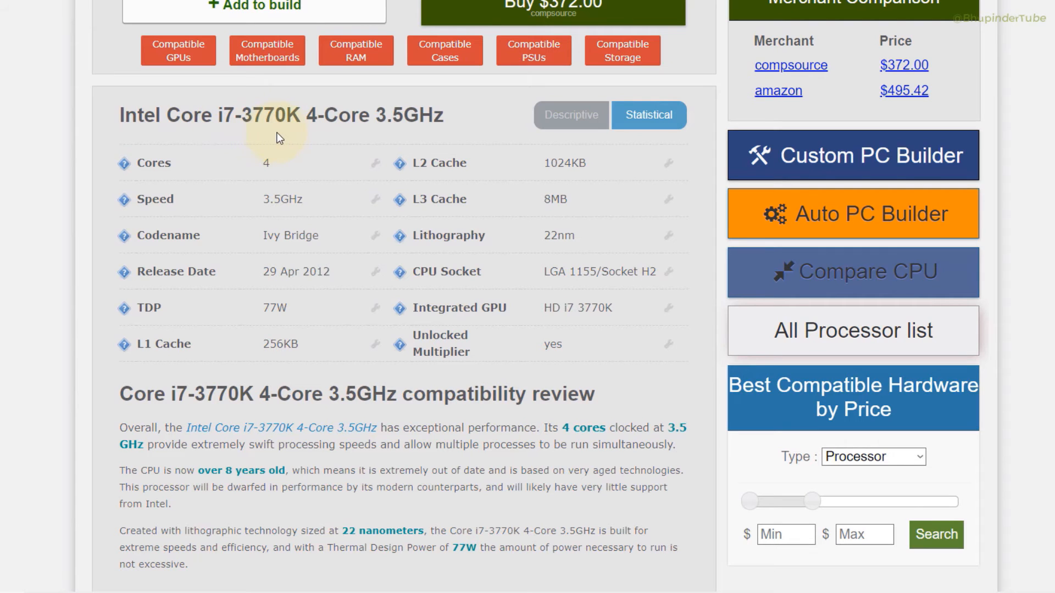
{"action": "mouse_move", "coordinate": [277, 277]}
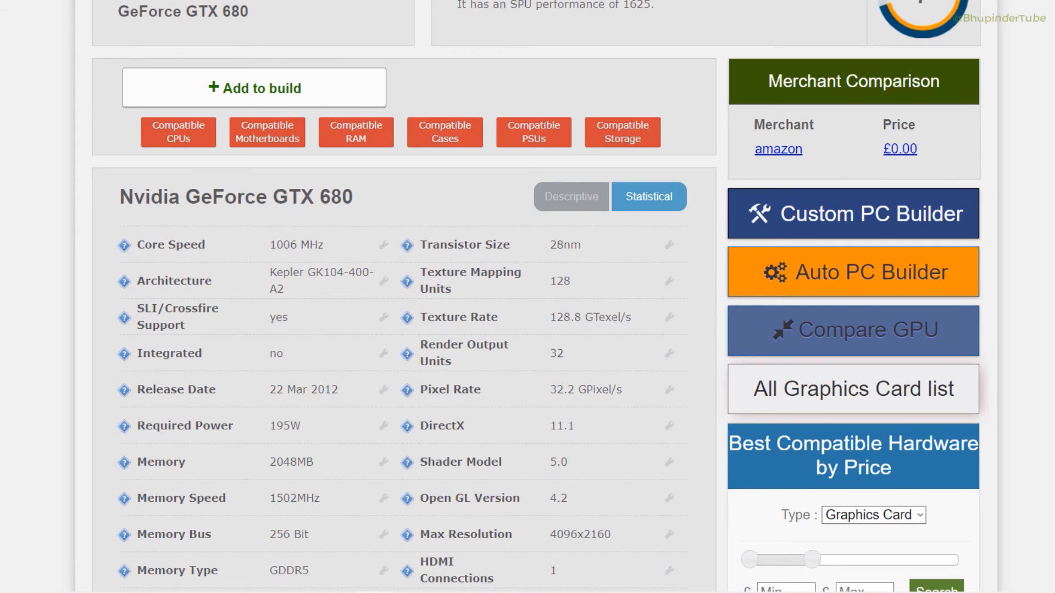
{"action": "mouse_move", "coordinate": [365, 314]}
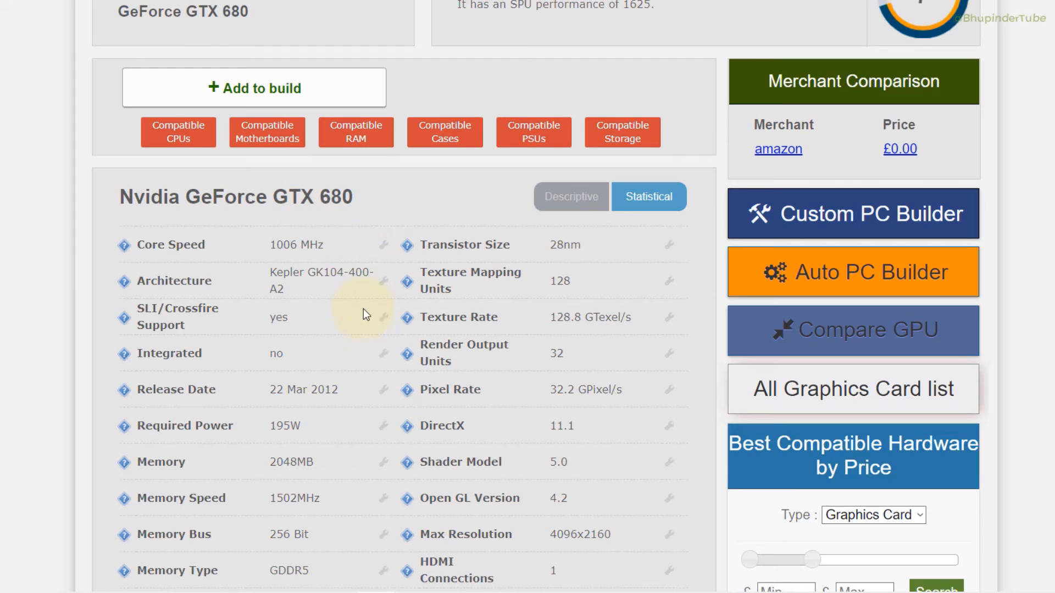
{"action": "mouse_move", "coordinate": [330, 409]}
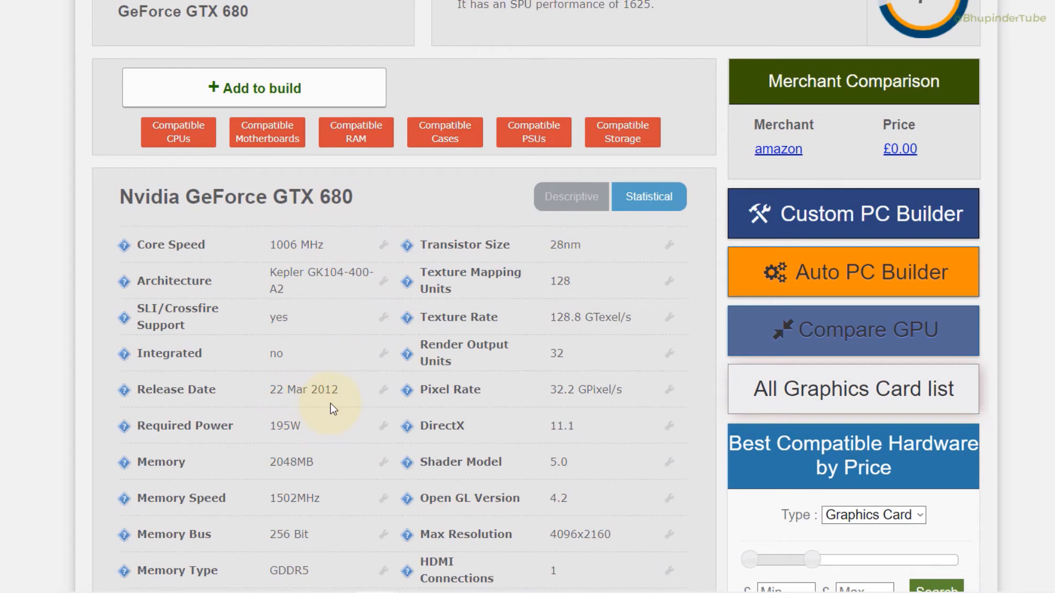
{"action": "mouse_move", "coordinate": [346, 236]}
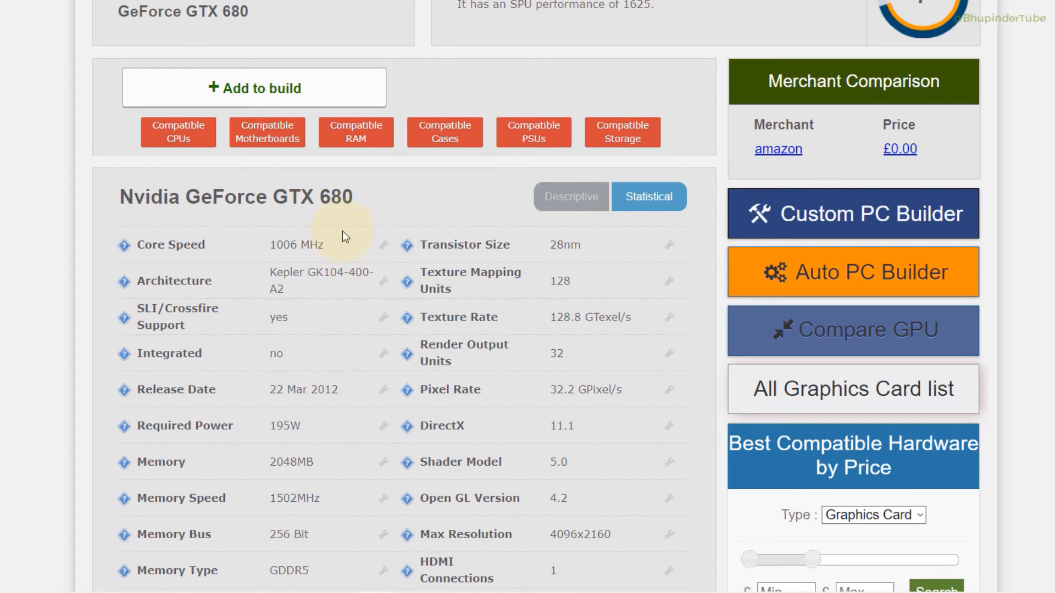
{"action": "mouse_move", "coordinate": [304, 405]}
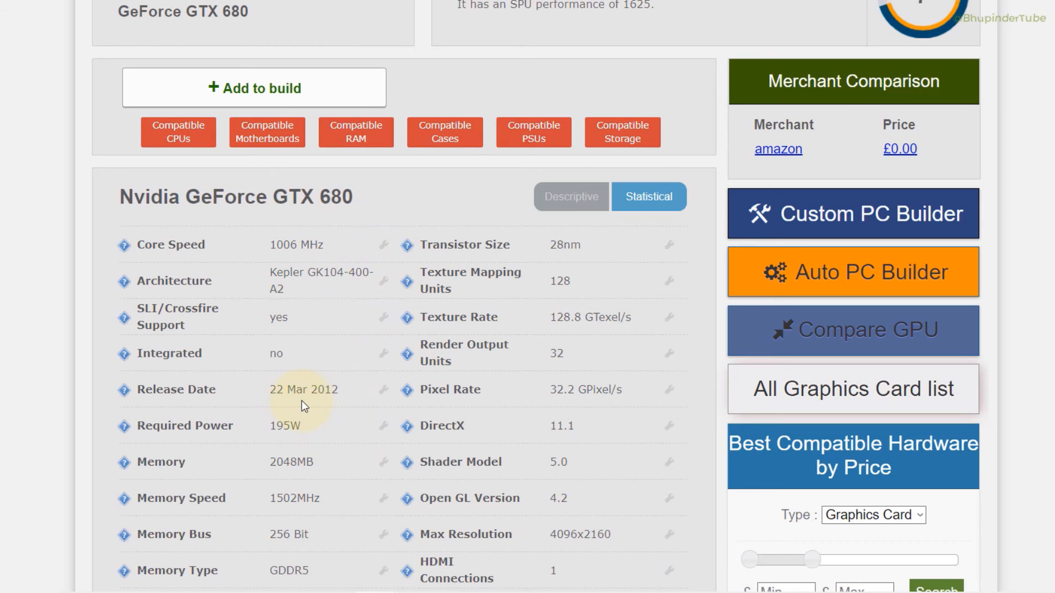
{"action": "mouse_move", "coordinate": [325, 409]}
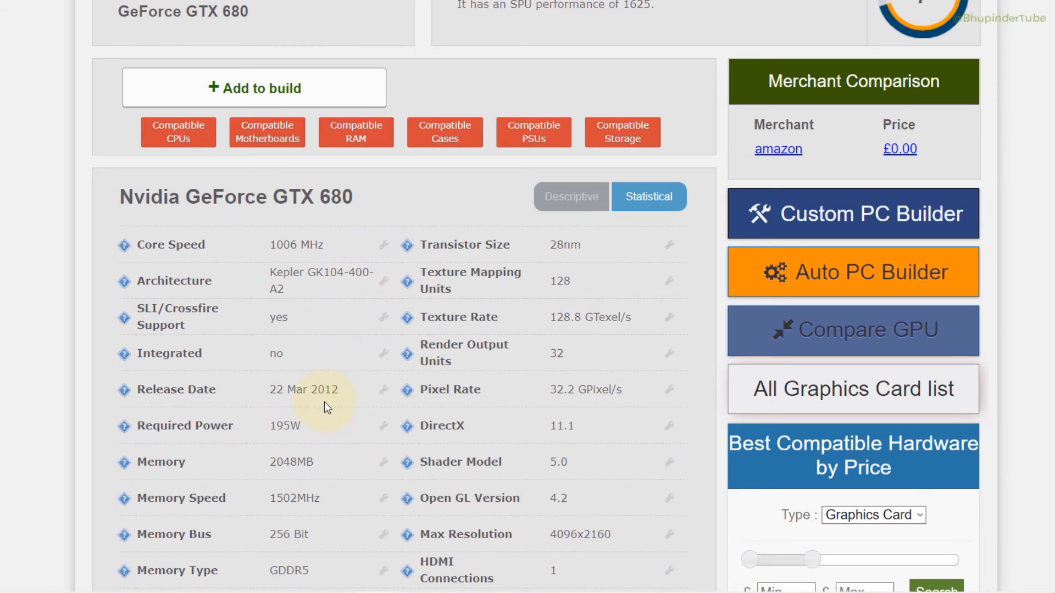
{"action": "mouse_move", "coordinate": [510, 443]}
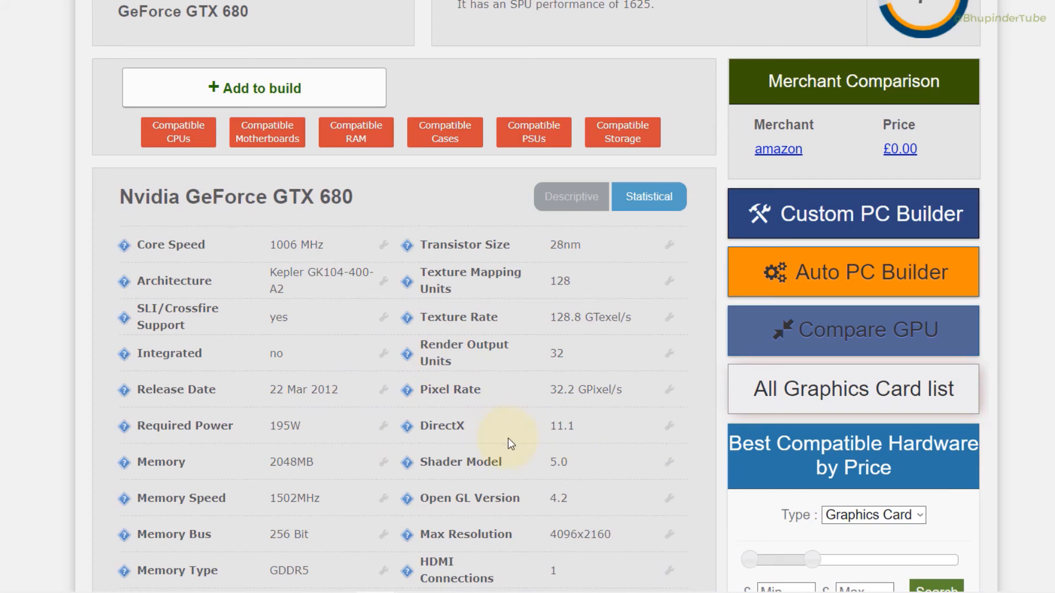
Step: Scroll the power supply calculator's RTX 2080 Ti build down to the 498 W result
{"action": "left_click", "coordinate": [849, 11]}
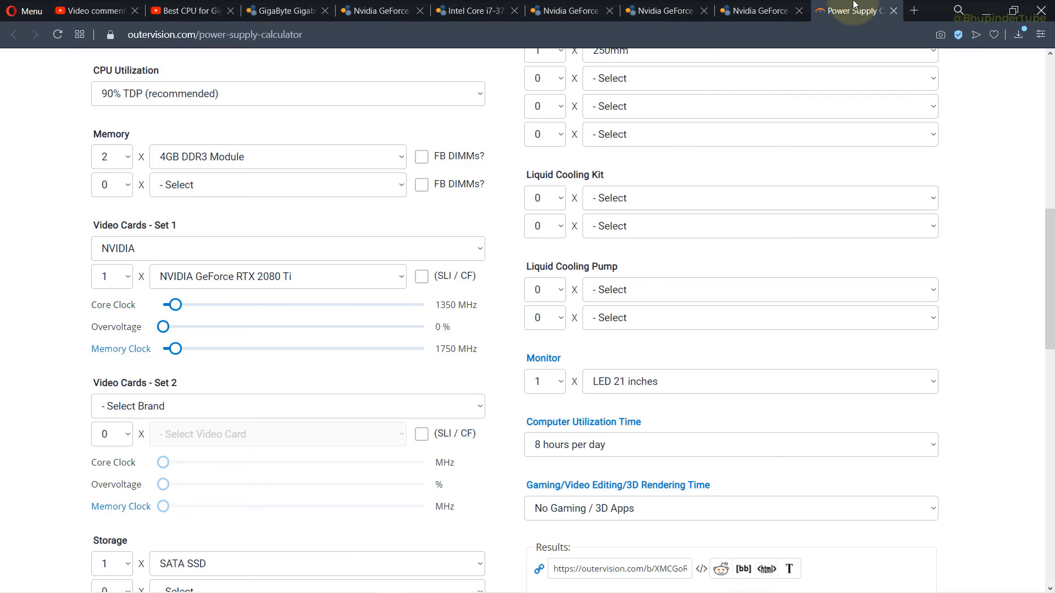
{"action": "scroll", "scroll_direction": "up", "scroll_amount": 3}
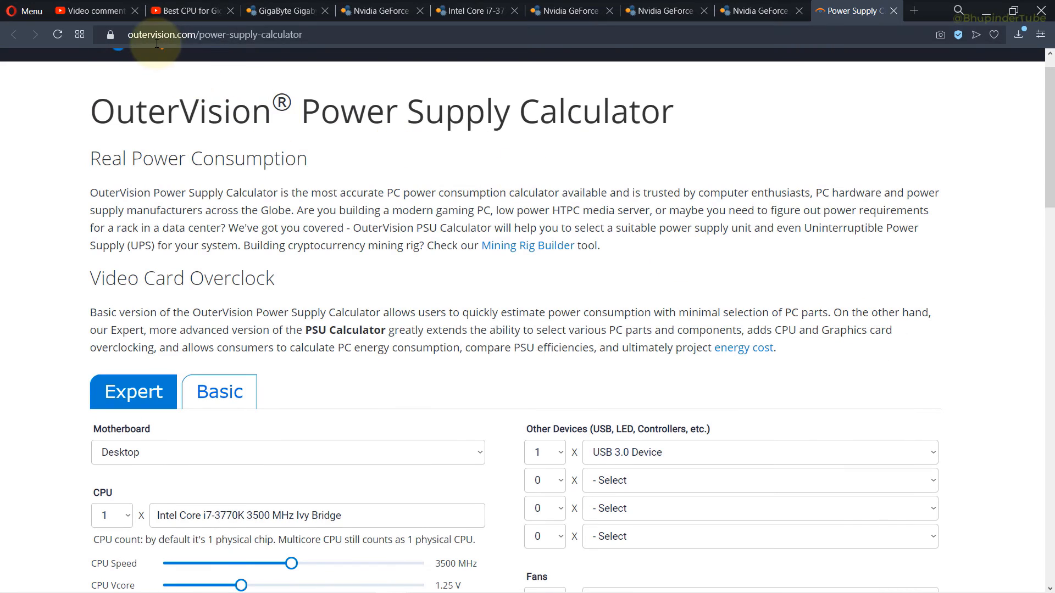
{"action": "scroll", "scroll_direction": "down", "scroll_amount": 3}
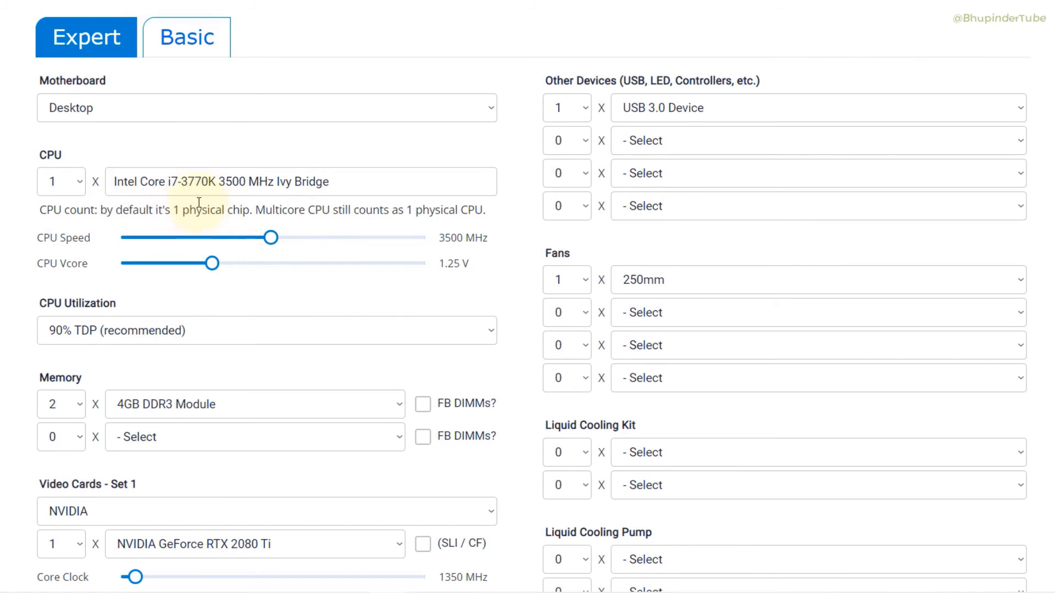
{"action": "scroll", "scroll_direction": "down", "scroll_amount": 3}
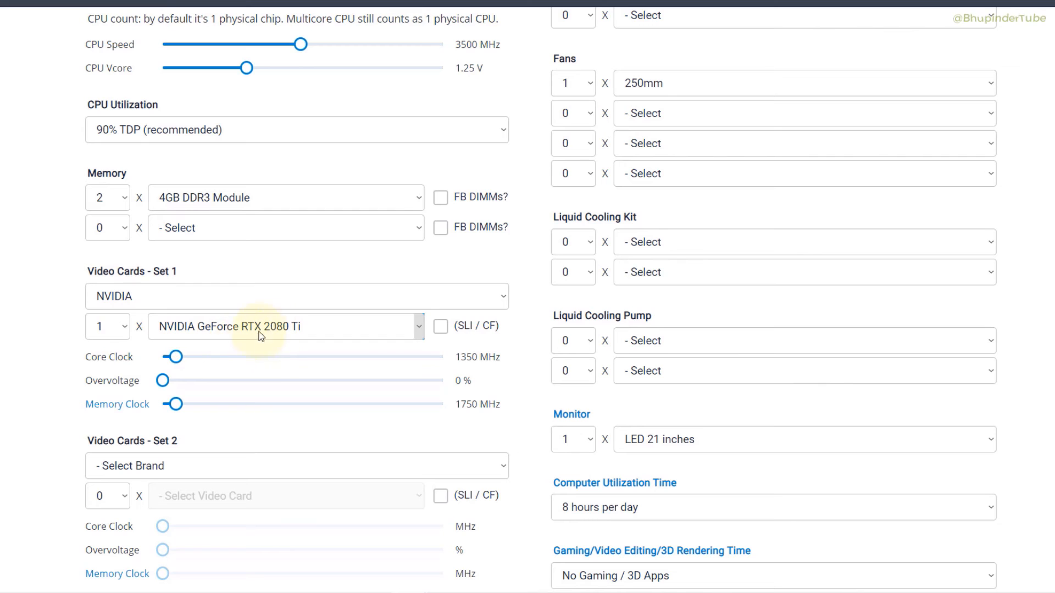
{"action": "mouse_move", "coordinate": [208, 361]}
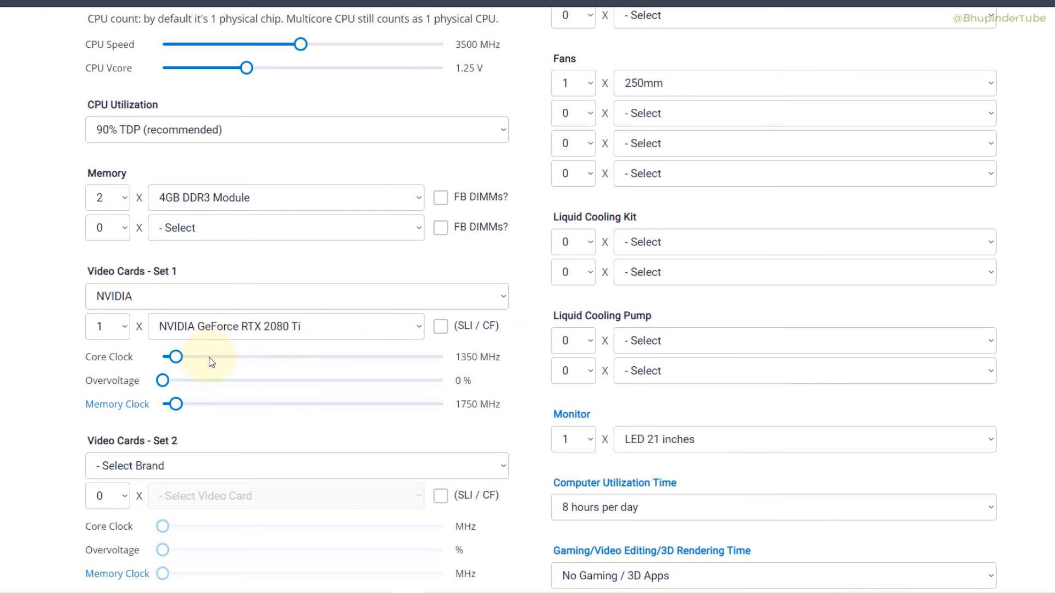
{"action": "scroll", "scroll_direction": "down", "scroll_amount": 3}
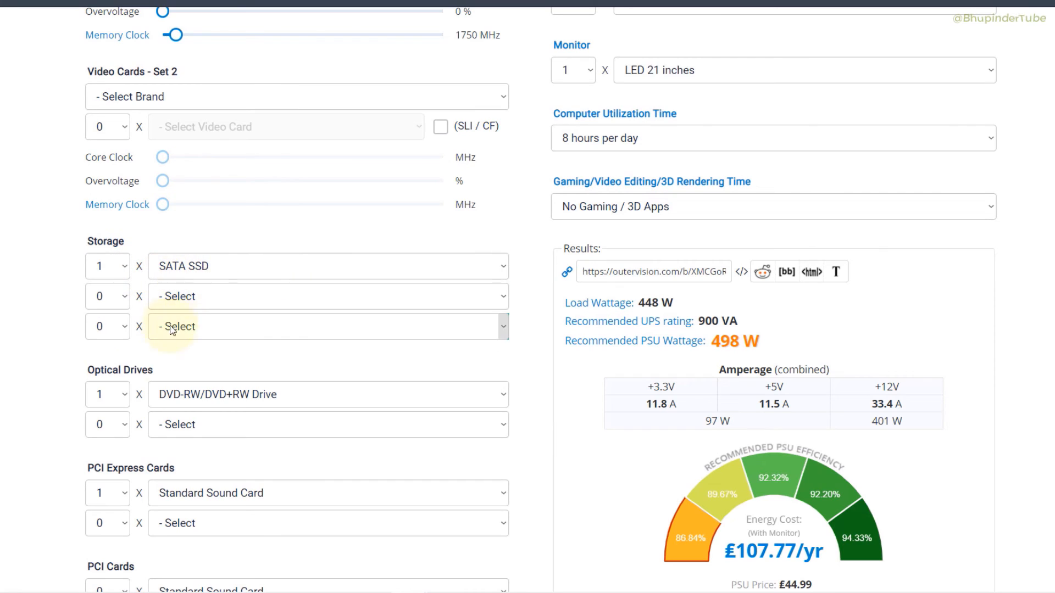
{"action": "scroll", "scroll_direction": "down", "scroll_amount": 3}
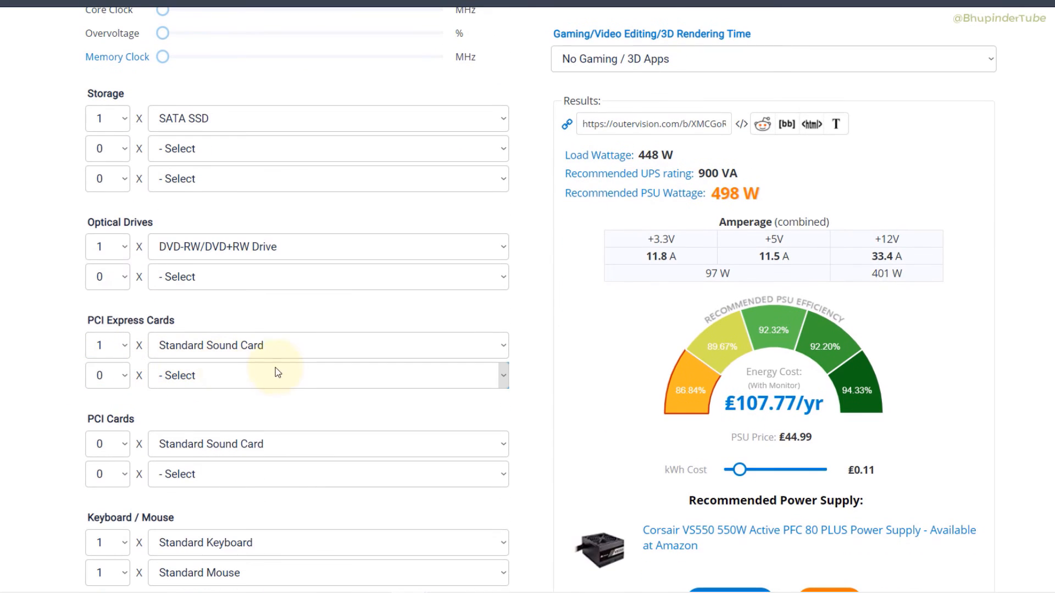
{"action": "scroll", "scroll_direction": "down", "scroll_amount": 3}
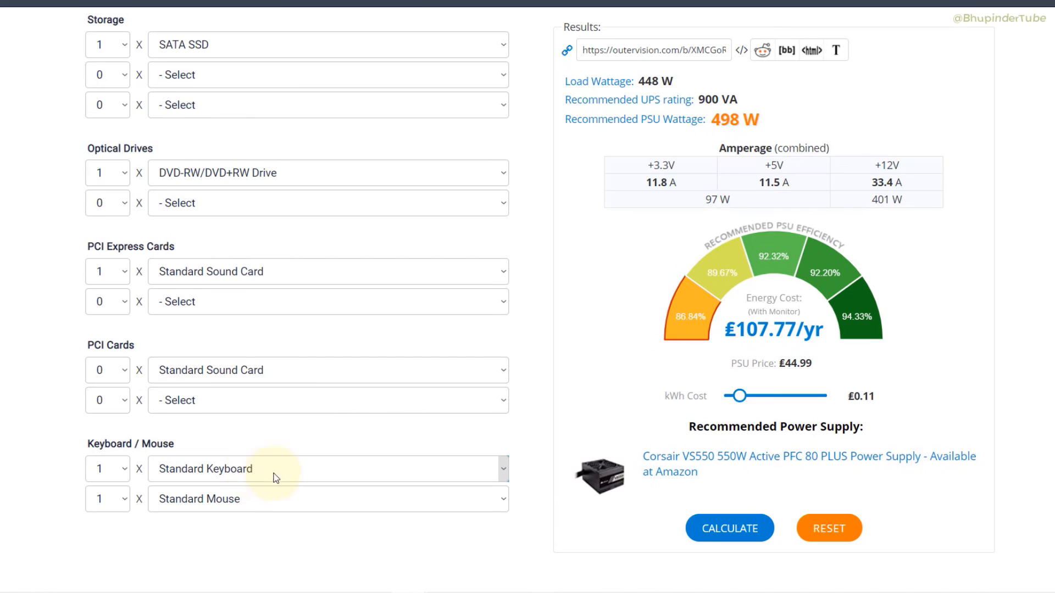
{"action": "scroll", "scroll_direction": "up", "scroll_amount": 3}
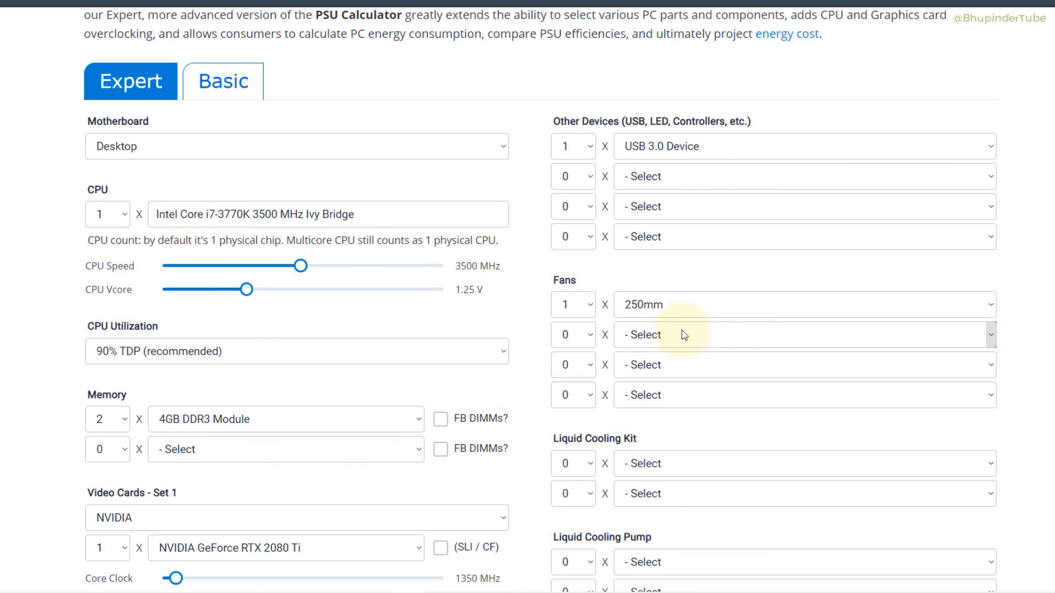
{"action": "scroll", "scroll_direction": "down", "scroll_amount": 3}
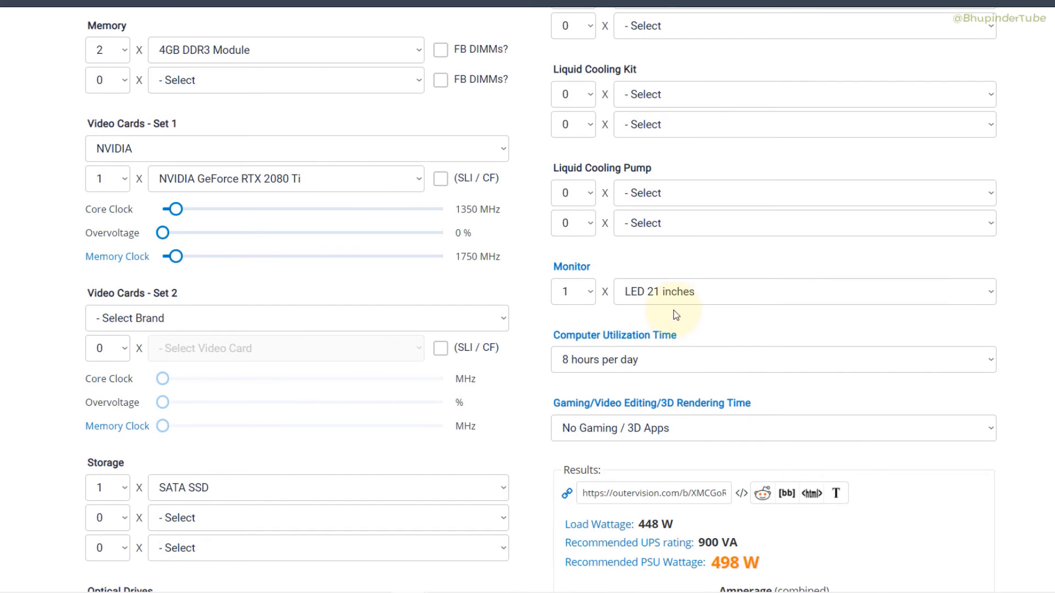
{"action": "scroll", "scroll_direction": "down", "scroll_amount": 3}
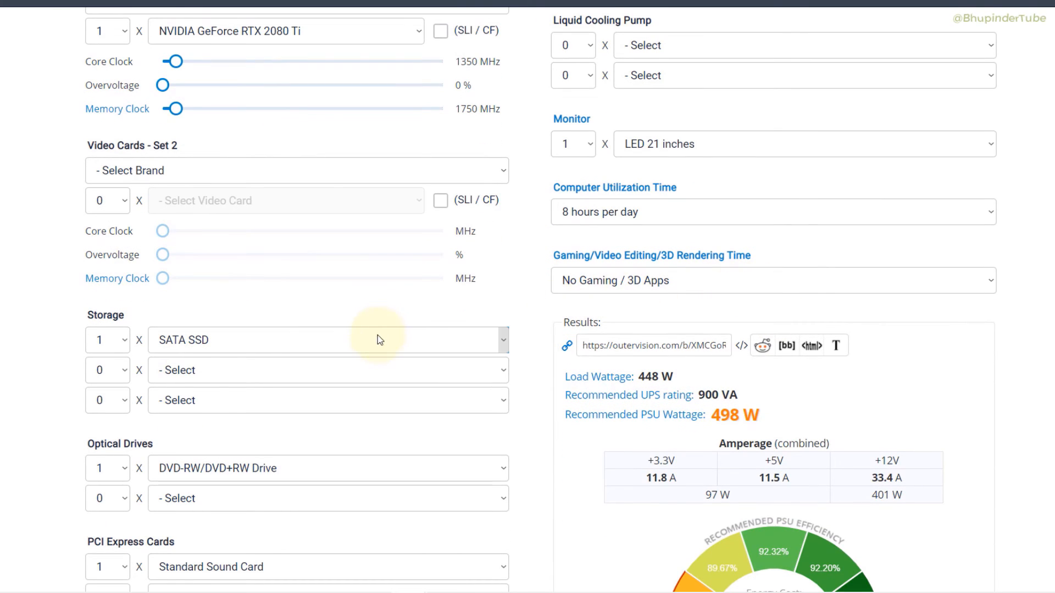
{"action": "scroll", "scroll_direction": "up", "scroll_amount": 3}
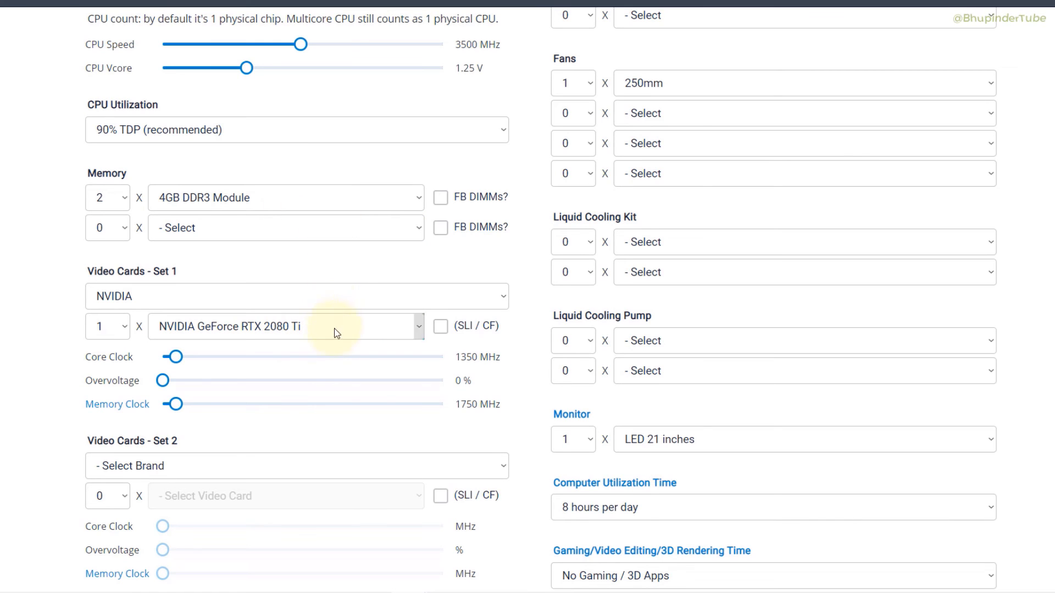
{"action": "scroll", "scroll_direction": "down", "scroll_amount": 3}
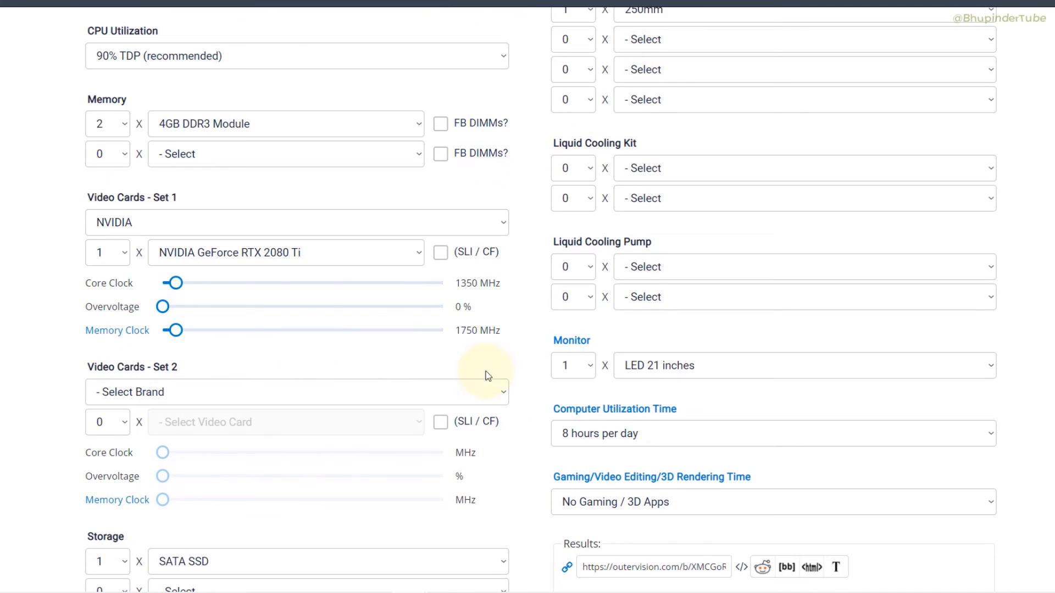
{"action": "scroll", "scroll_direction": "down", "scroll_amount": 3}
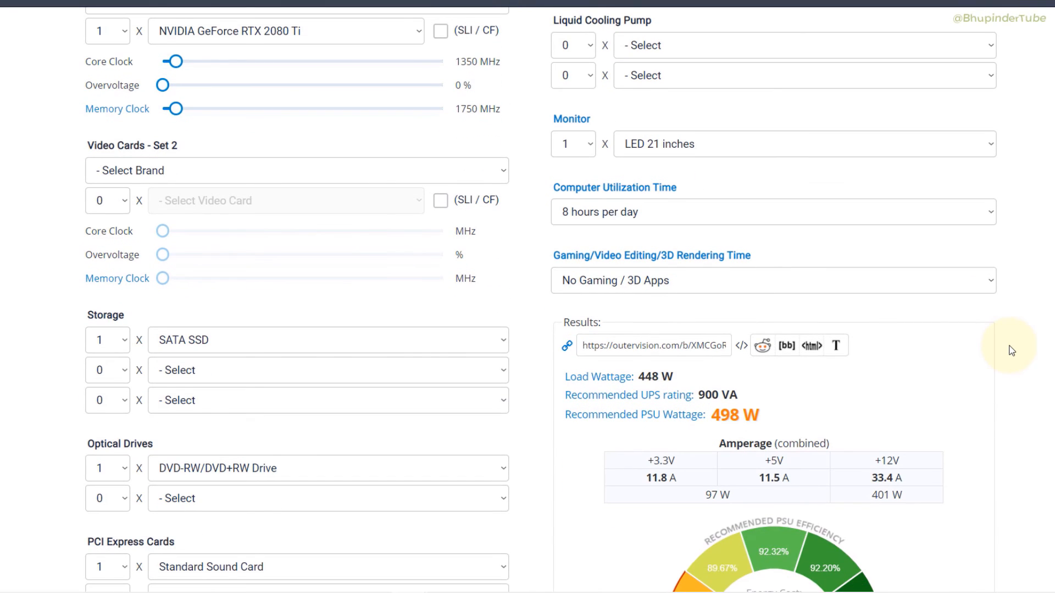
{"action": "scroll", "scroll_direction": "down", "scroll_amount": 3}
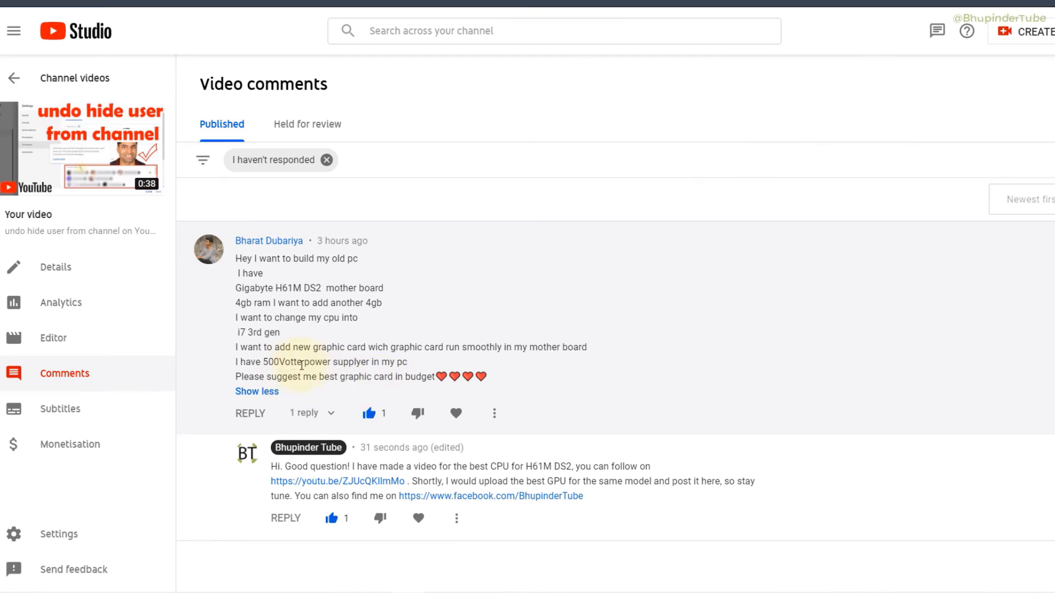
Step: Highlight the commenter's 500 watt power supply mention
{"action": "double_click", "coordinate": [283, 362]}
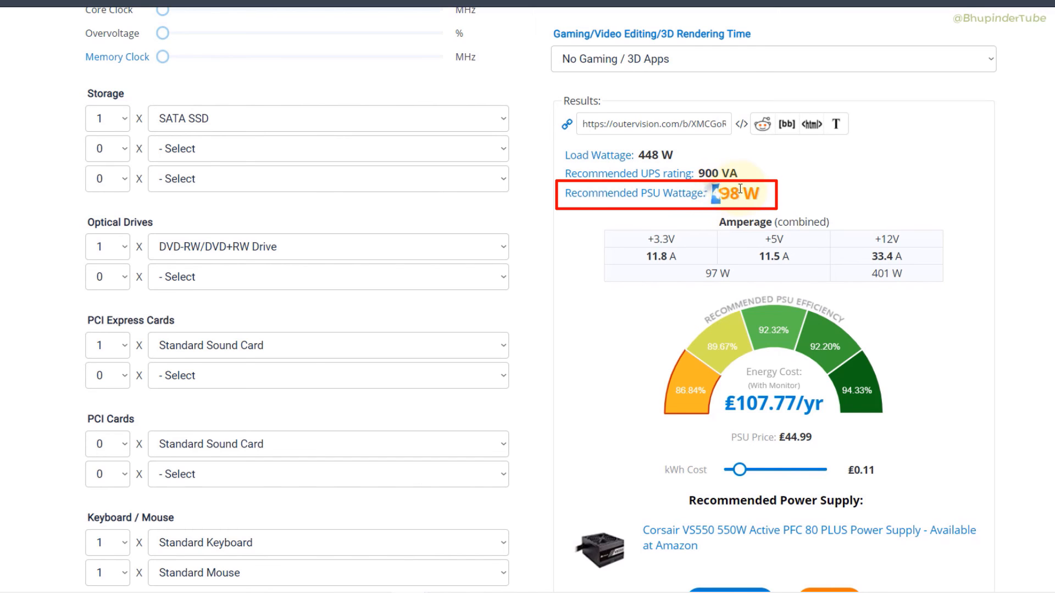
Step: Highlight the 498 W recommended PSU wattage and scroll up to Video Cards
{"action": "double_click", "coordinate": [733, 193]}
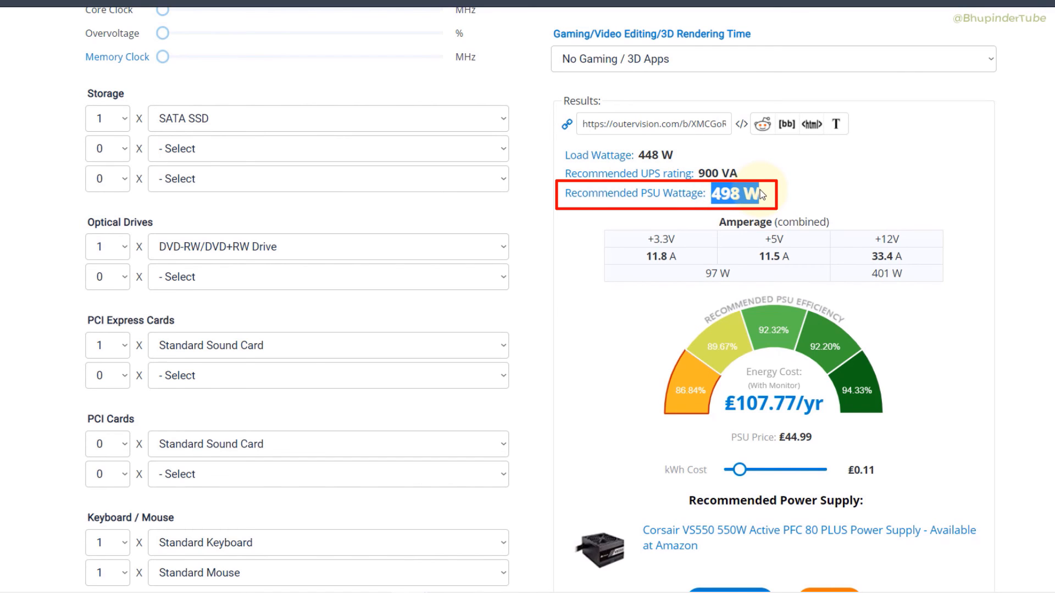
{"action": "scroll", "scroll_direction": "up", "scroll_amount": 3}
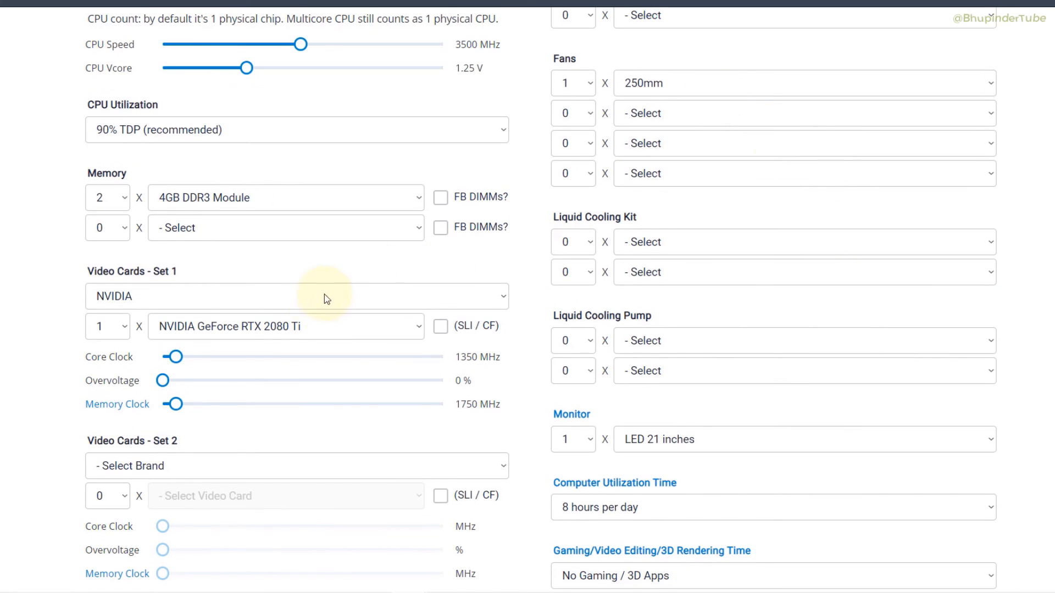
{"action": "scroll", "scroll_direction": "up", "scroll_amount": 3}
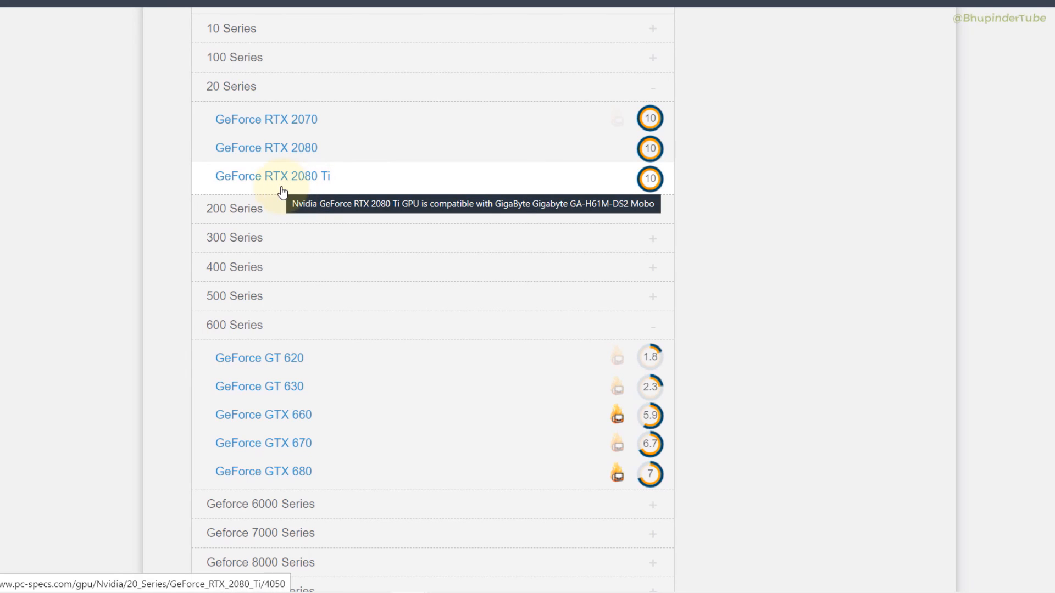
{"action": "mouse_move", "coordinate": [344, 233]}
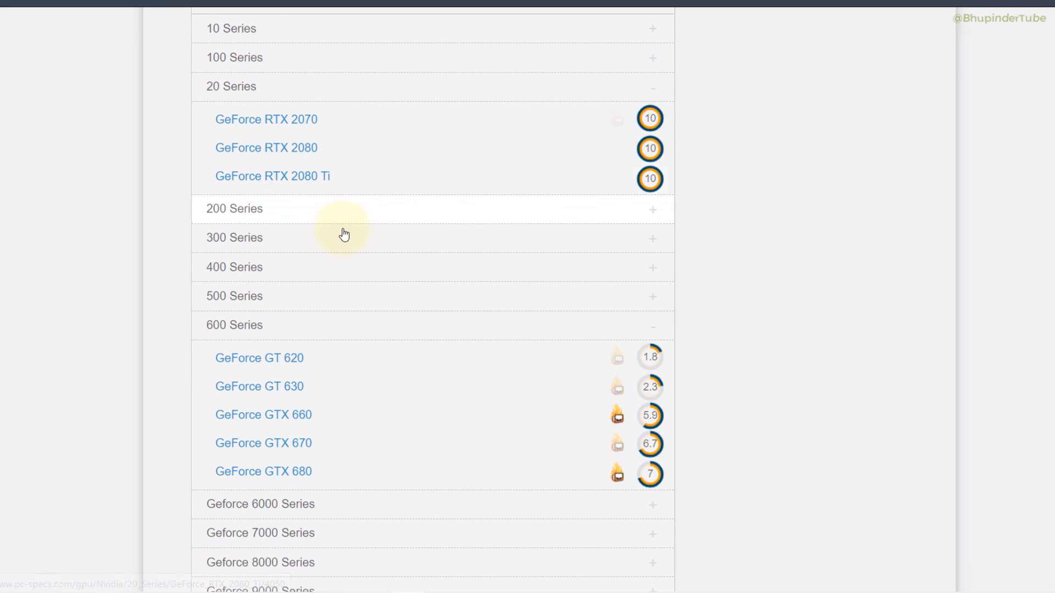
{"action": "mouse_move", "coordinate": [482, 463]}
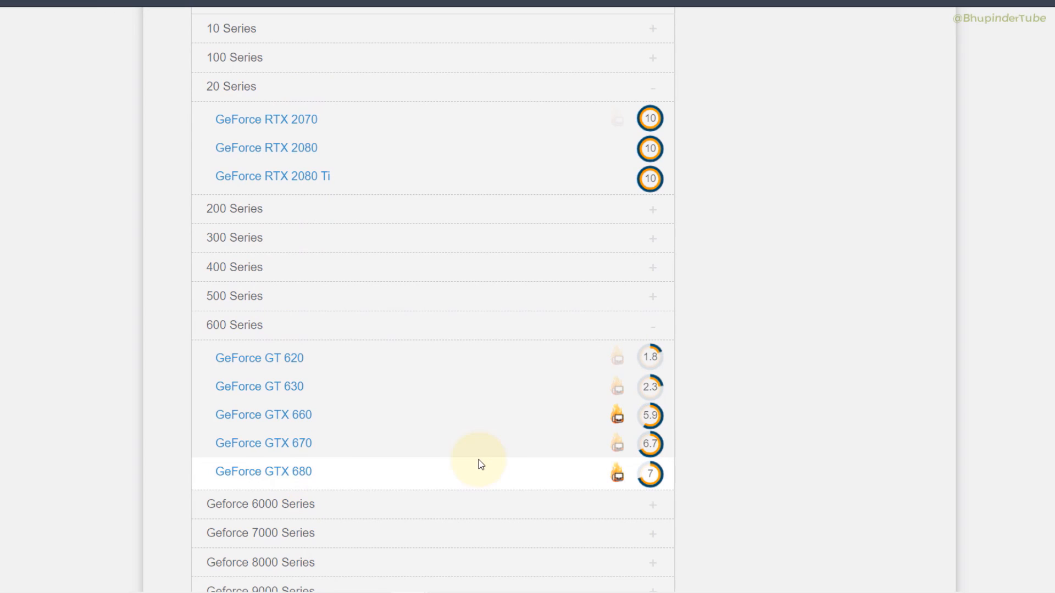